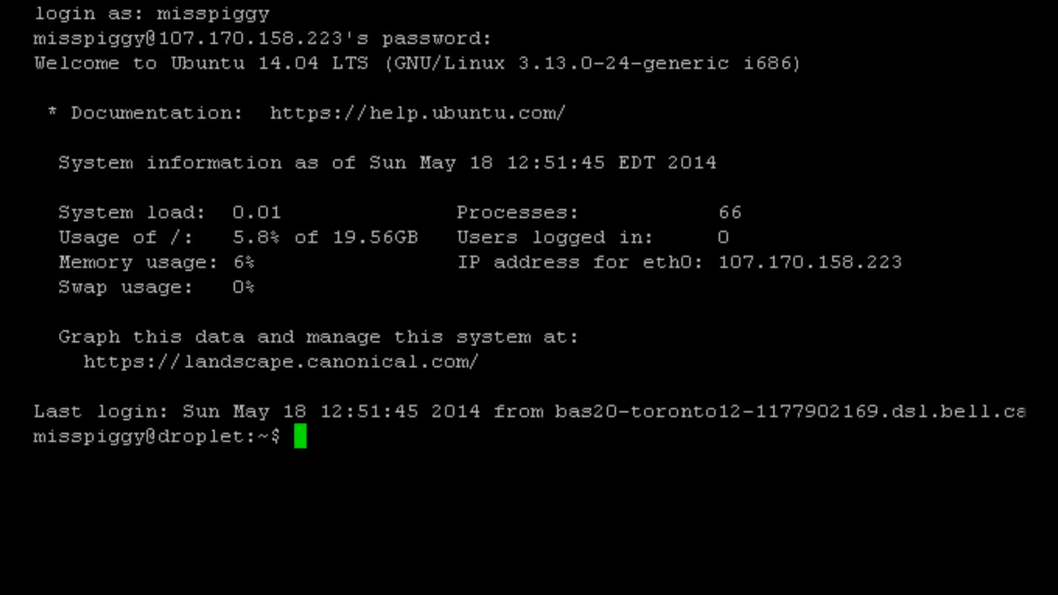
Step: Run sudo apt-get install for libxml2-dev, cmake, git, libcppunit-dev, build-essential, screen and ruby
text(sudo)
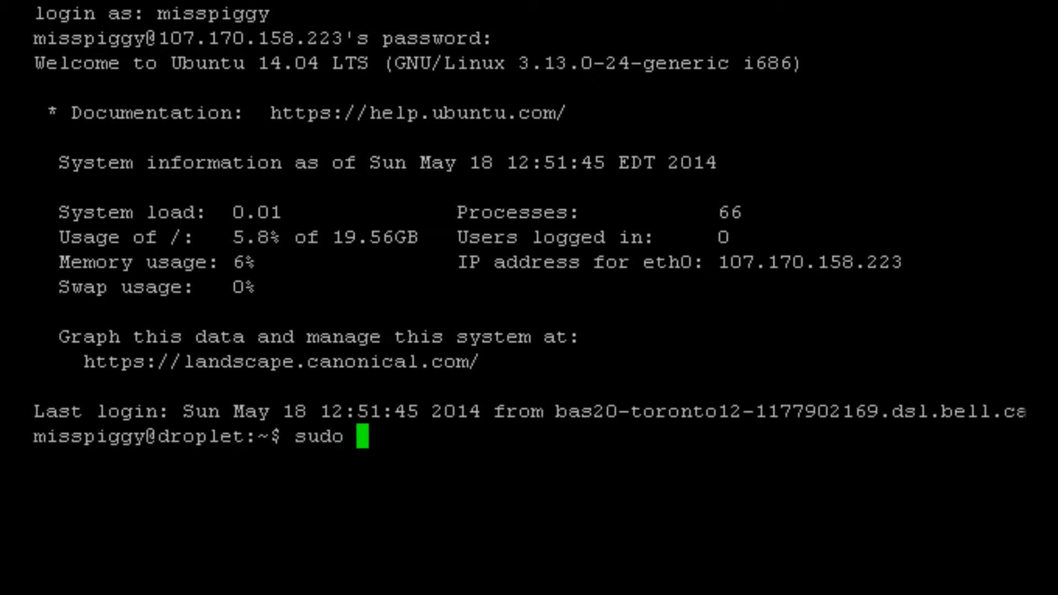
text(apt-get)
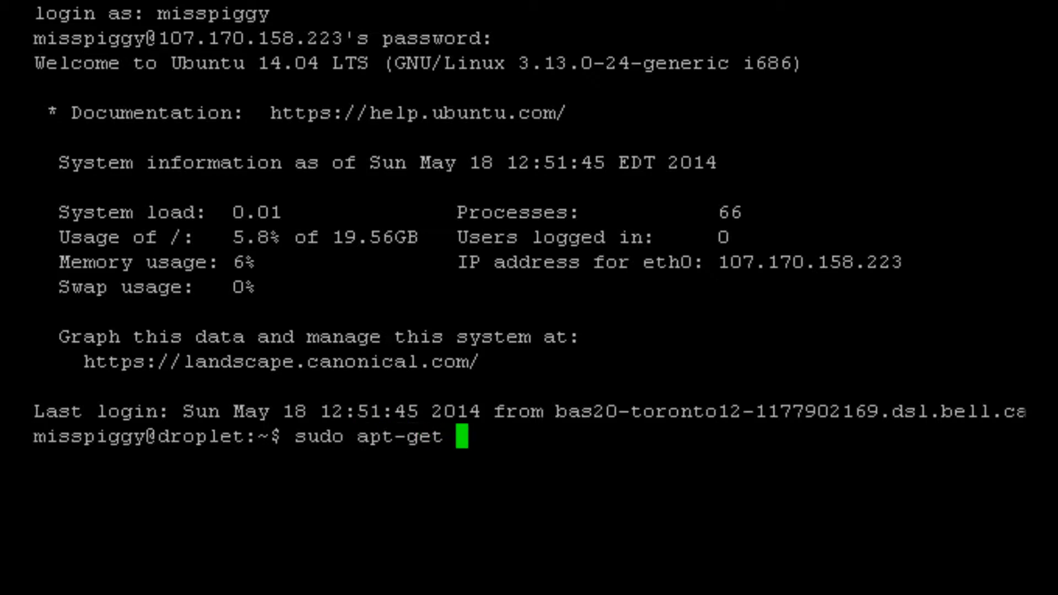
text(install l)
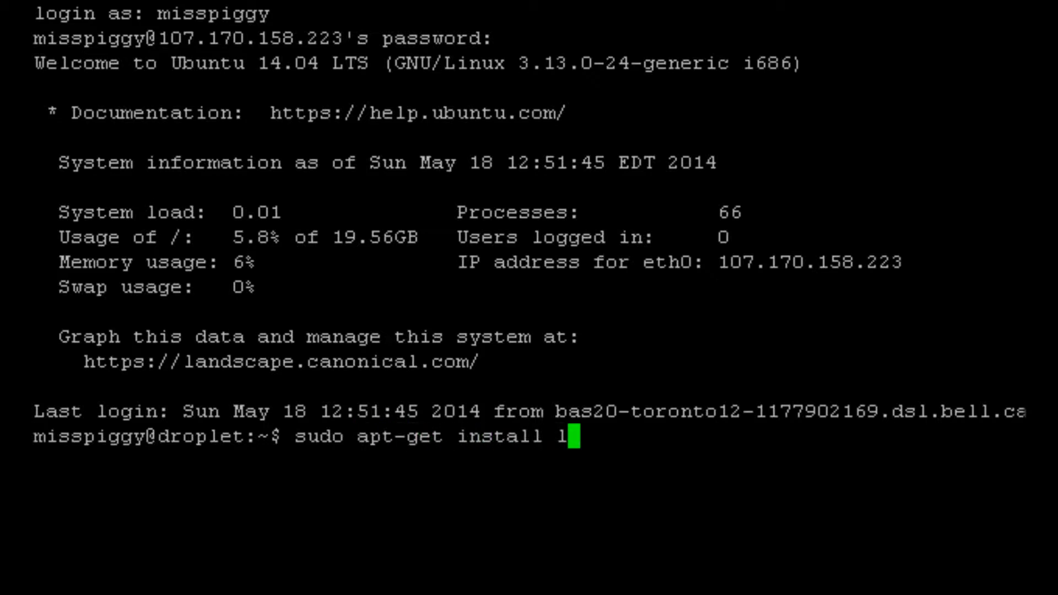
text(ibxm)
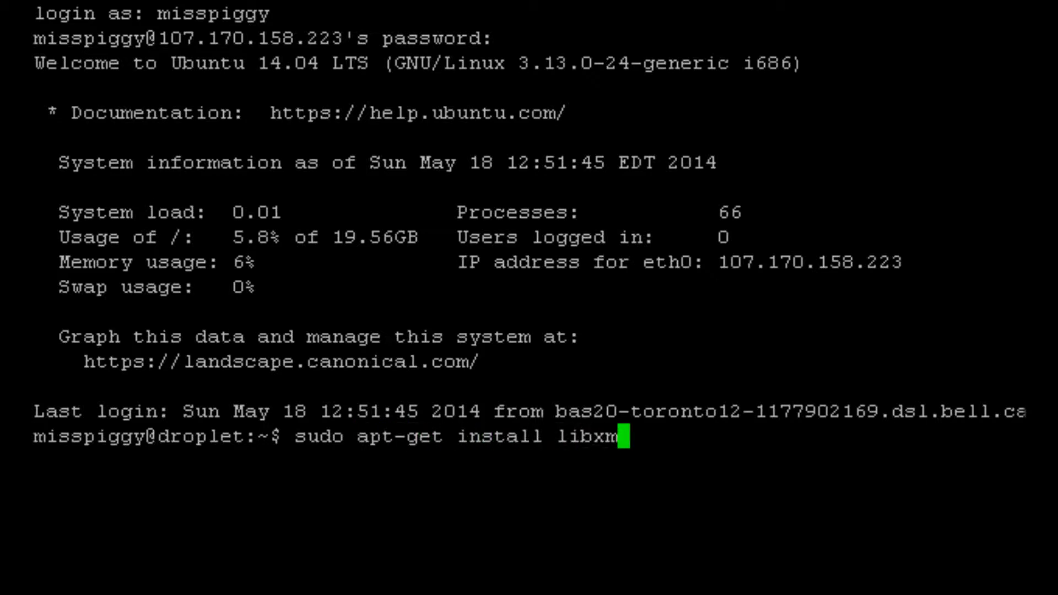
text(12-d)
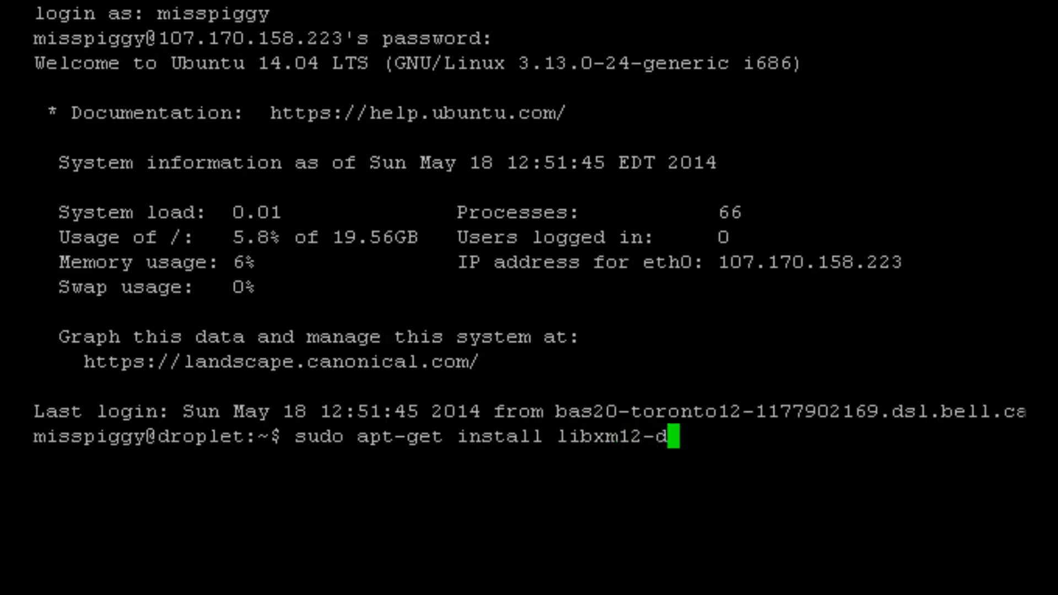
text(e)
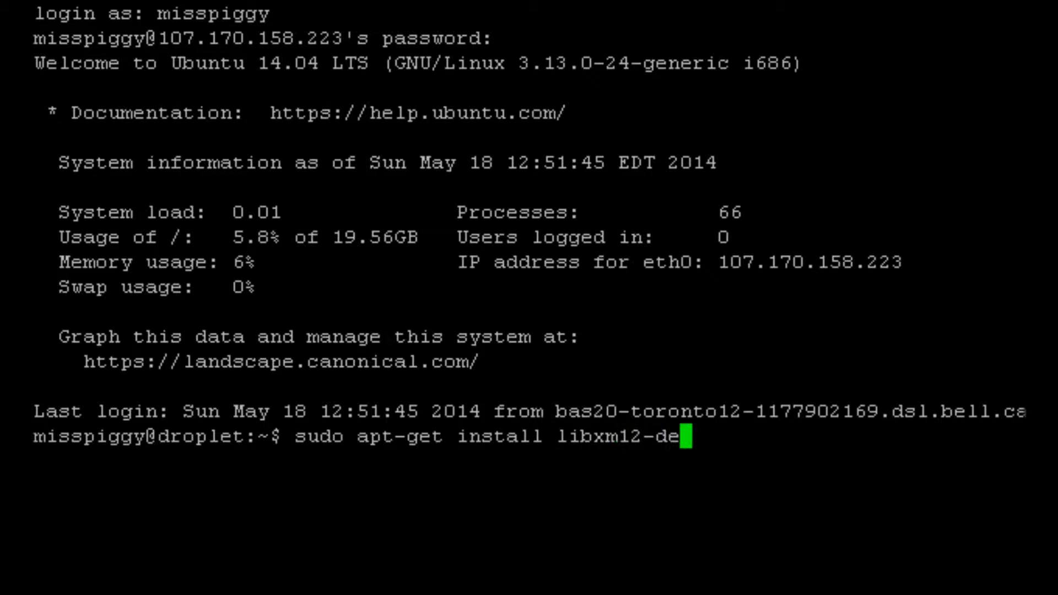
text(v)
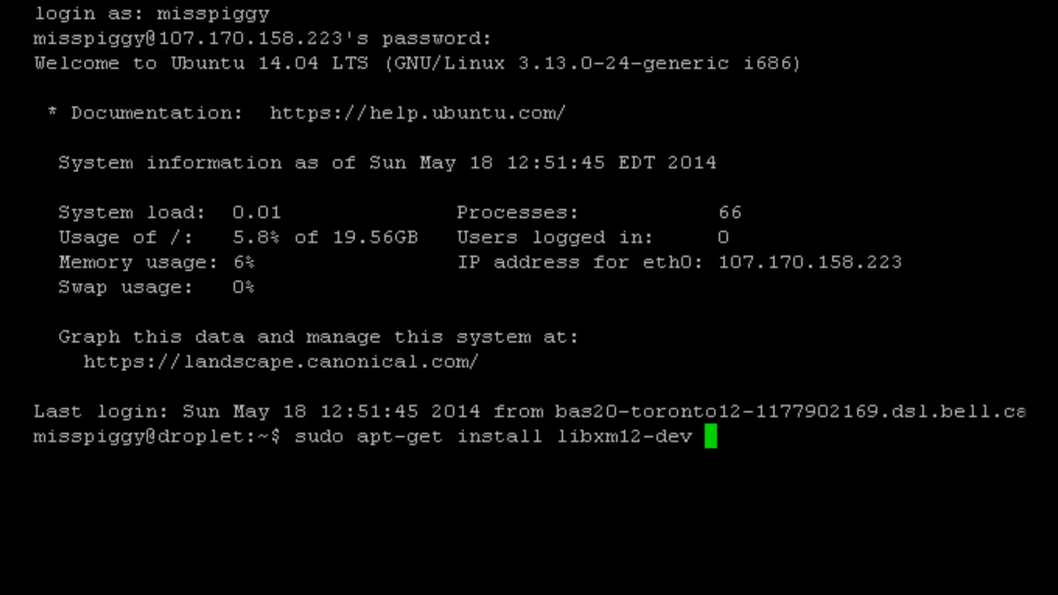
text(cmake)
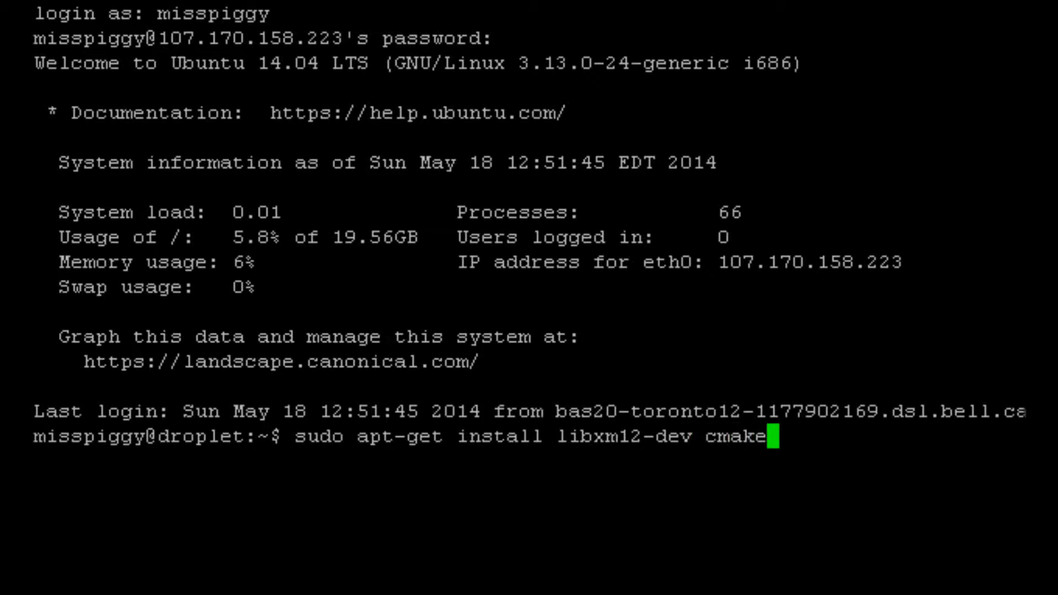
text(git li)
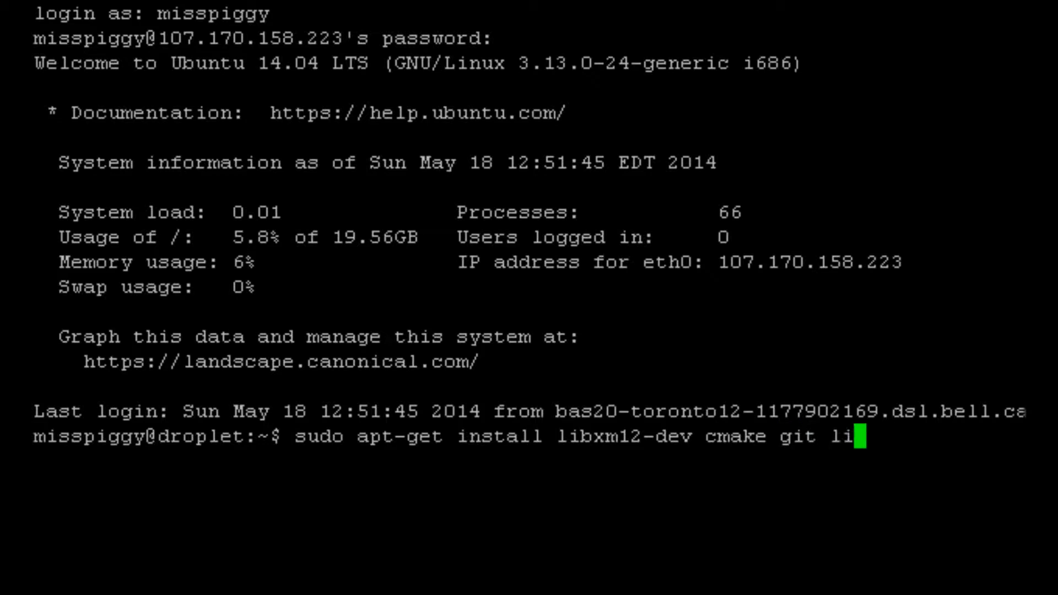
text(bcppu)
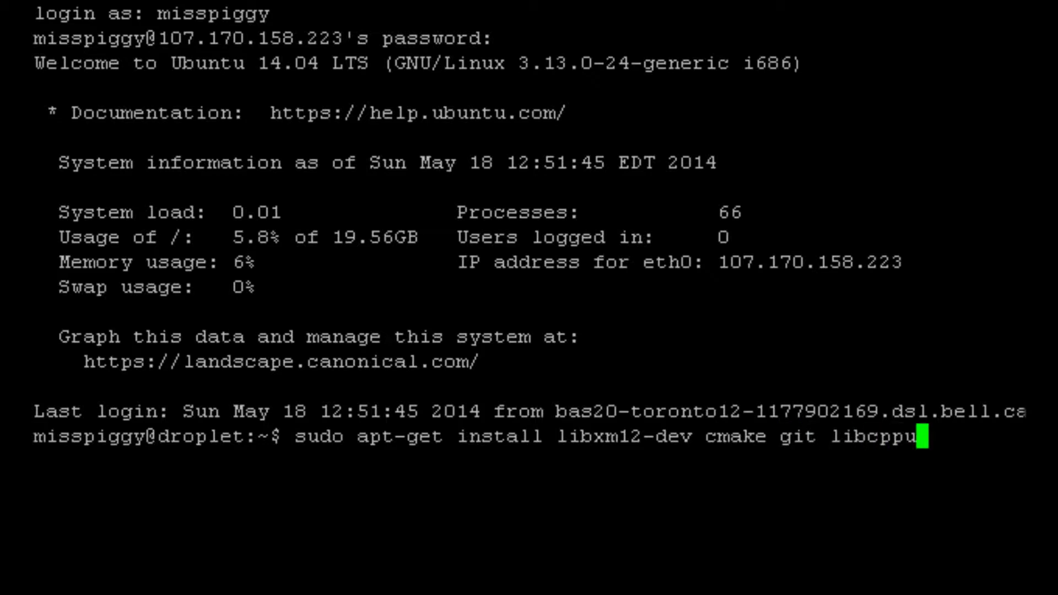
text(nit-dv)
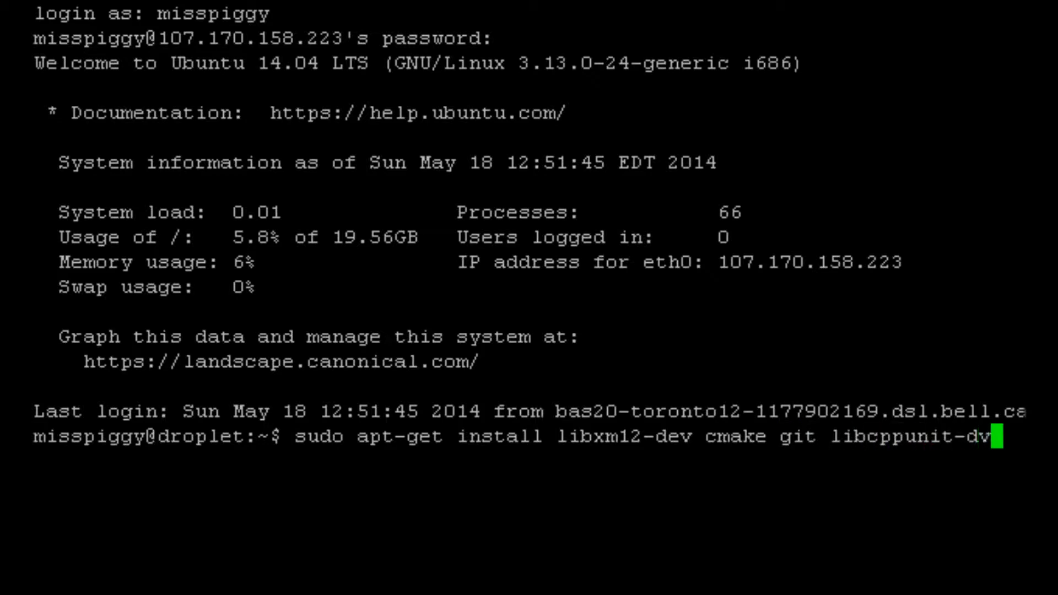
text(v)
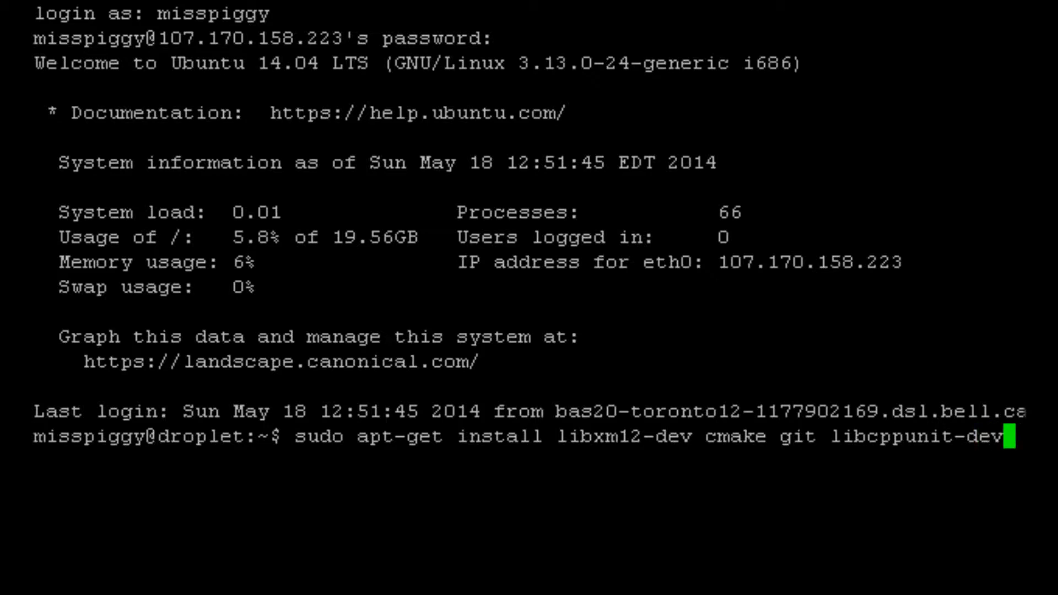
text(bu)
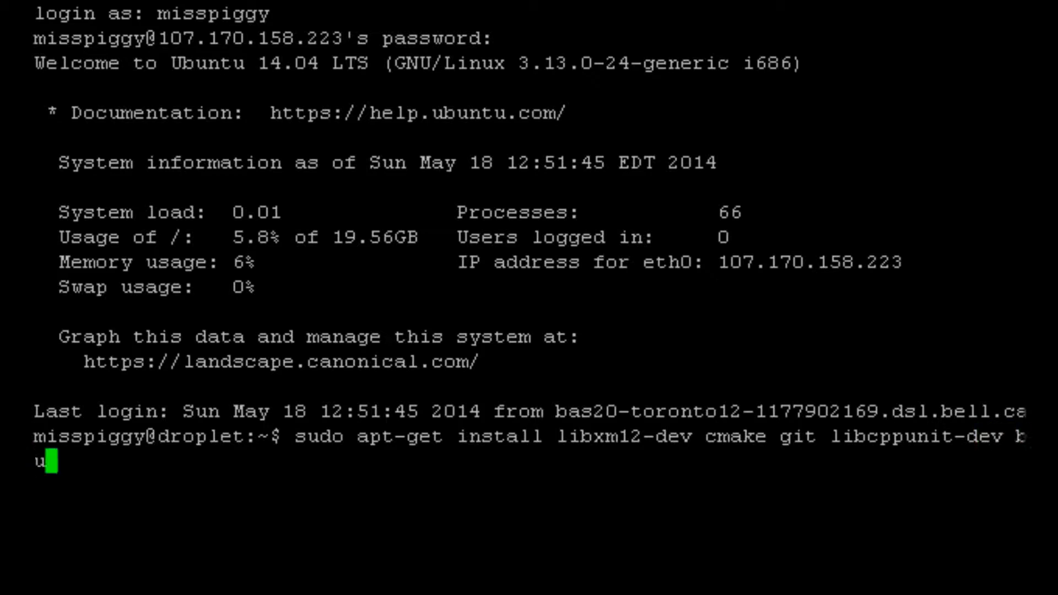
text(il)
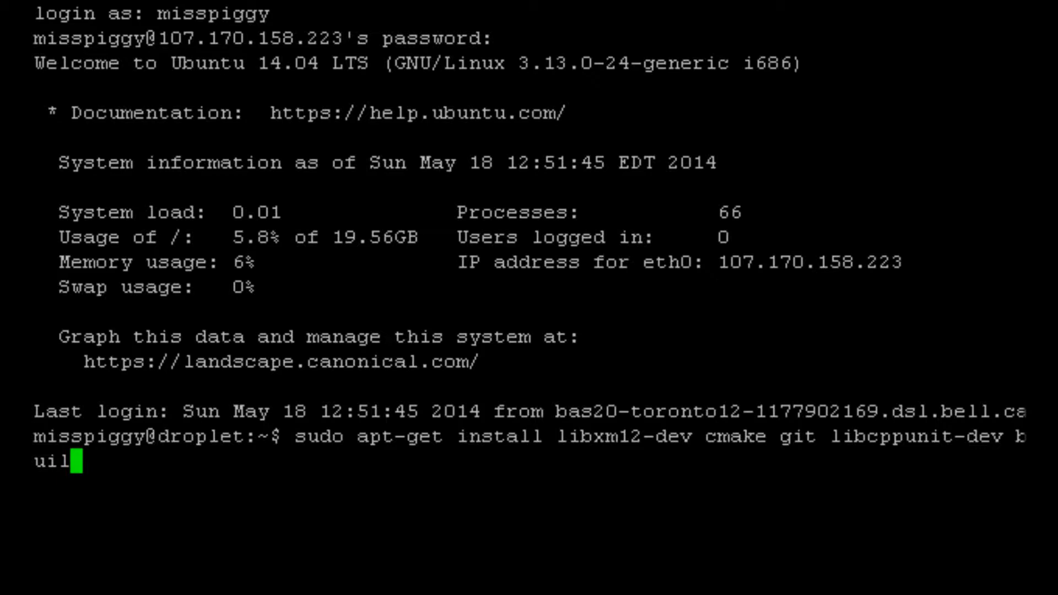
text(d-)
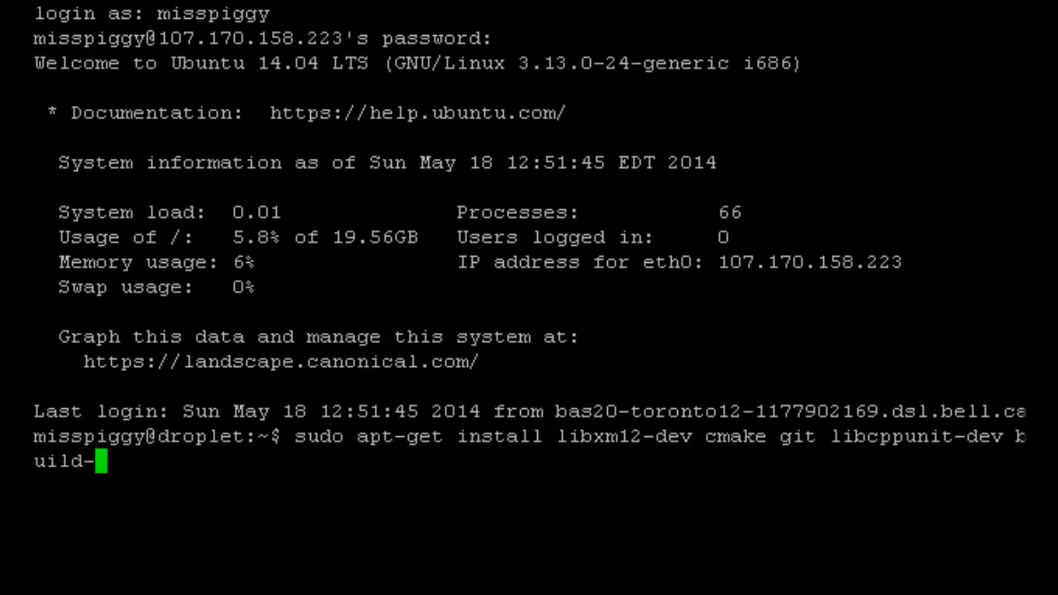
text(ess)
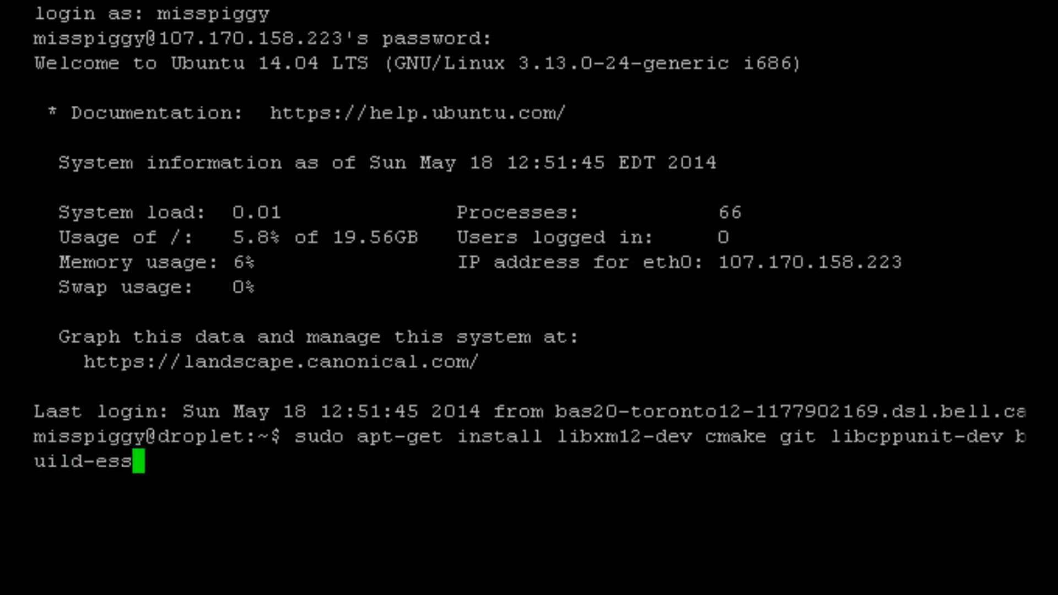
text(ential)
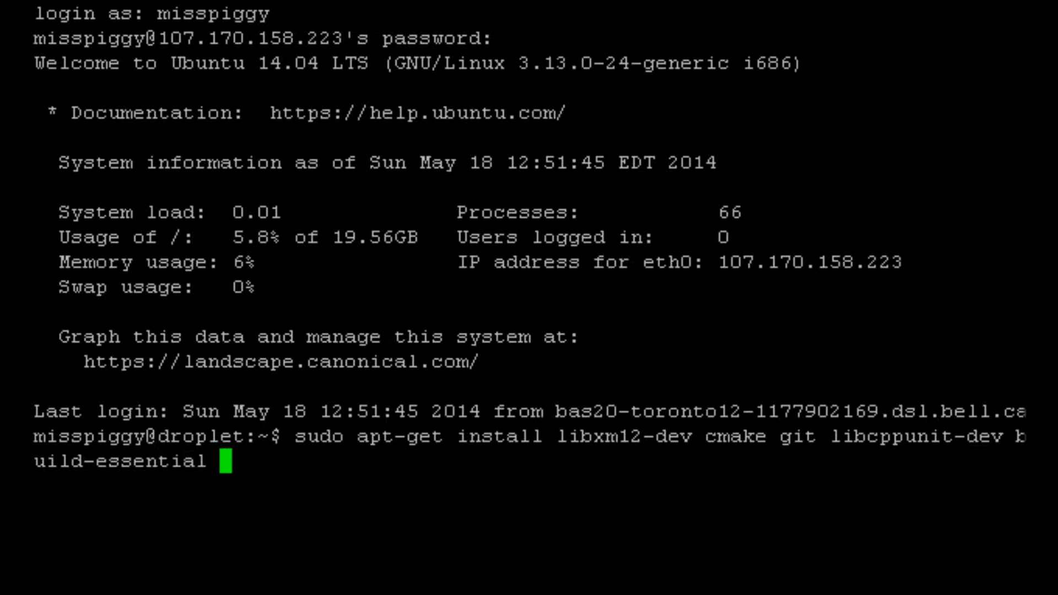
text(screen)
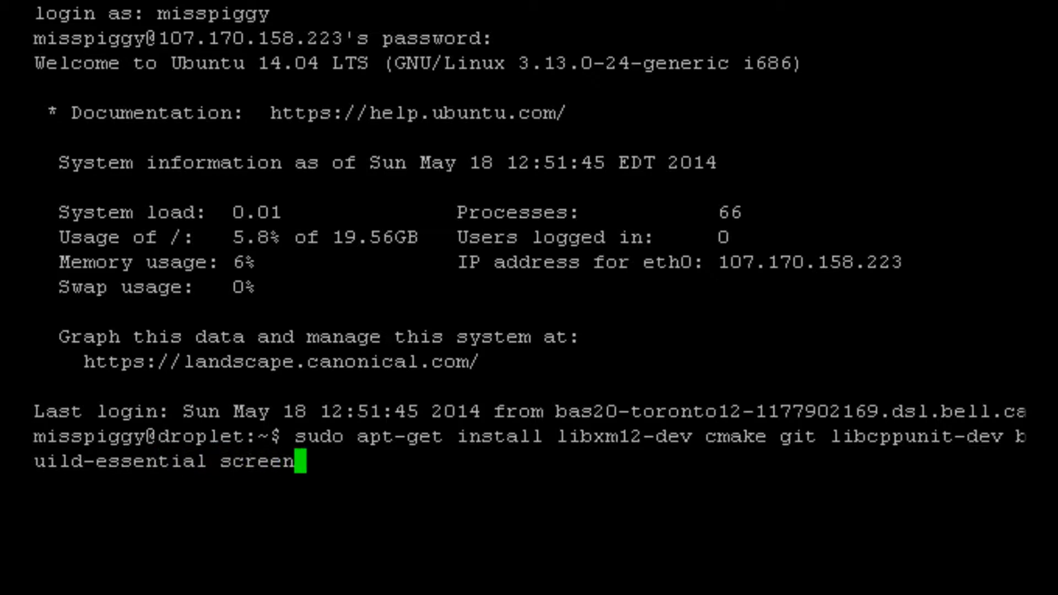
text(ruby)
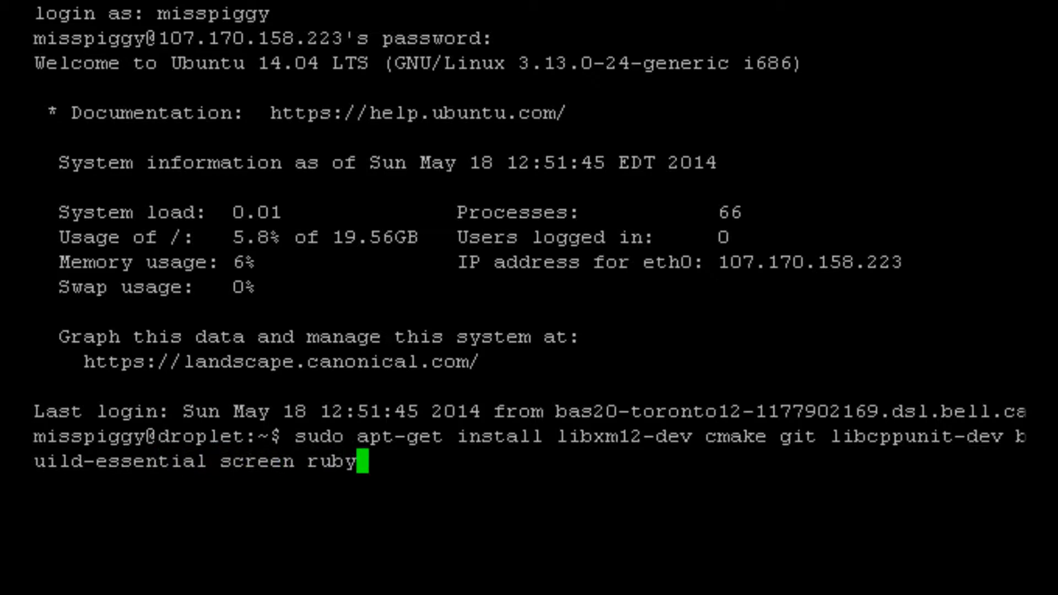
key(Return)
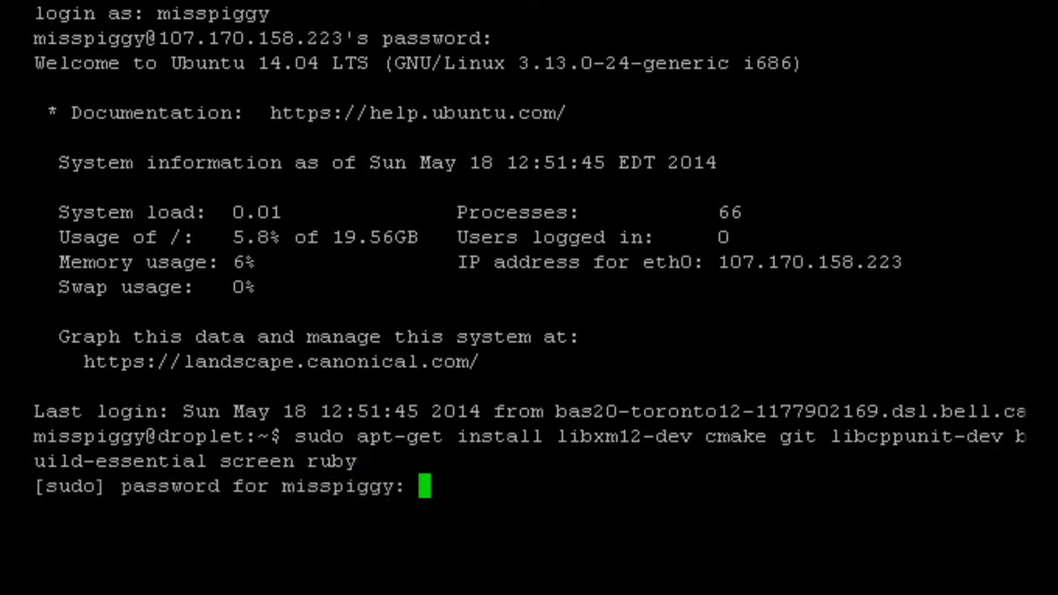
Step: Submit the sudo password, confirm installing the 41 packages, then return to the home directory
key(Return)
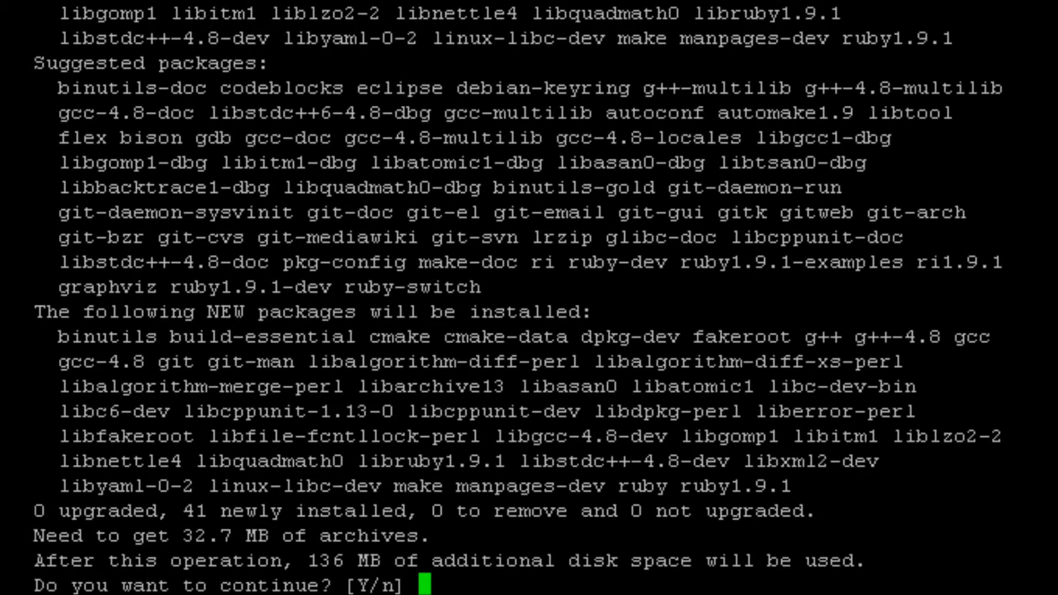
key(Return)
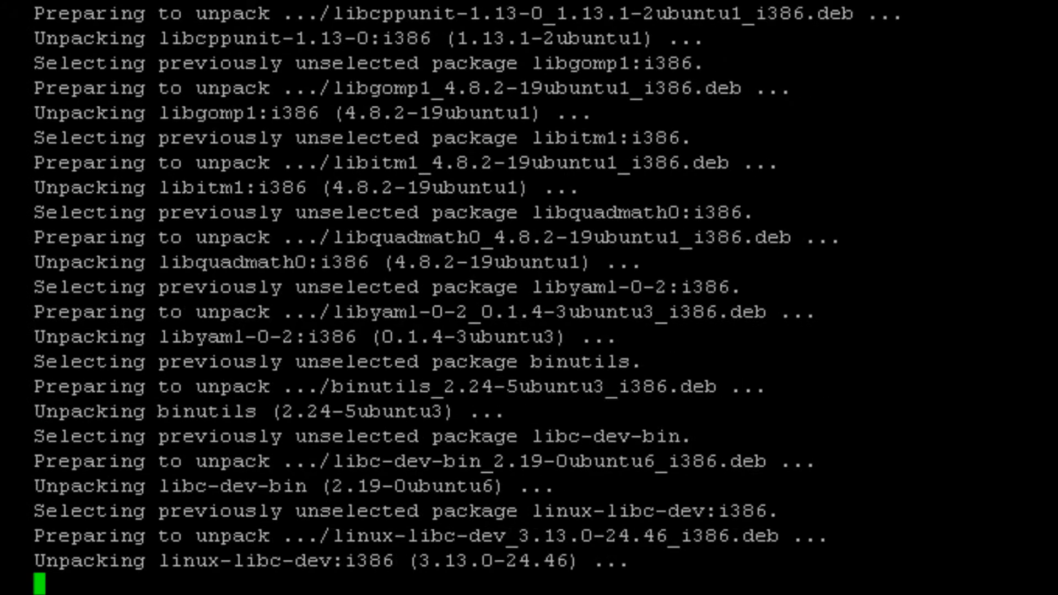
scroll(down, 3)
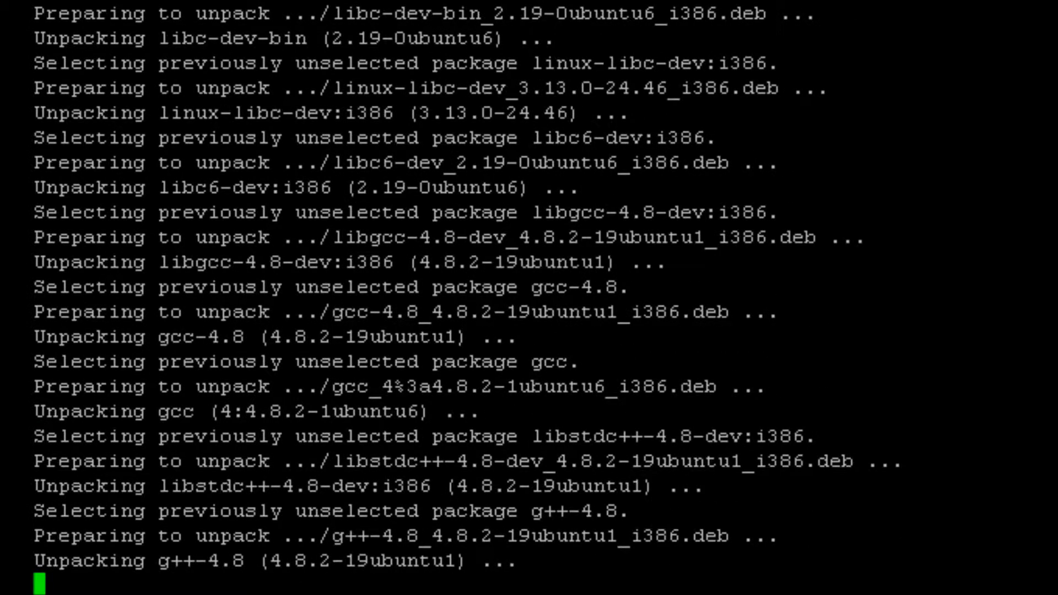
scroll(down, 3)
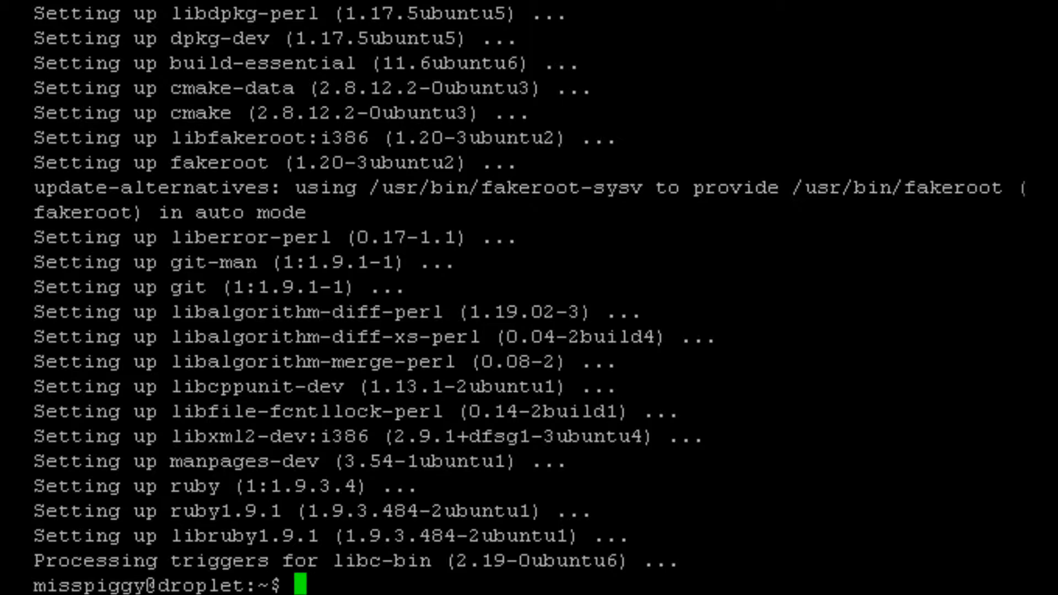
text(cd ~)
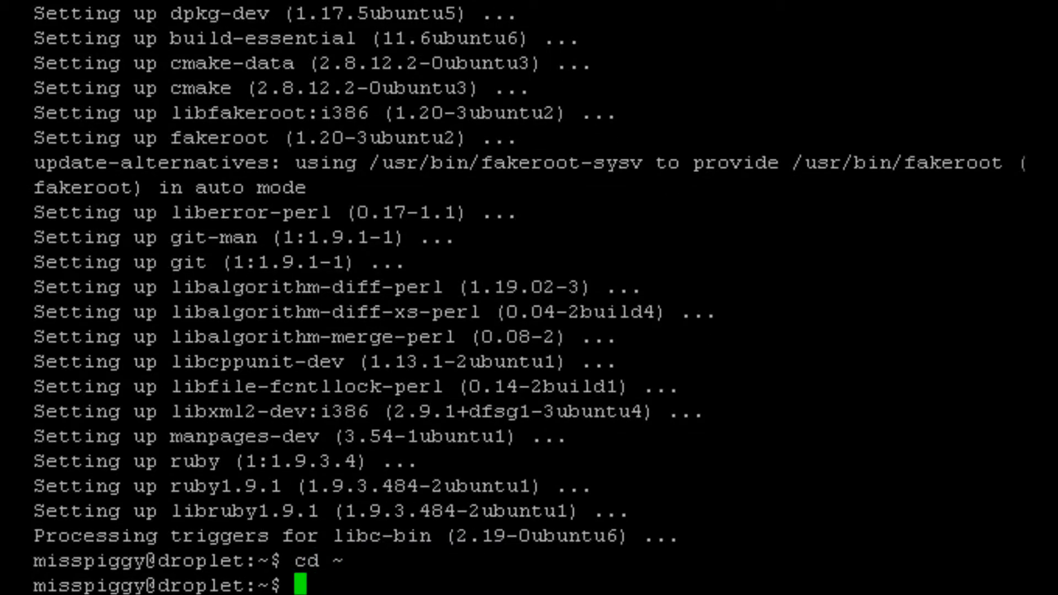
text(ge)
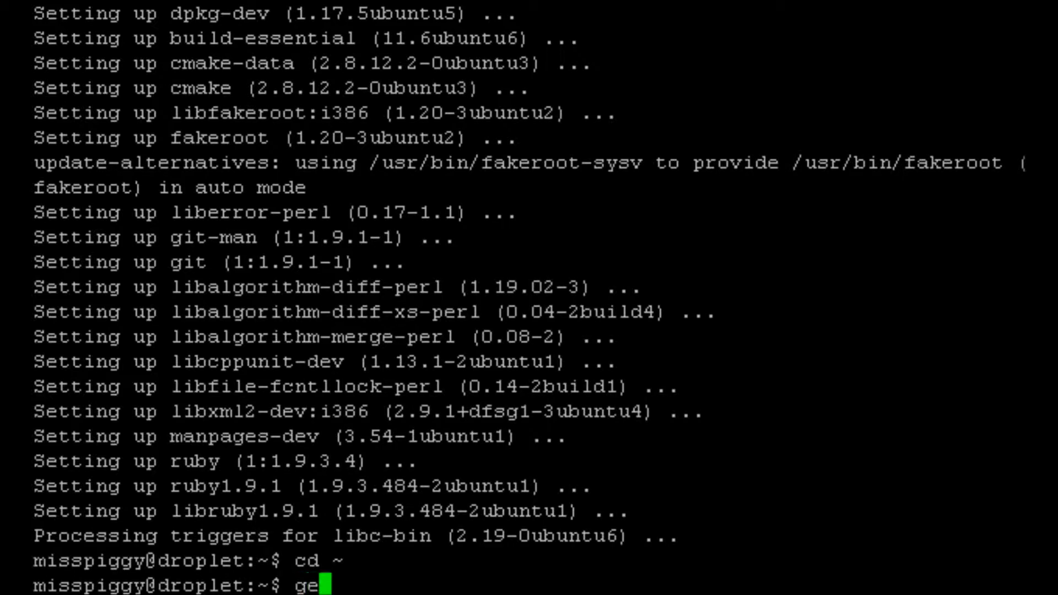
text(it cl)
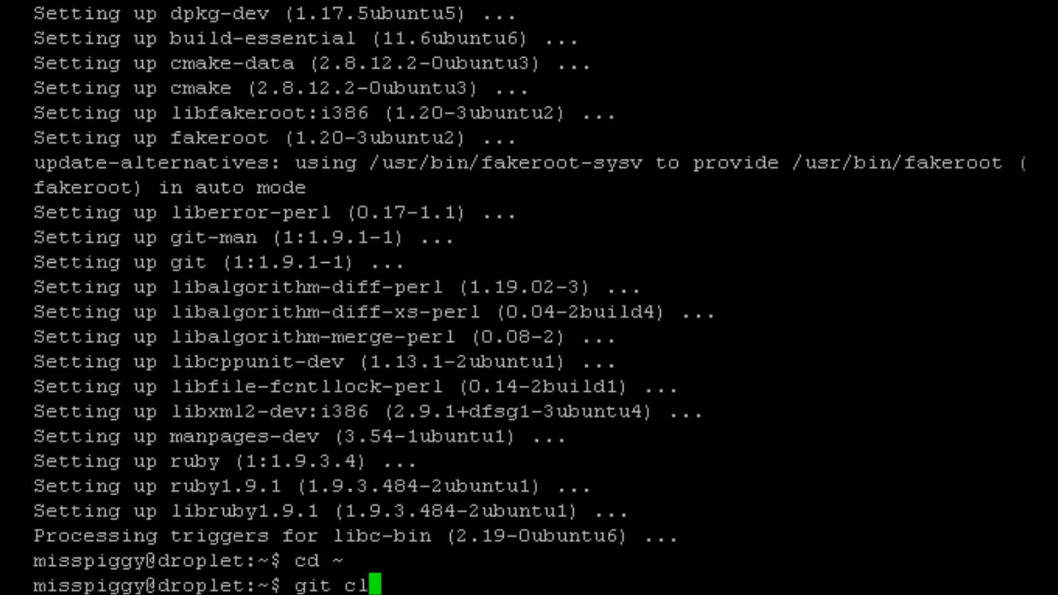
text(one http)
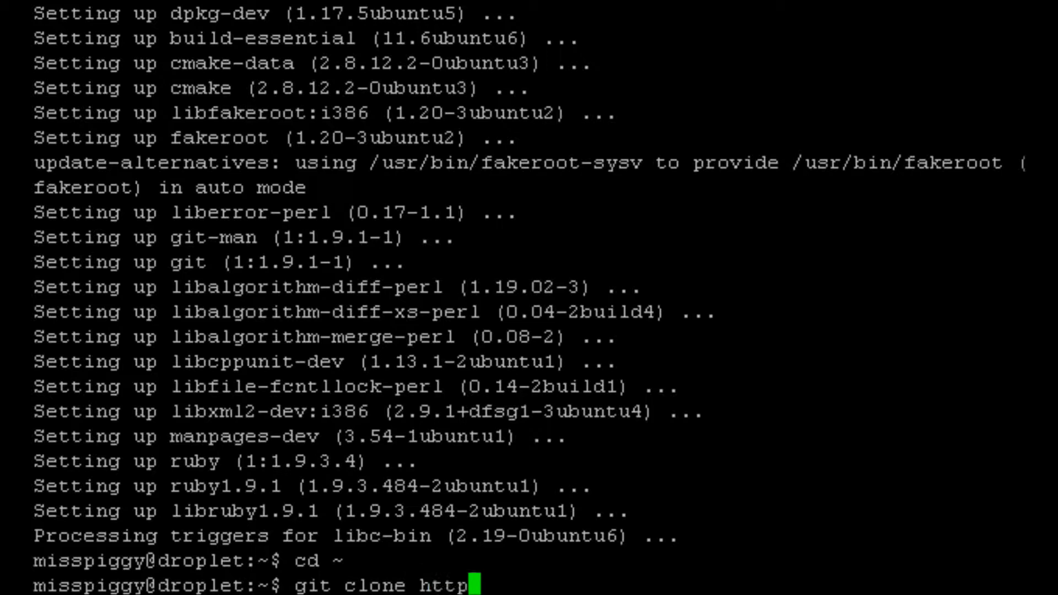
text(s://)
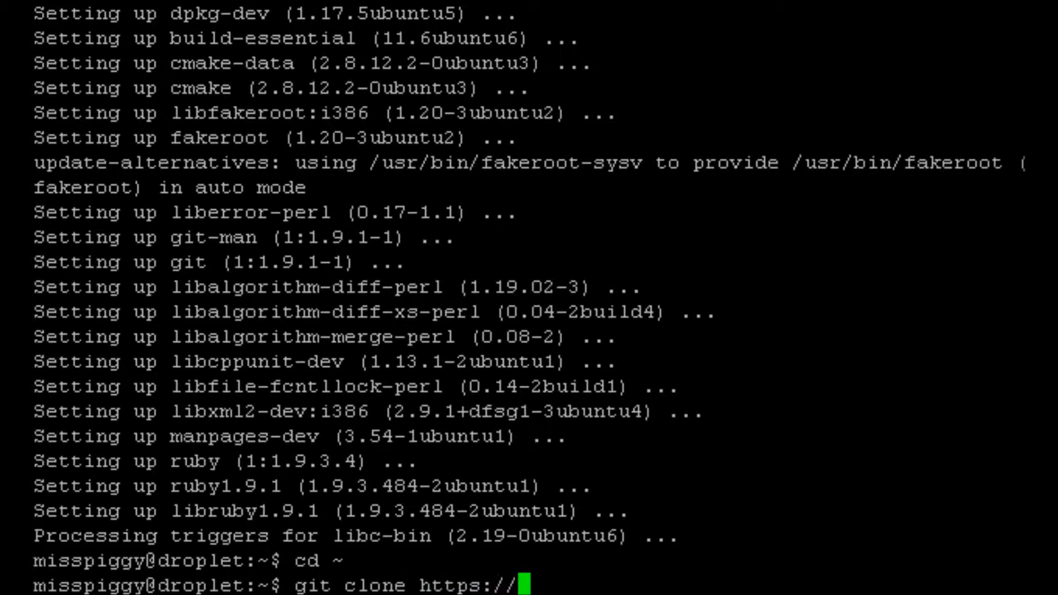
text(githu)
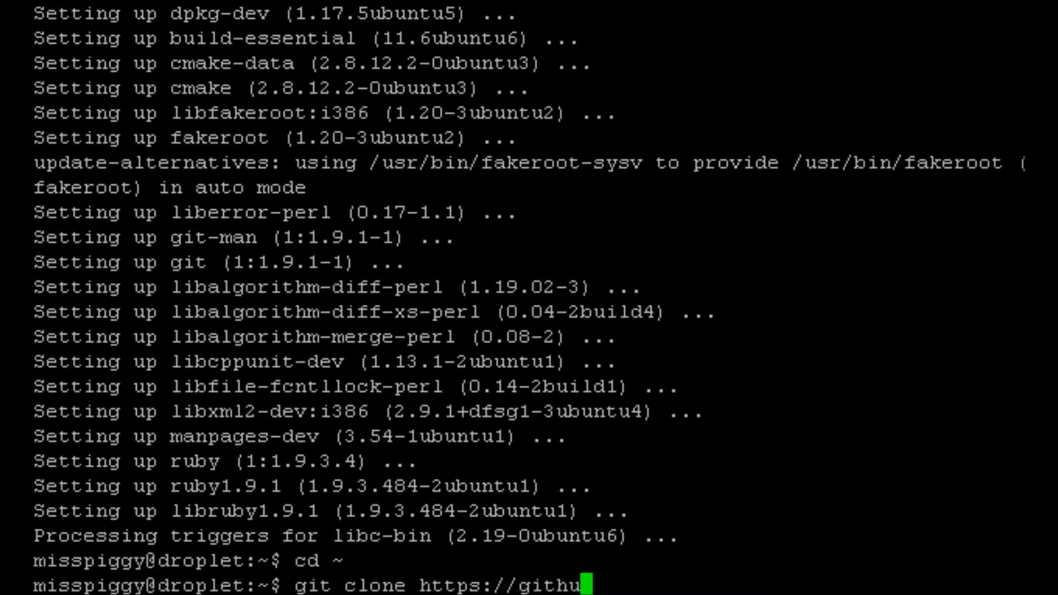
text(b.com/)
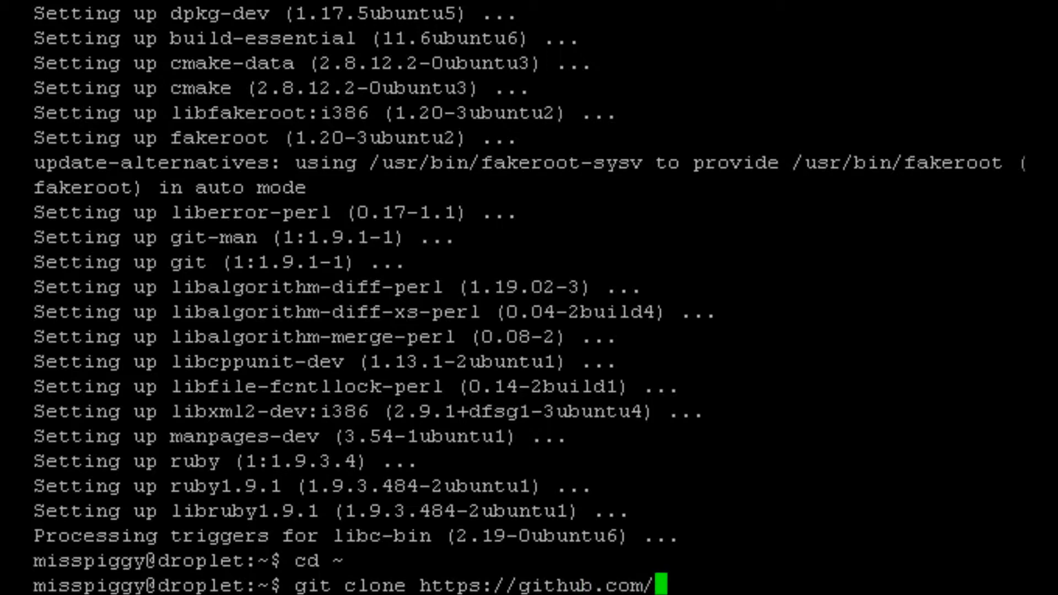
text(mtconnect/cppage)
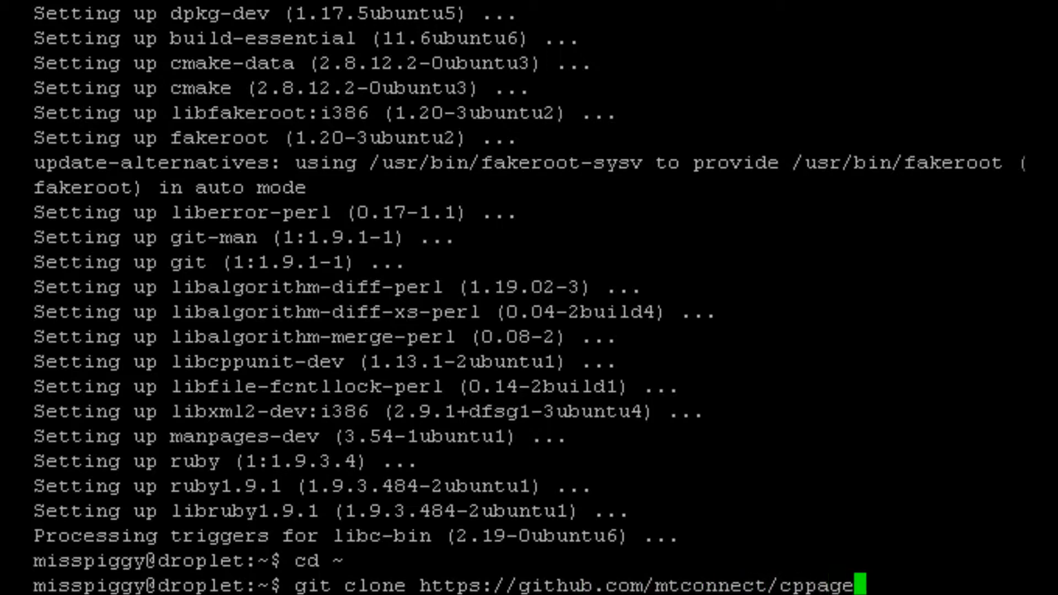
text(nt.ge)
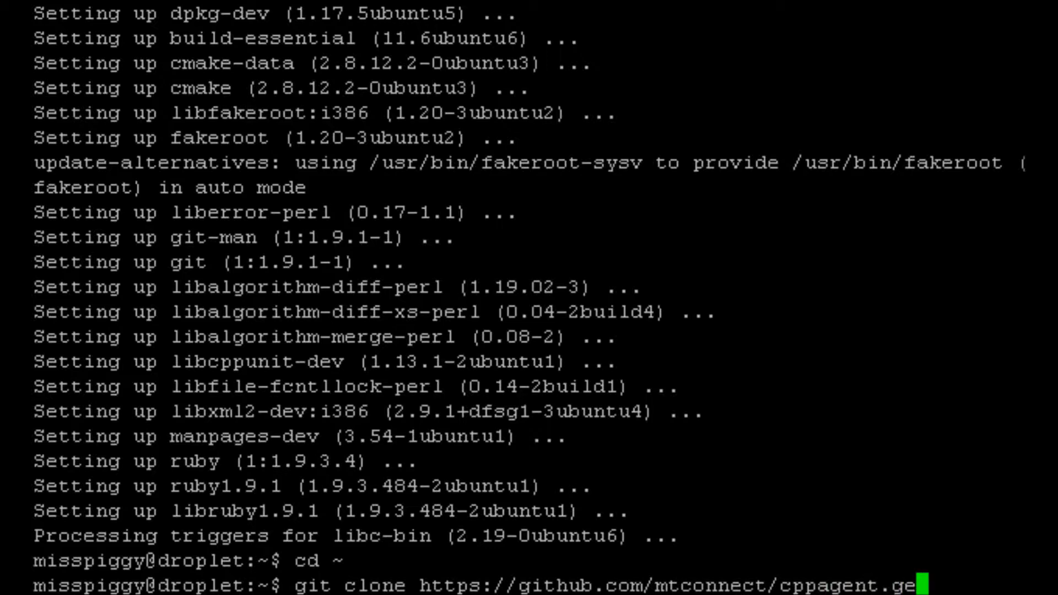
text(t)
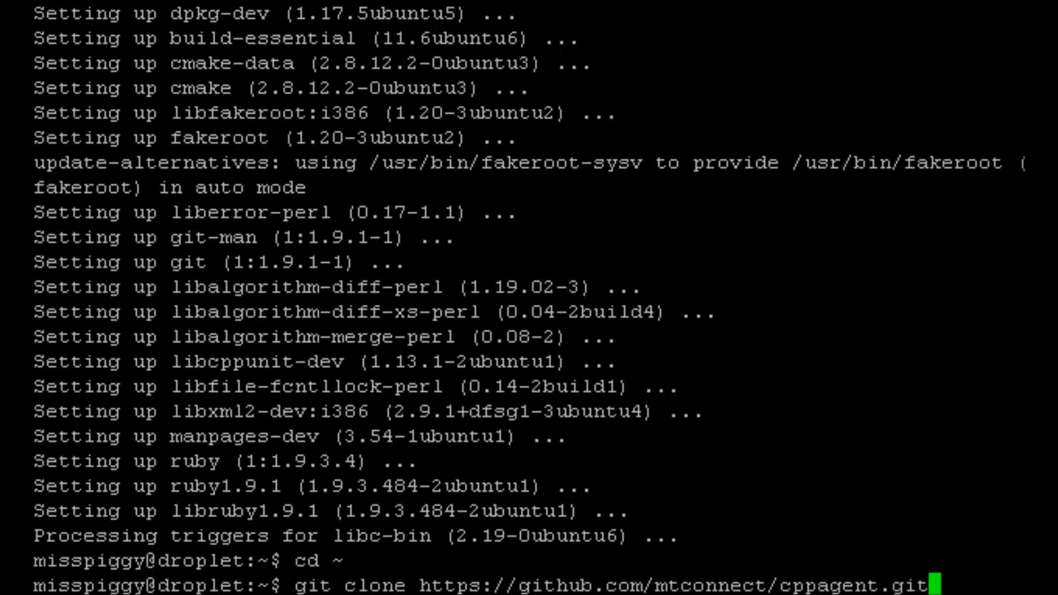
key(Return)
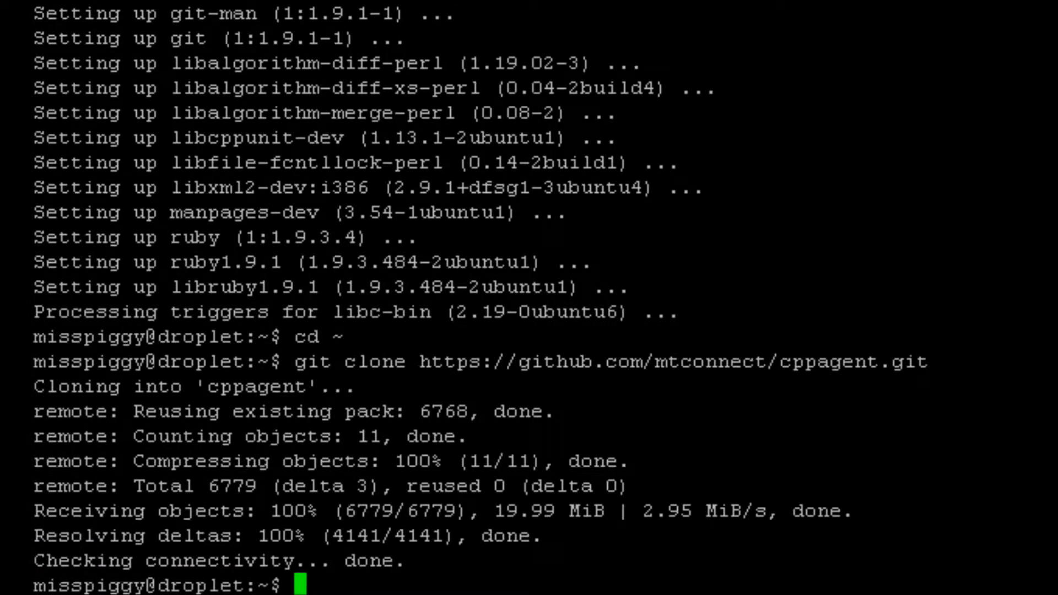
Step: Enter the cppagent folder, configure it with cmake . and compile it with make
text(cd cppage)
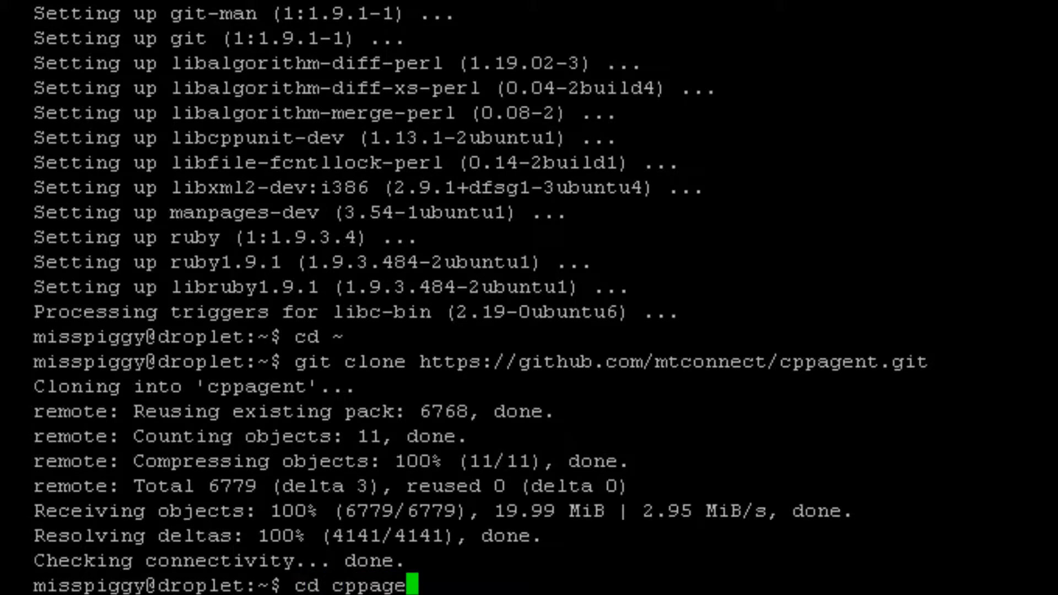
key(Return)
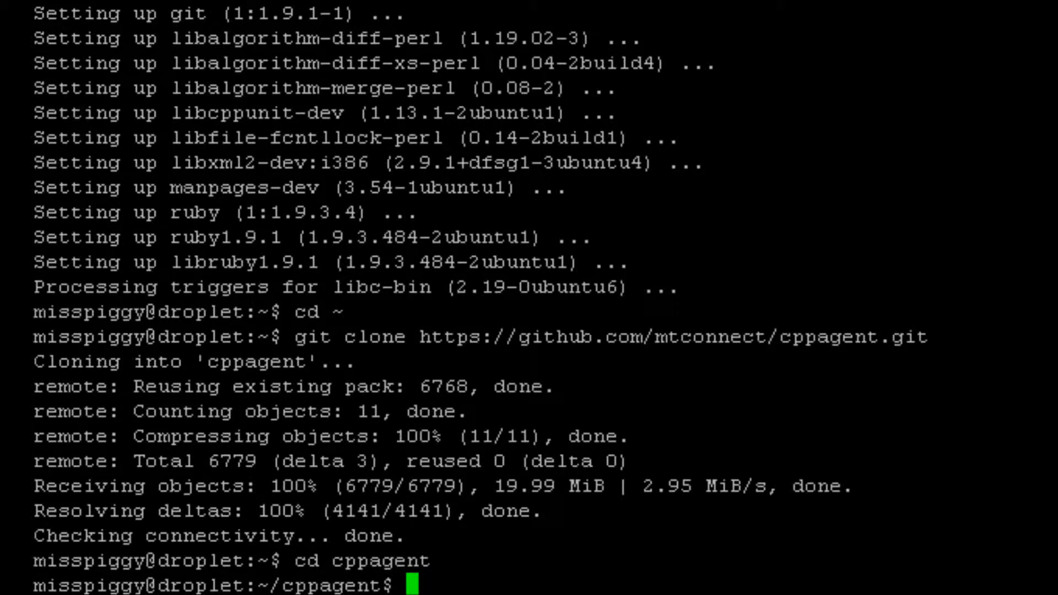
text(cmake .)
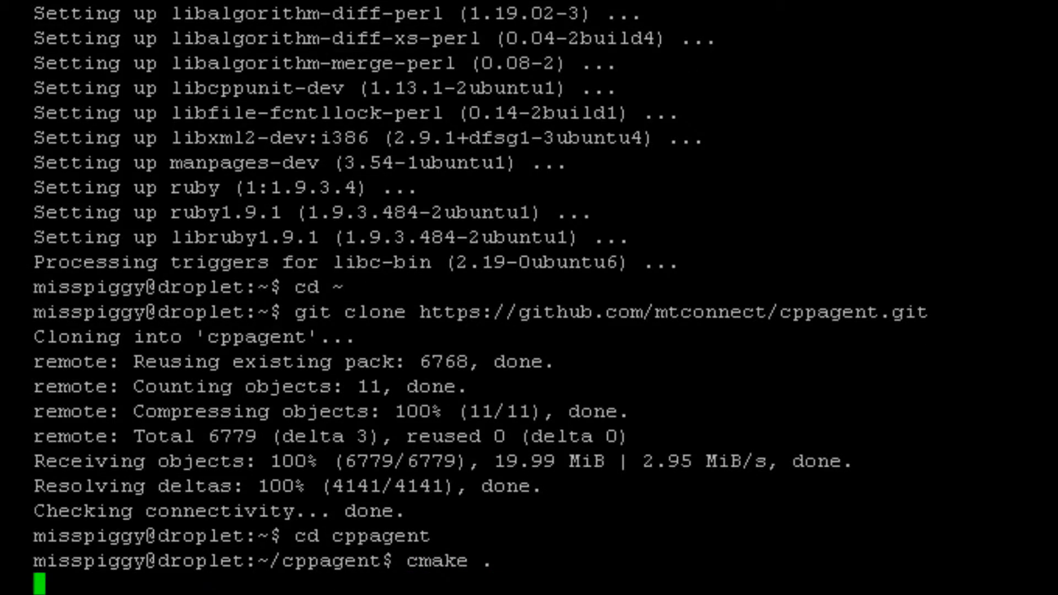
key(Return)
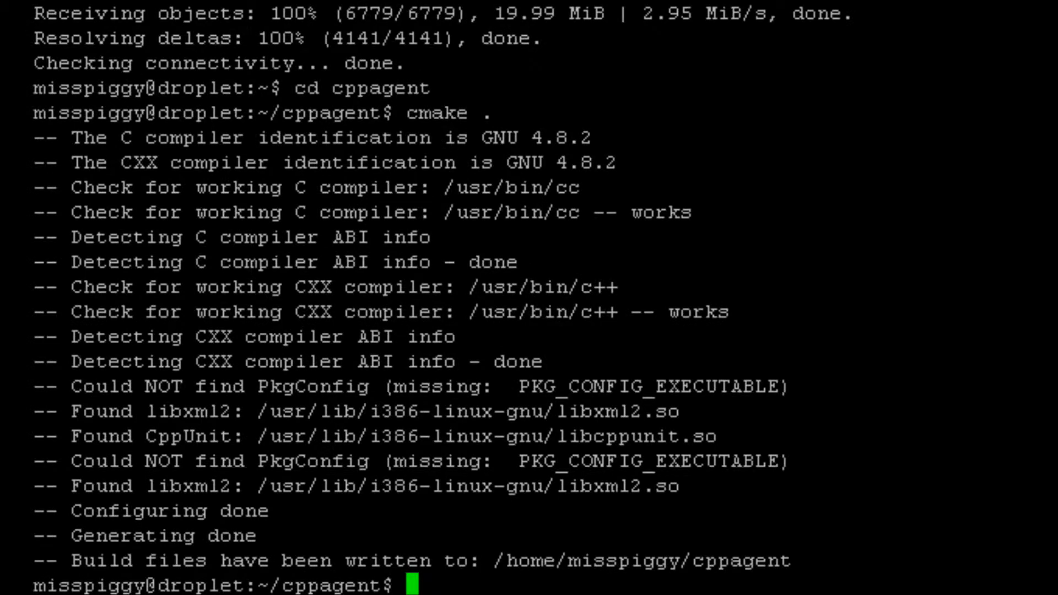
text(make)
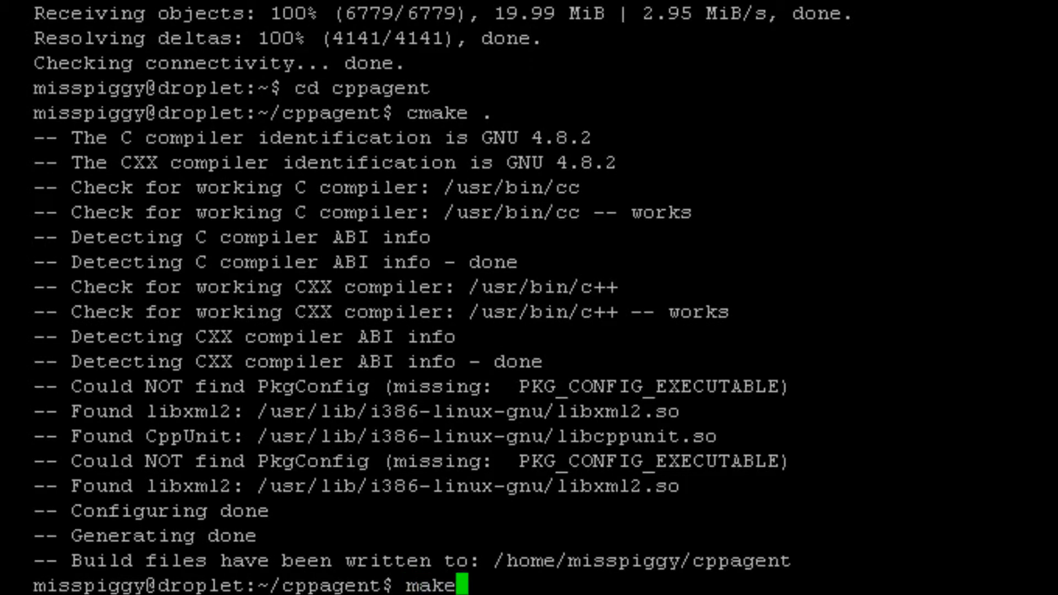
key(Return)
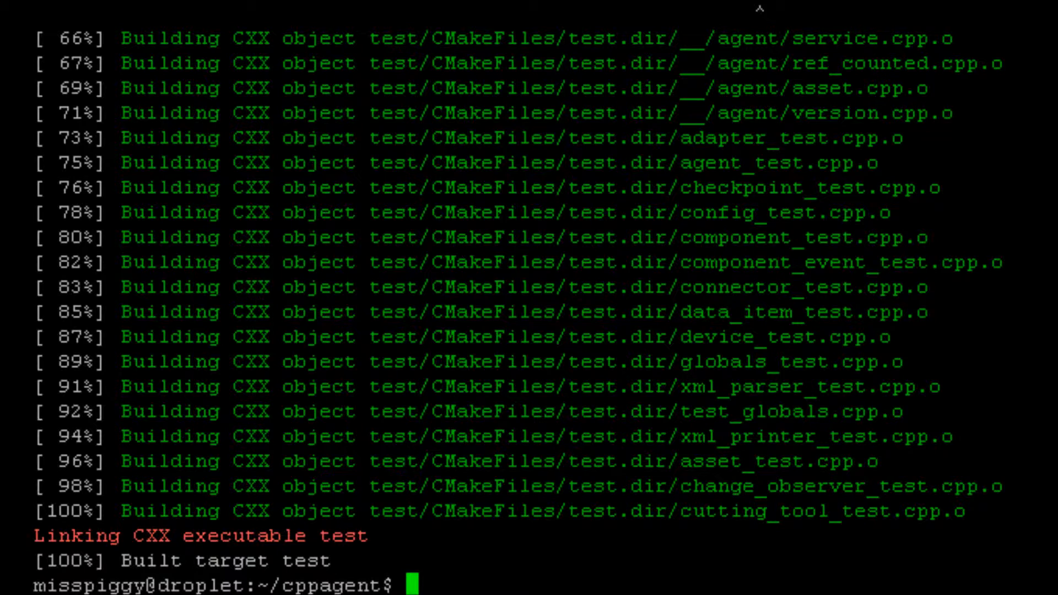
Step: List the folder and create the /etc/mtconnect directory with sudo mkdir
text(ls)
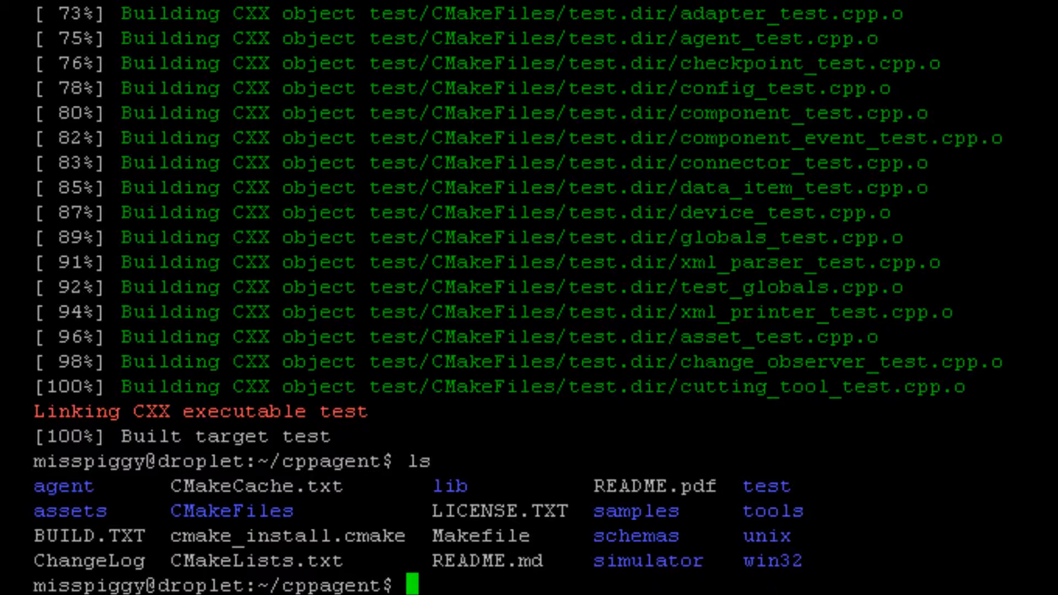
text(sudo m)
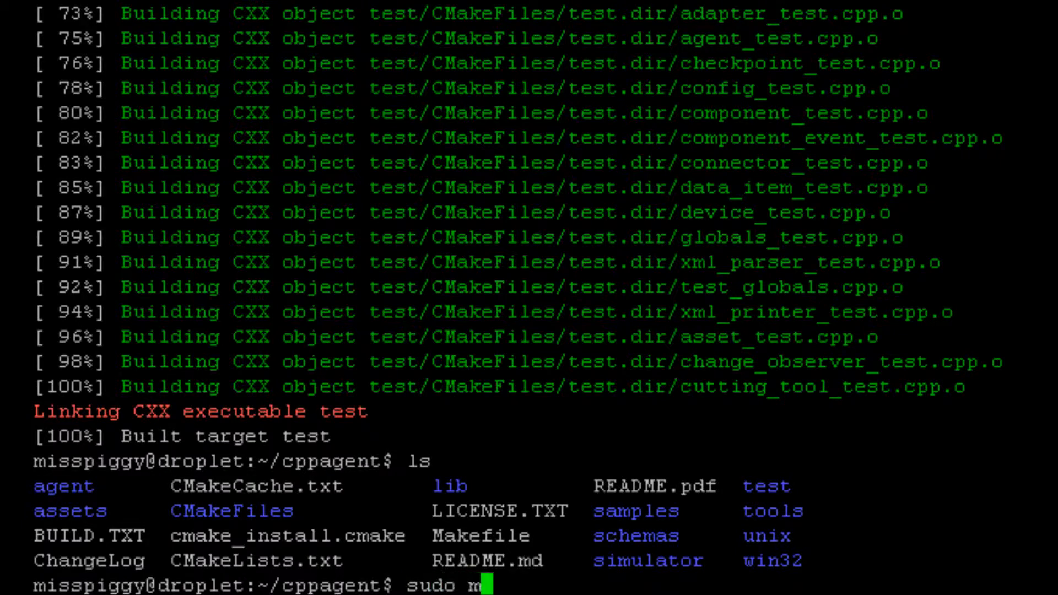
text(kdir)
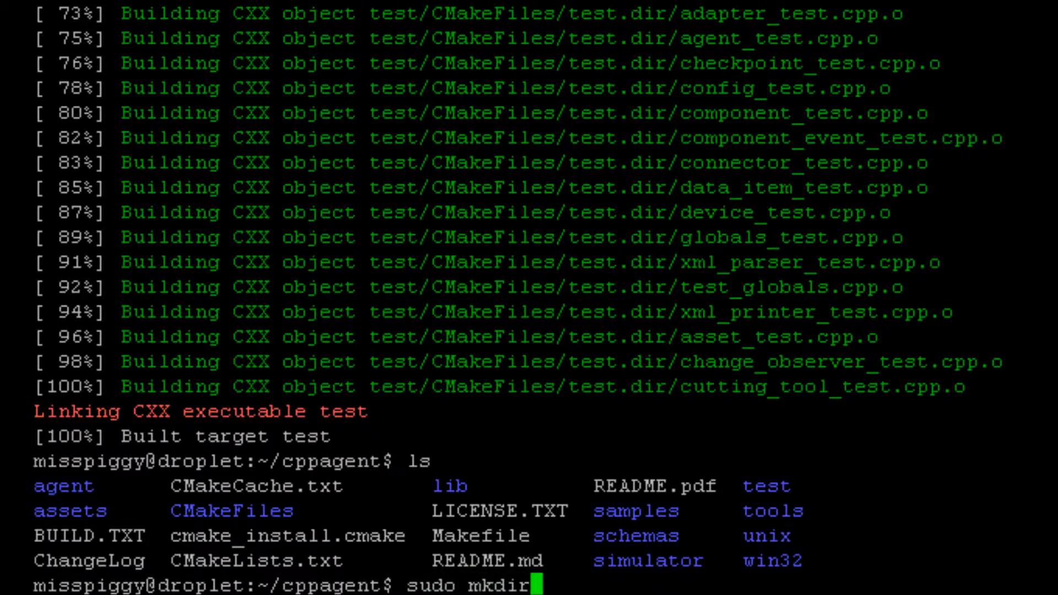
text(/etc/m)
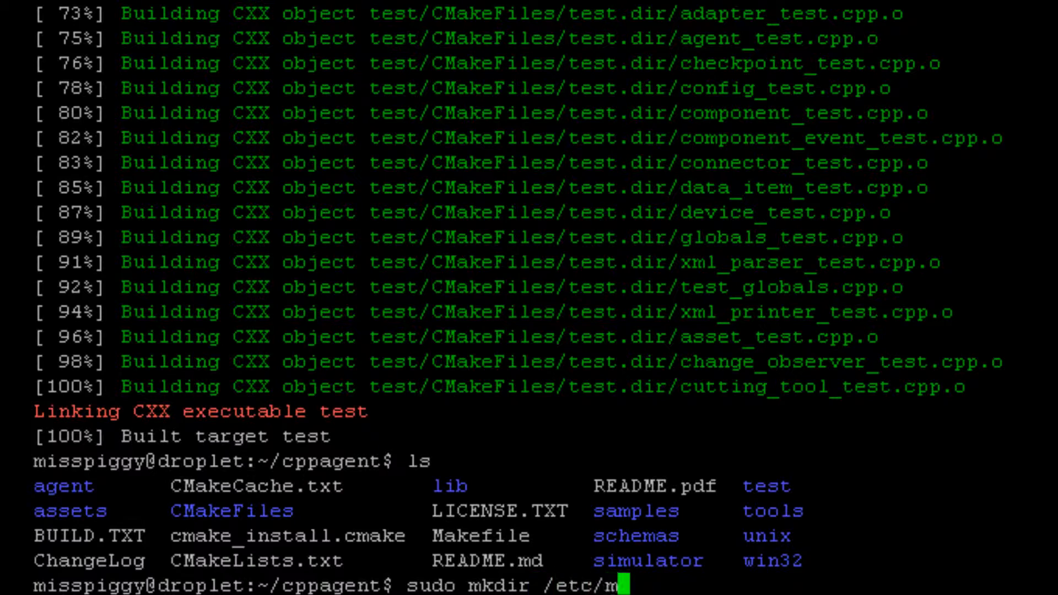
text(tconne)
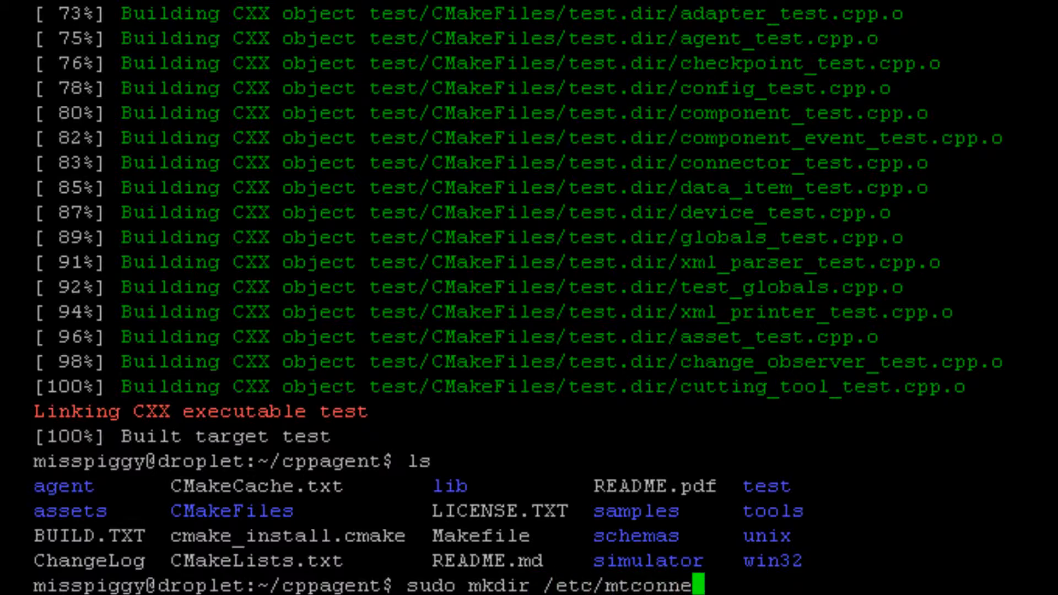
text(ct)
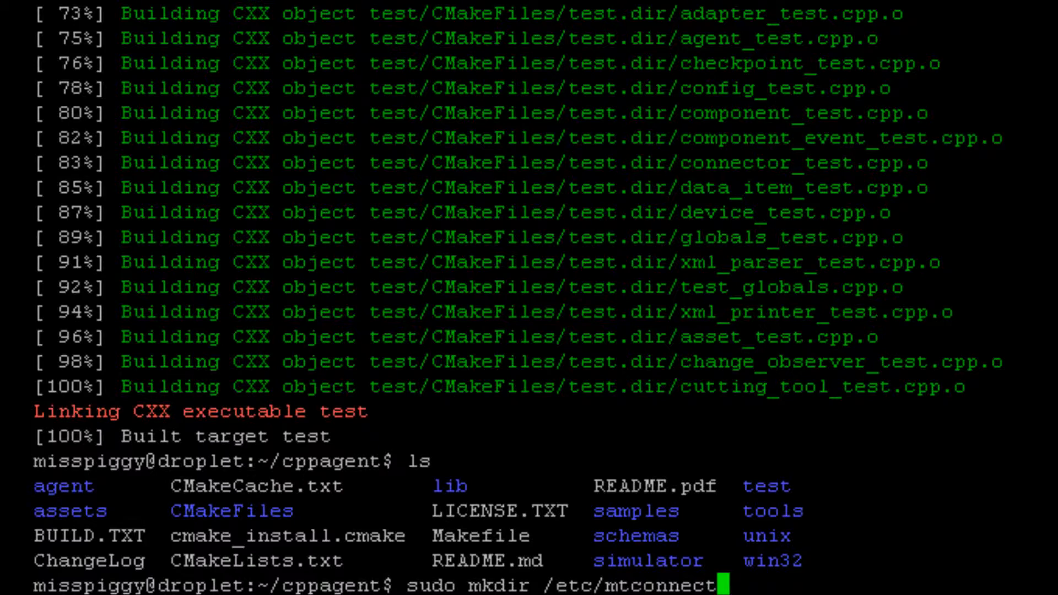
key(Return)
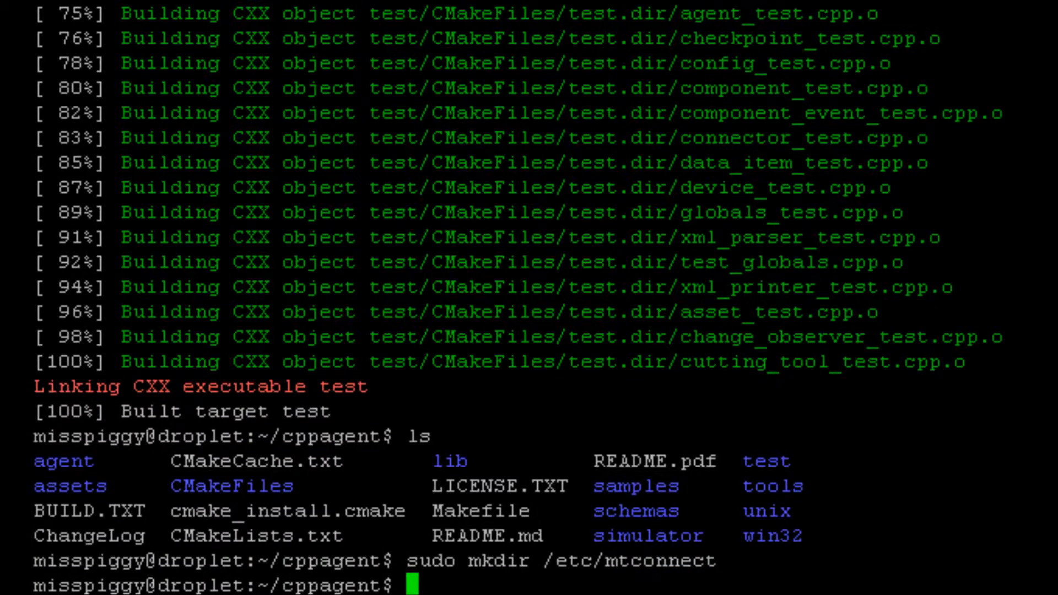
Step: Copy ~/cppagent/agent/agent.cfg into /etc/mtconnect
text(sduo)
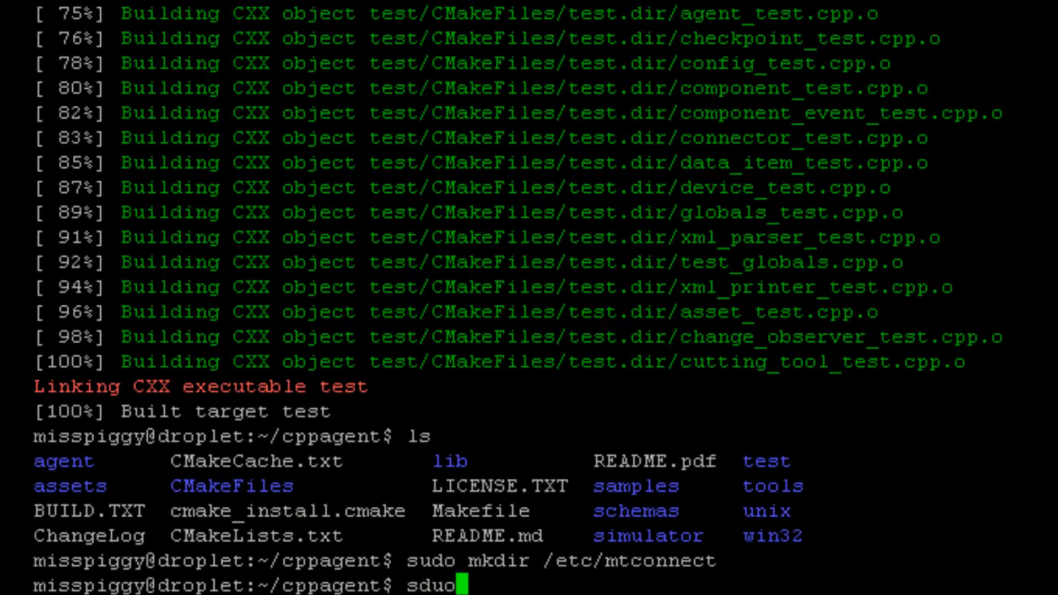
text(sudo)
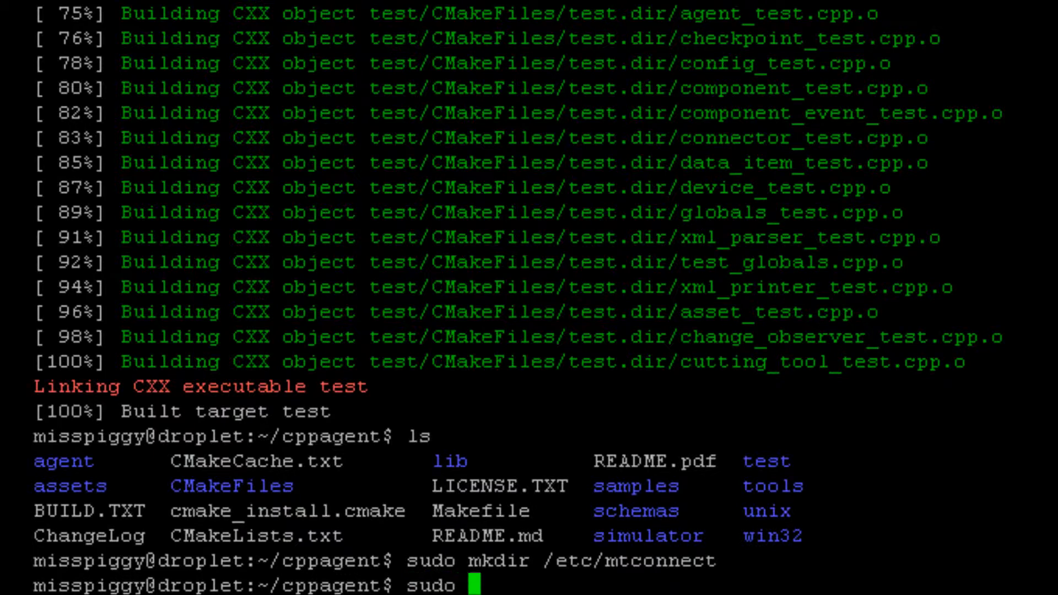
text(cp)
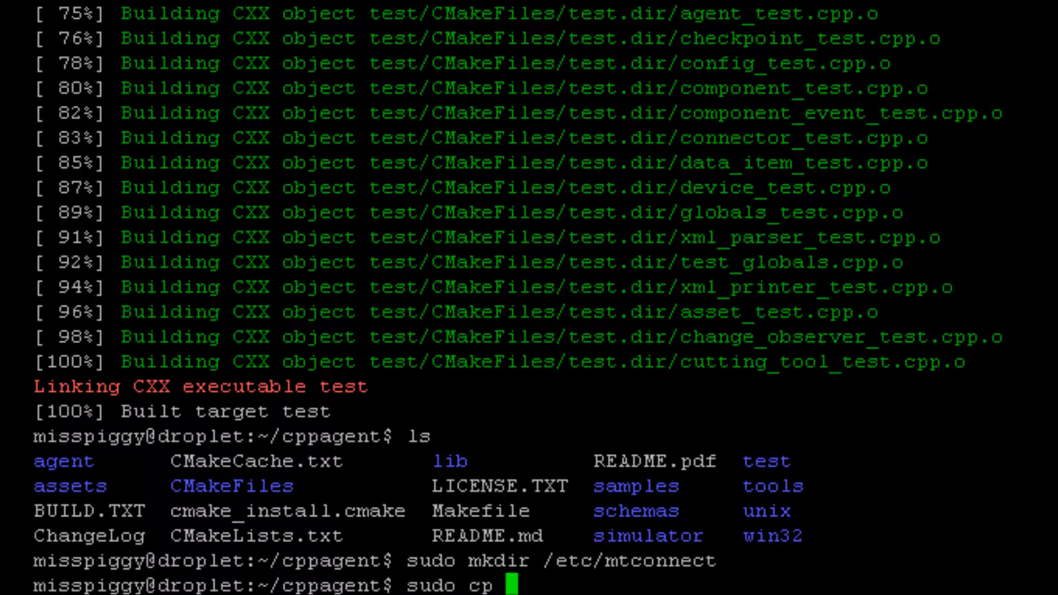
text(~)
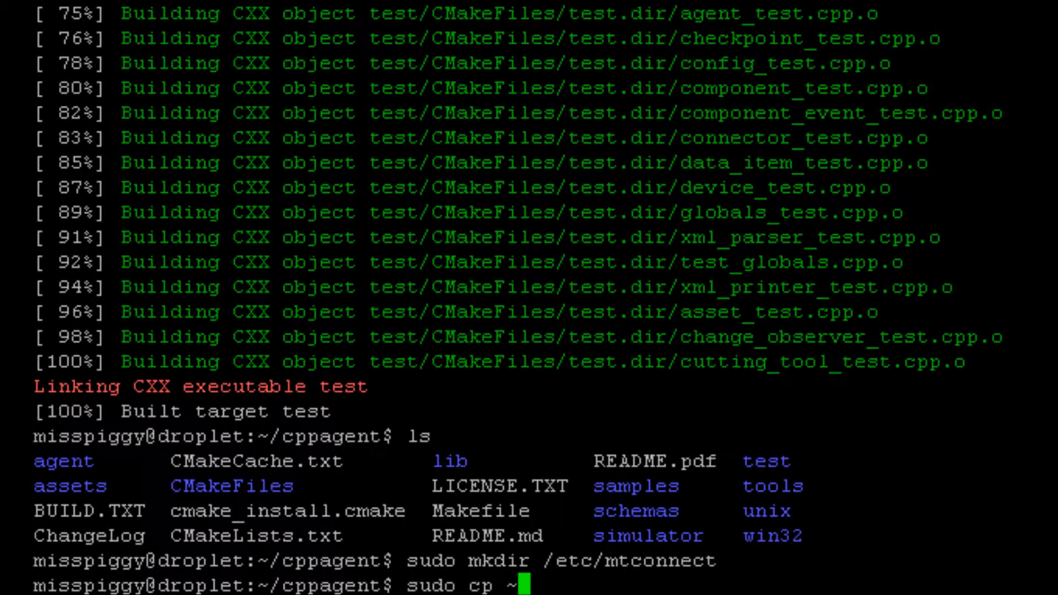
text(/cppagent)
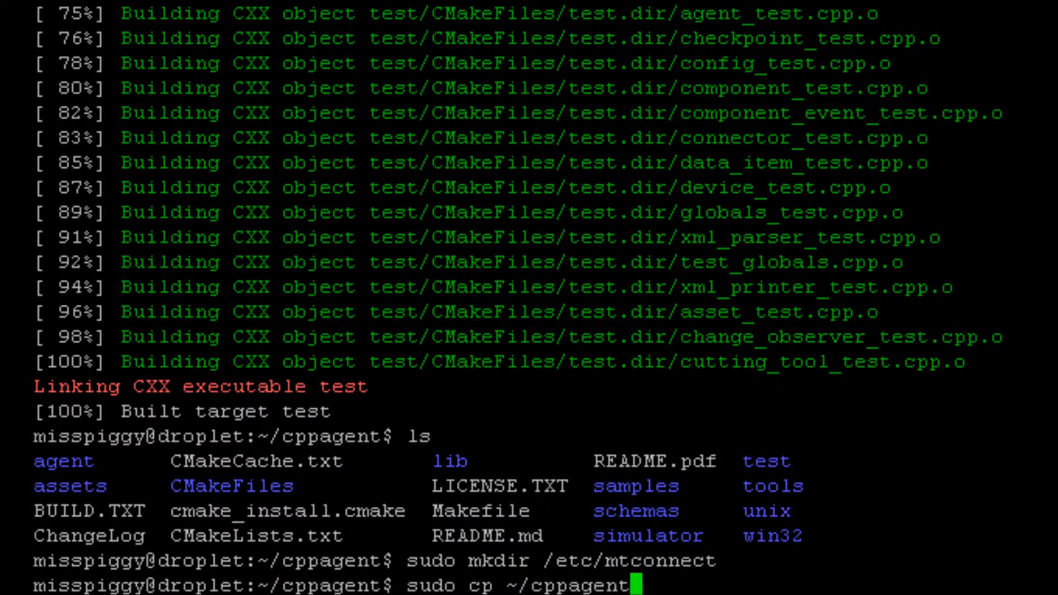
text(/agent/)
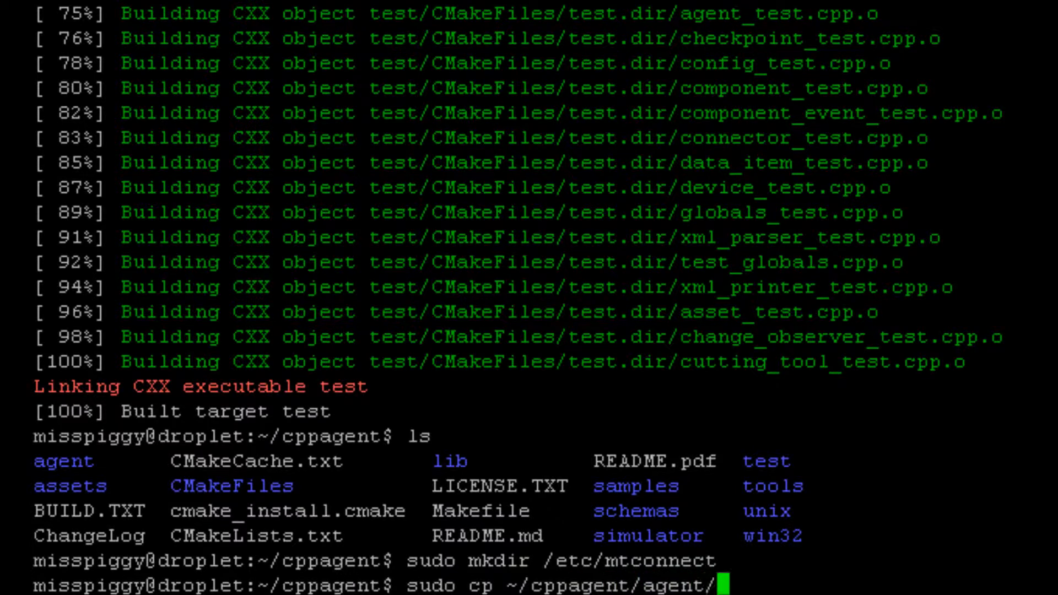
text(agent.)
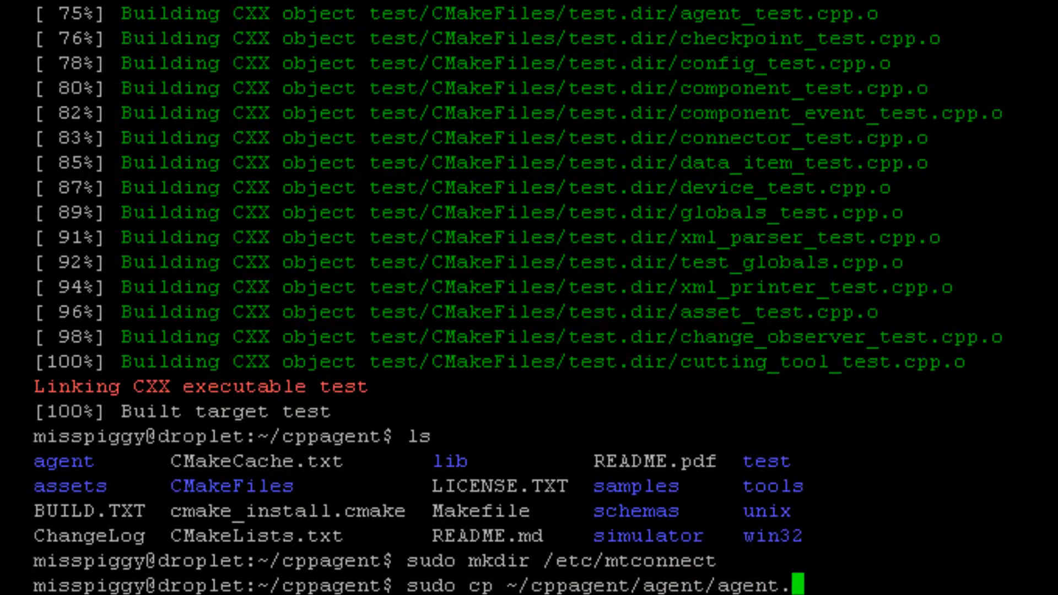
text(cfg /)
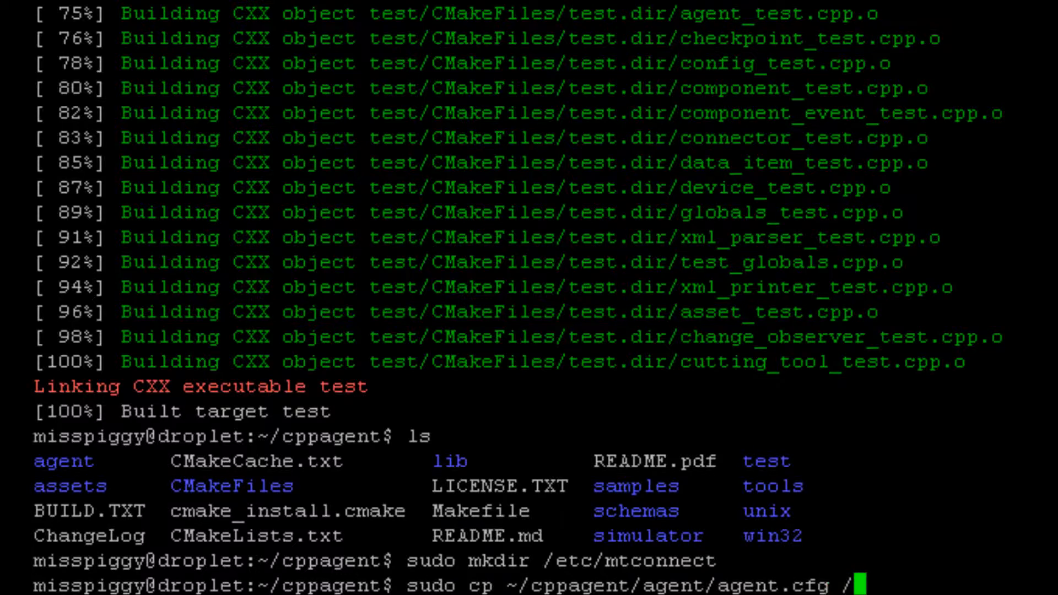
text(/etc/mtconnect/)
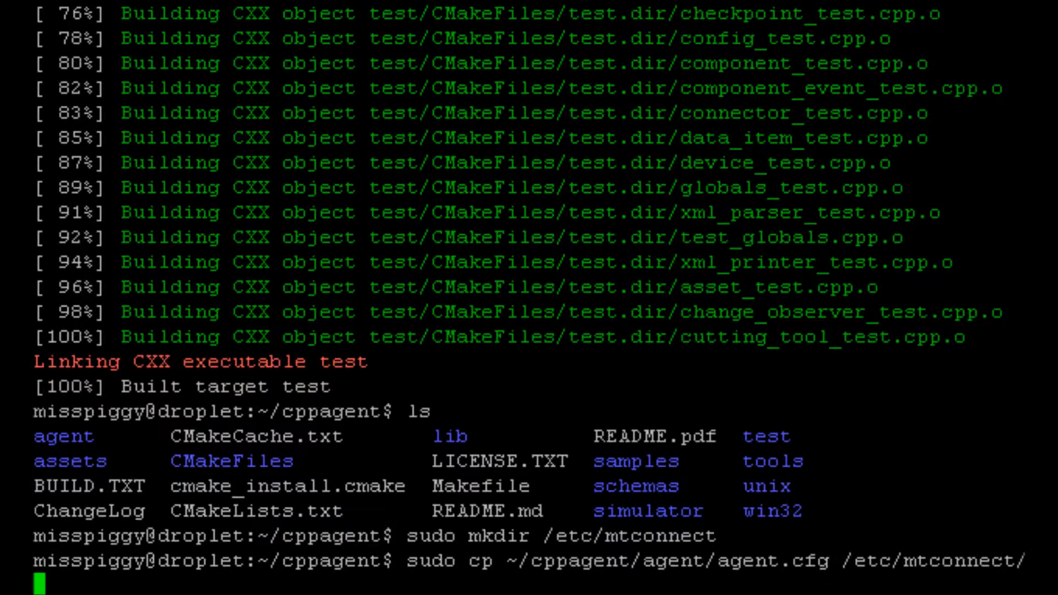
key(Return)
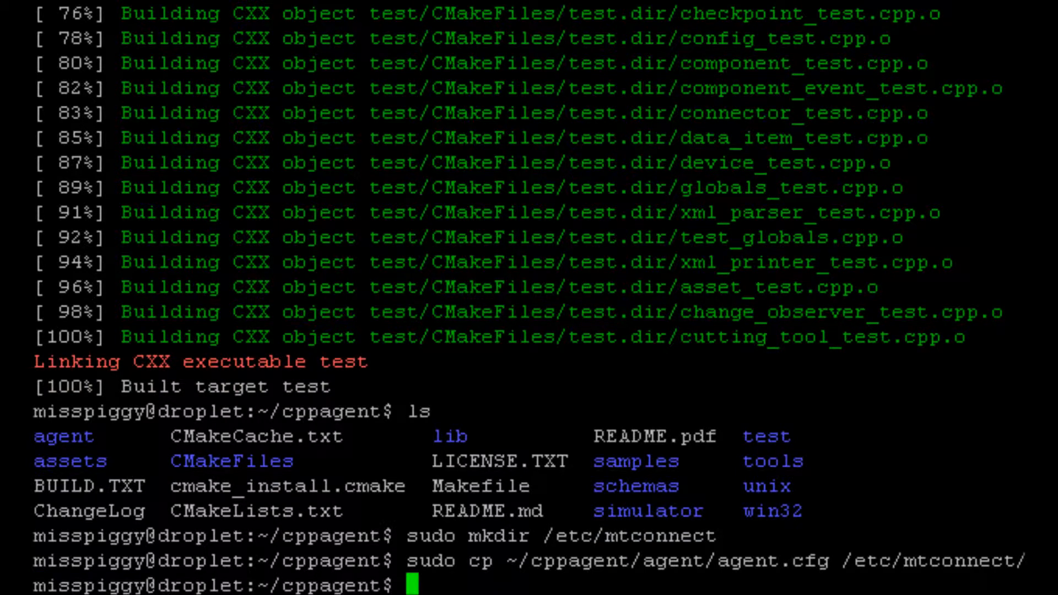
Step: Copy the built ~/cppagent/agent/agent binary to /bin/agent
text(sudo)
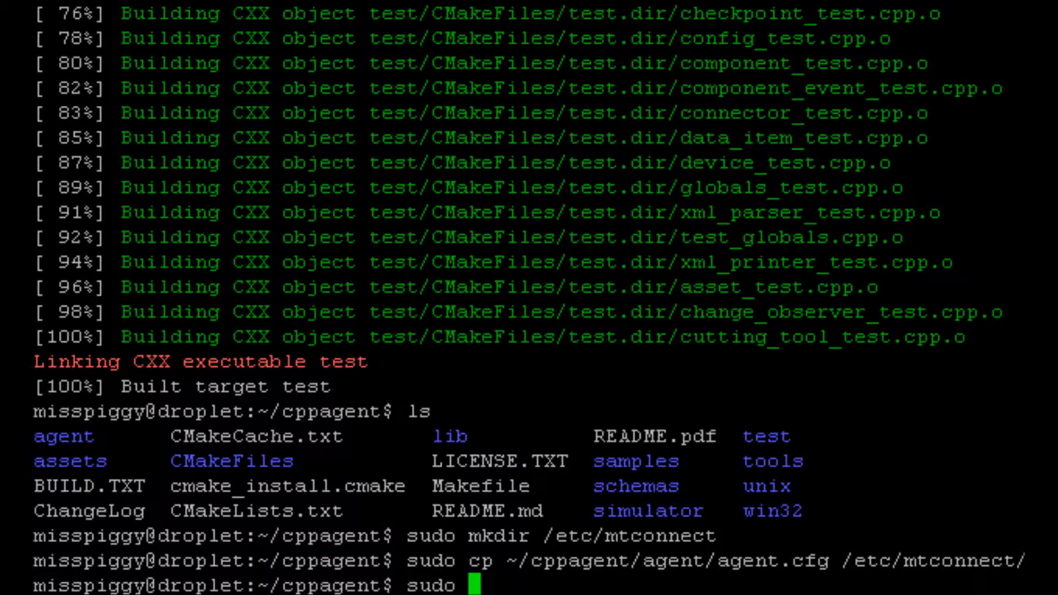
text(cp)
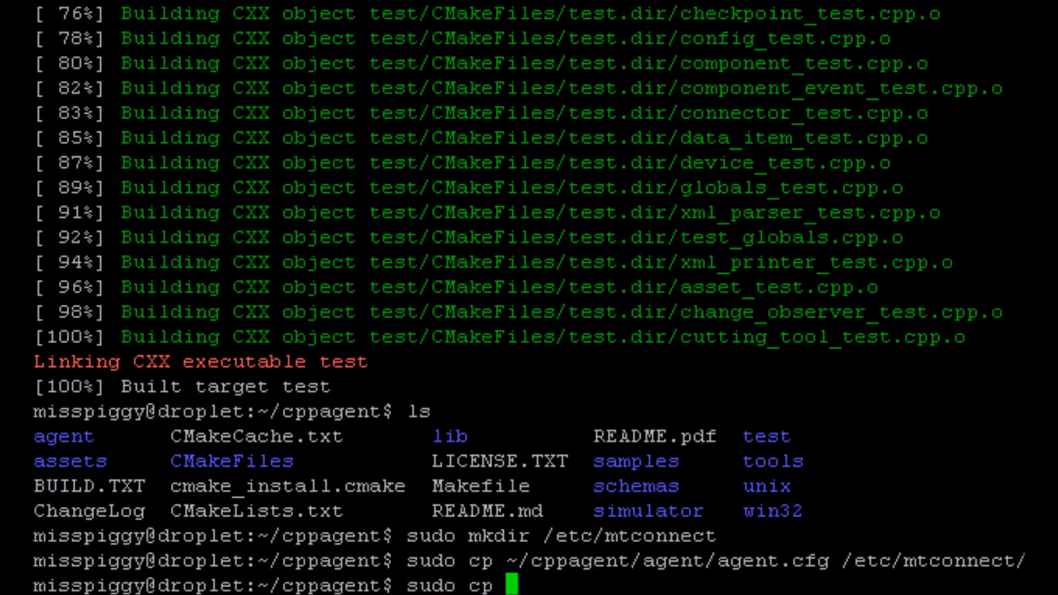
text(~/)
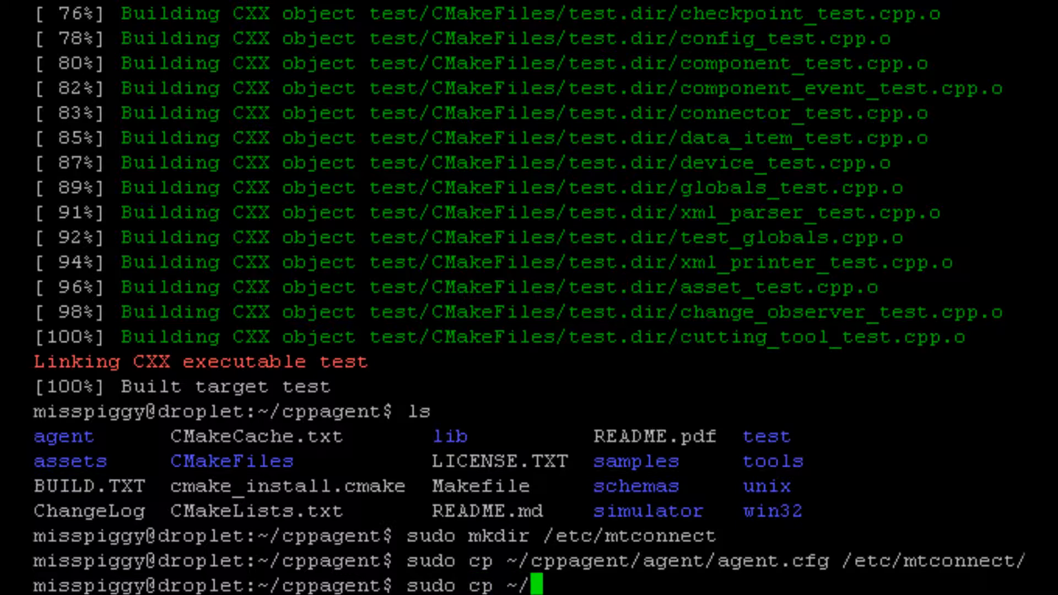
text(cppagent/a)
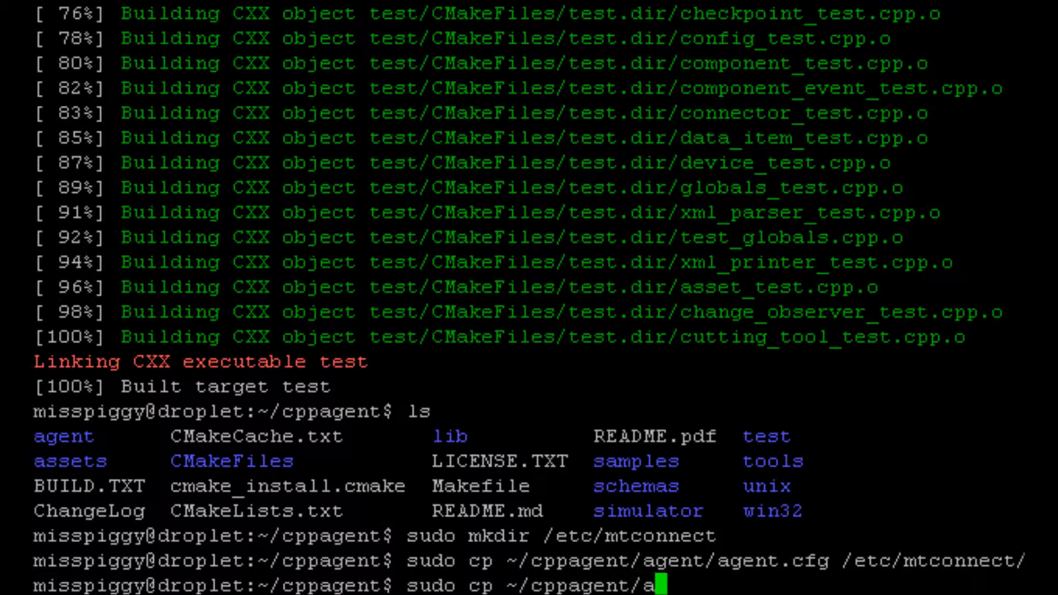
text(gent/a)
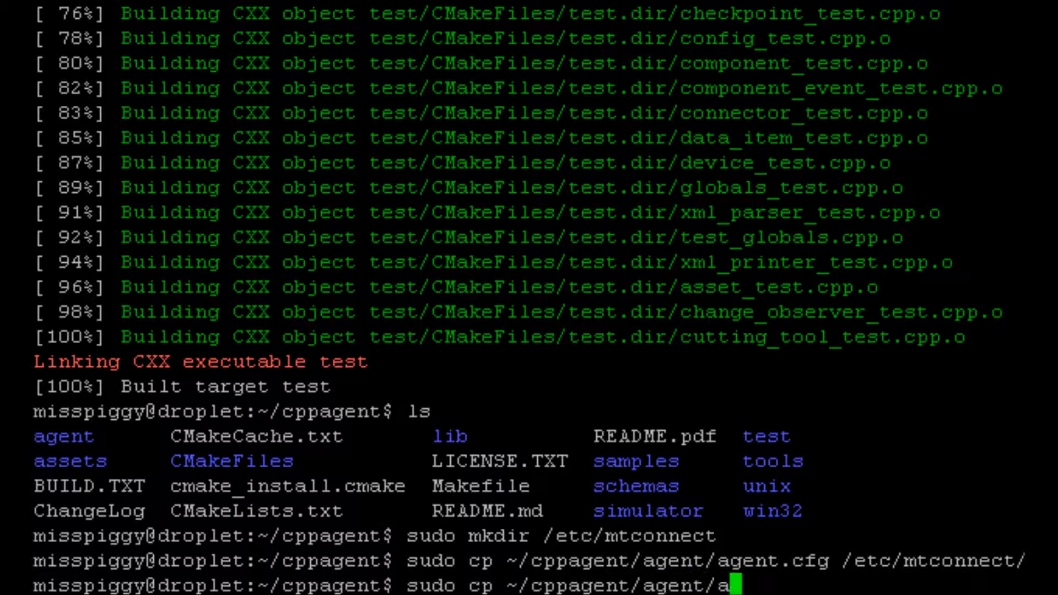
text(gent)
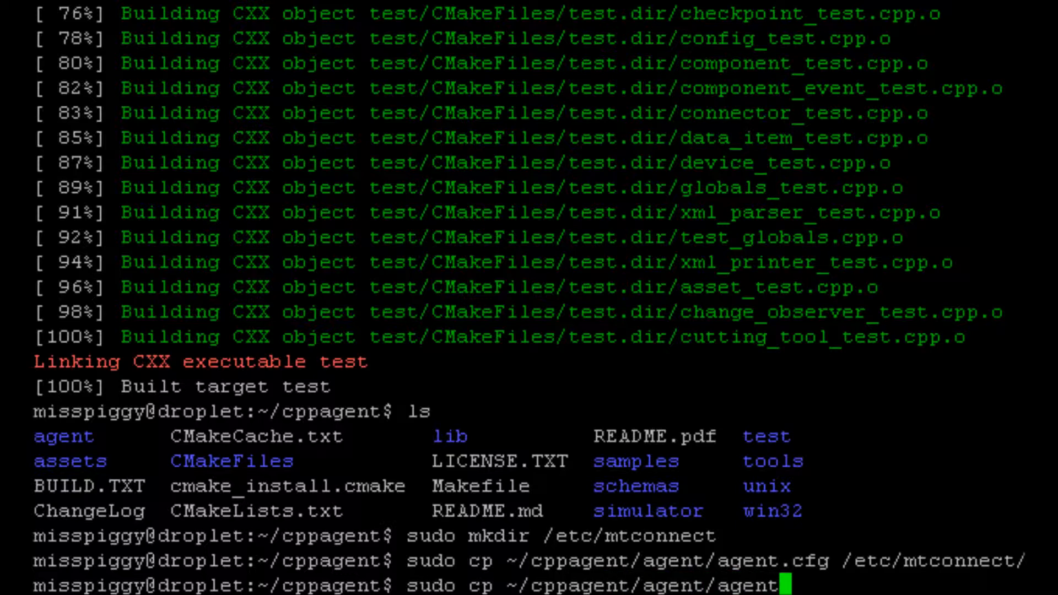
text(/bin/)
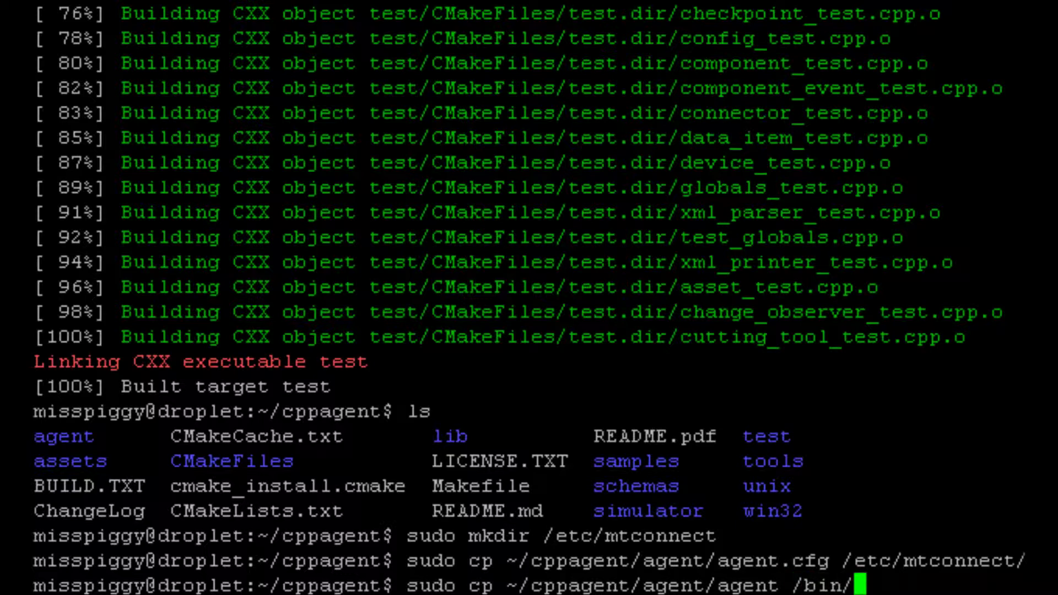
text(agent)
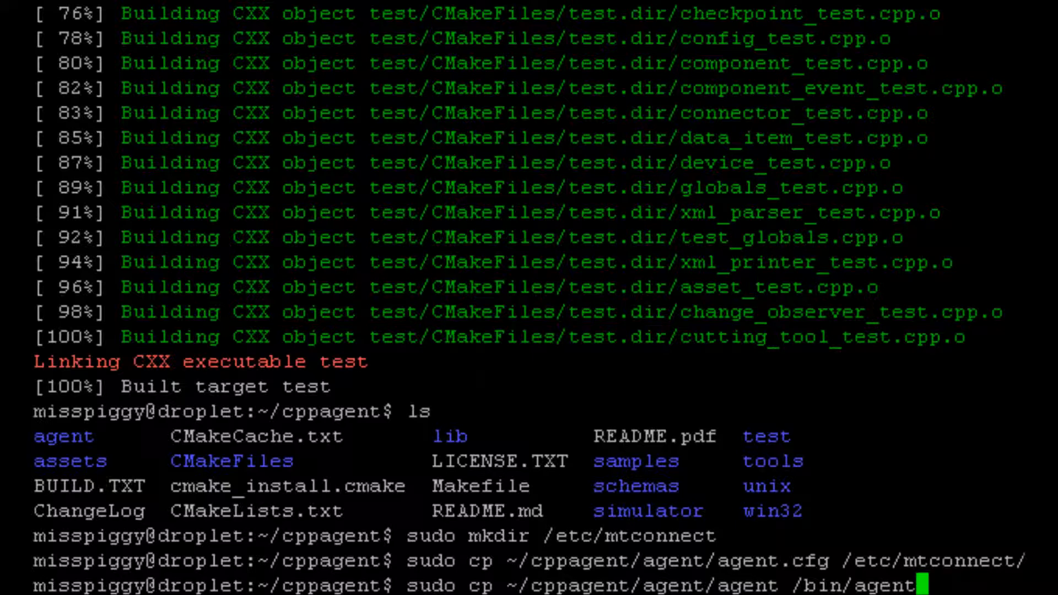
key(Return)
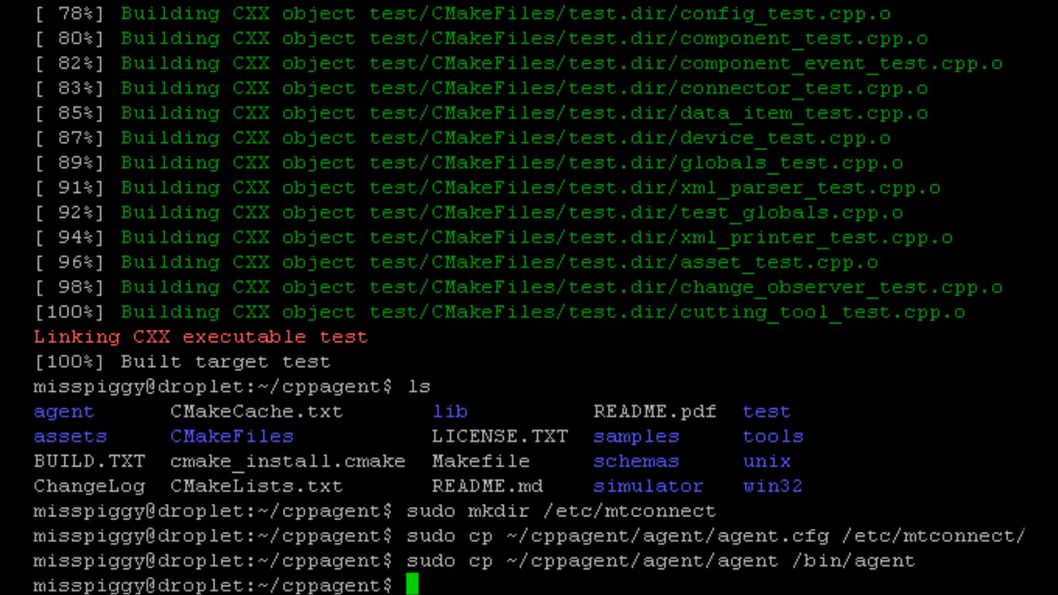
text(c)
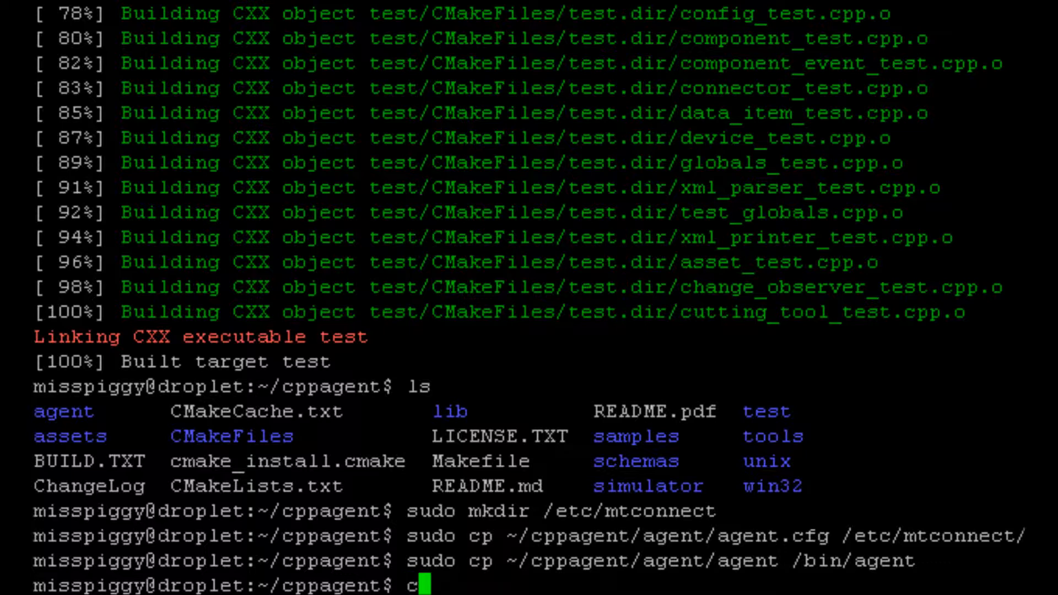
text(d ~)
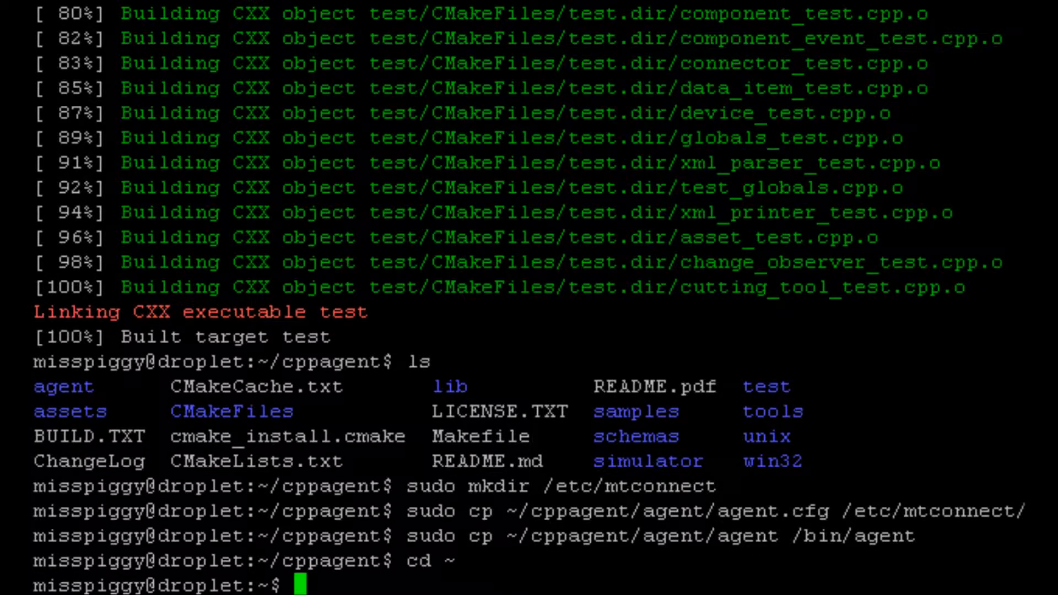
text(wge)
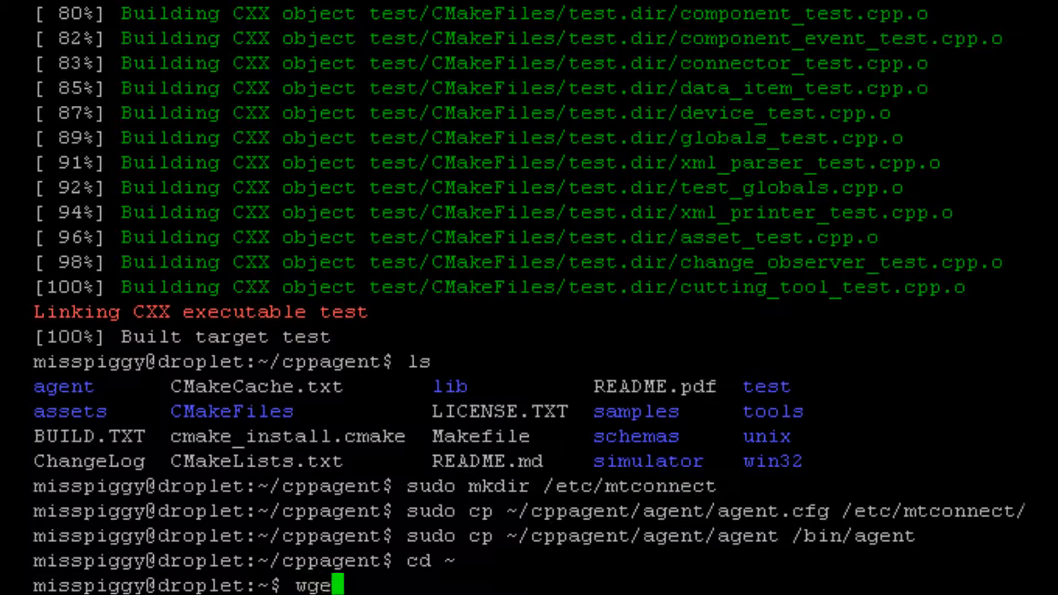
text(t htt)
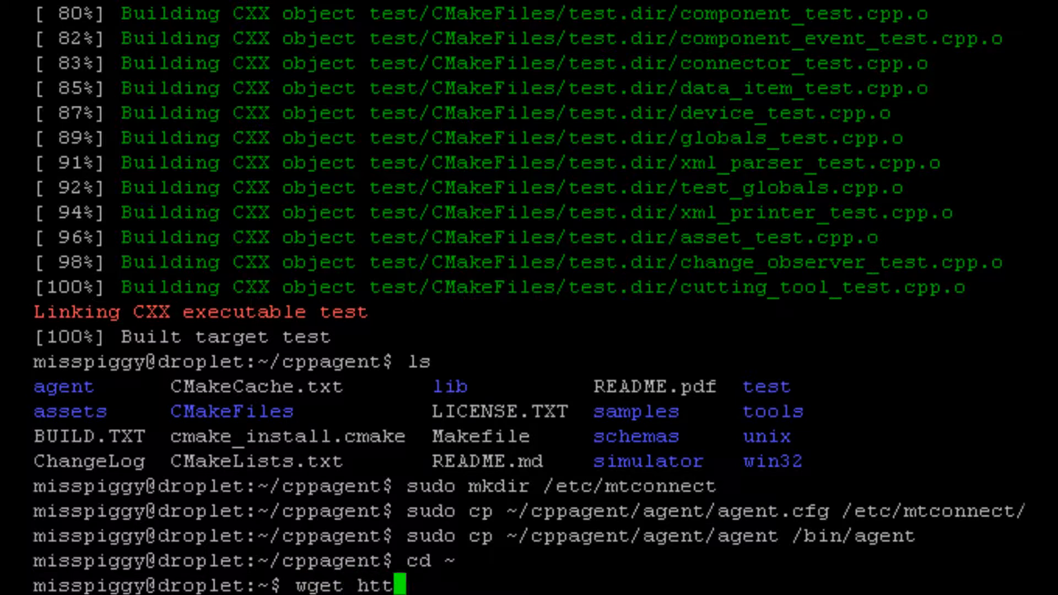
text(p;)
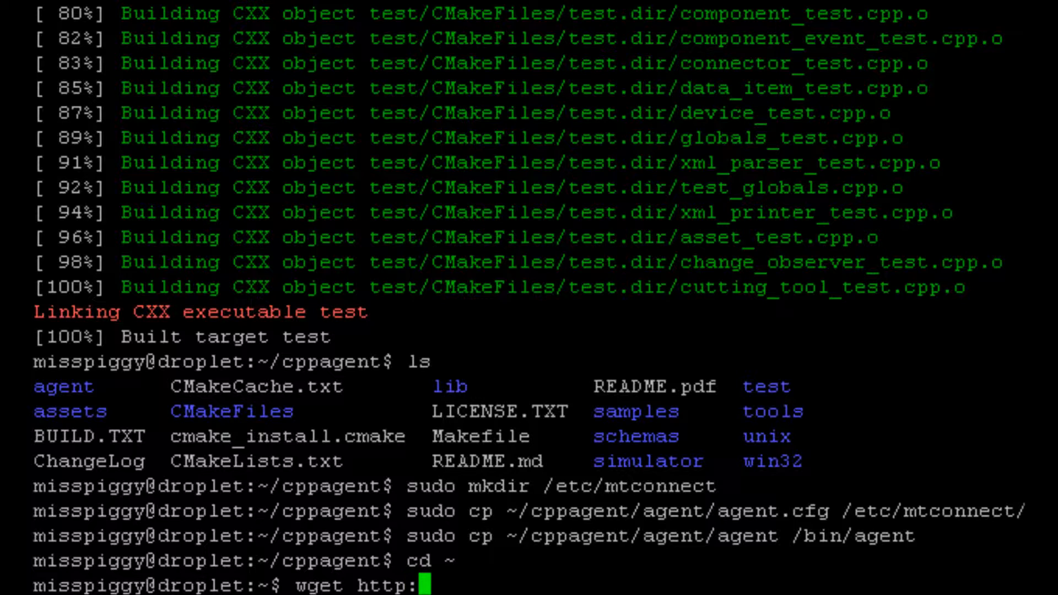
text(/www.e)
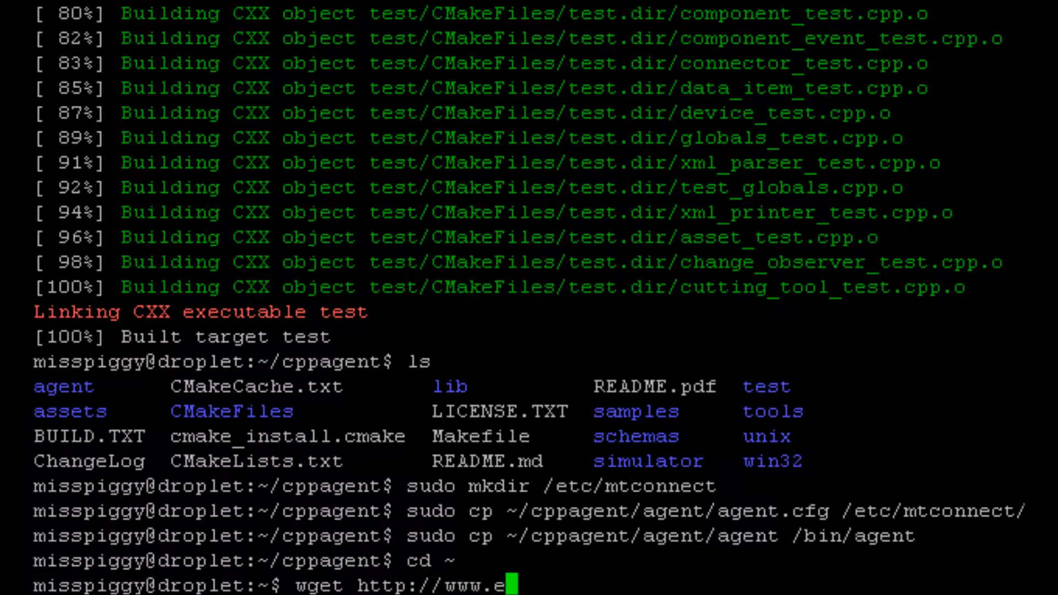
text(llisware)
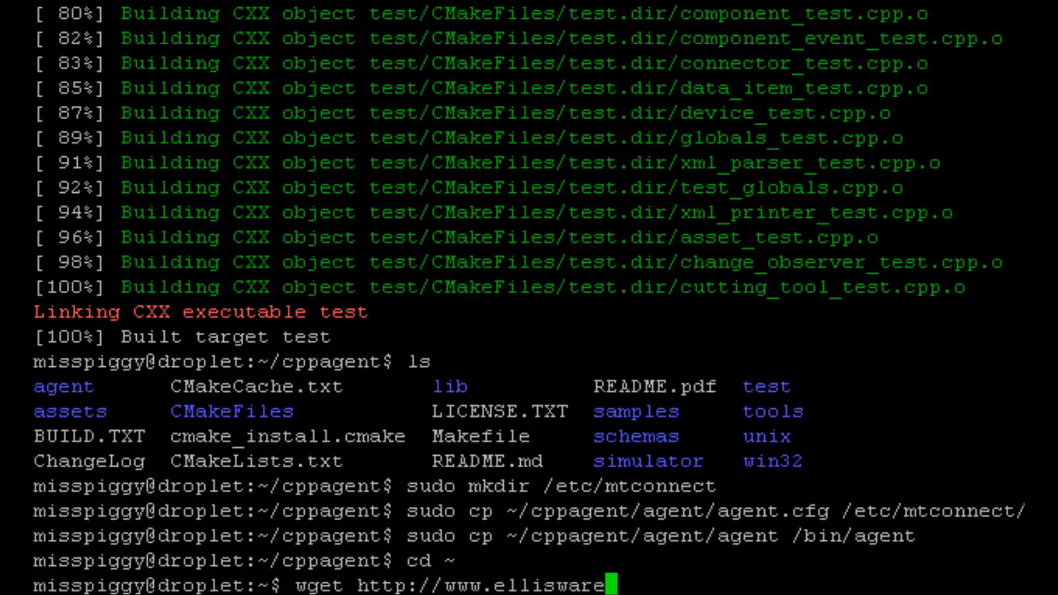
text(.com/down)
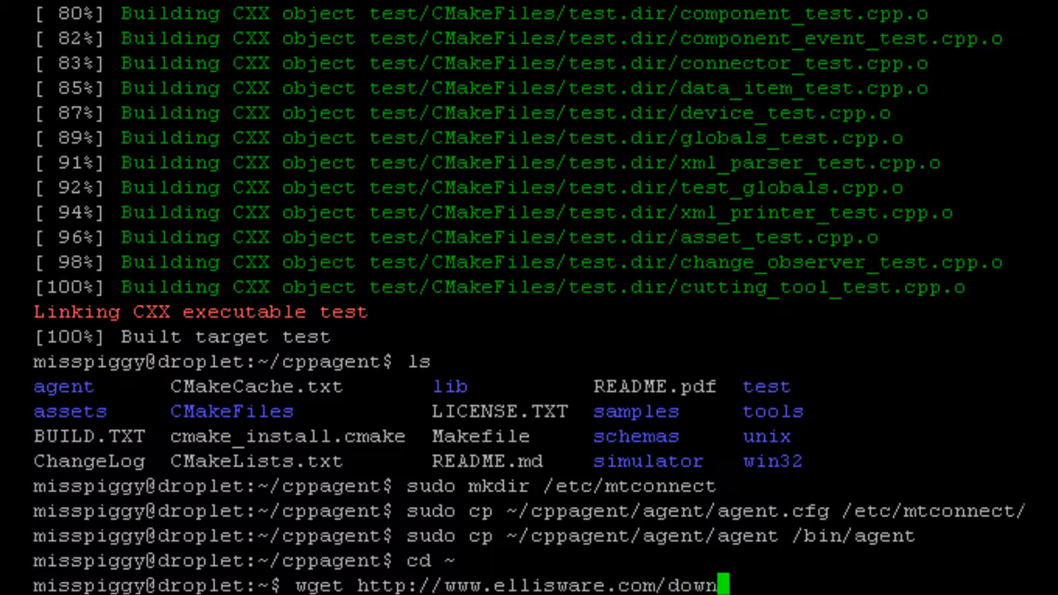
text(loads/ag)
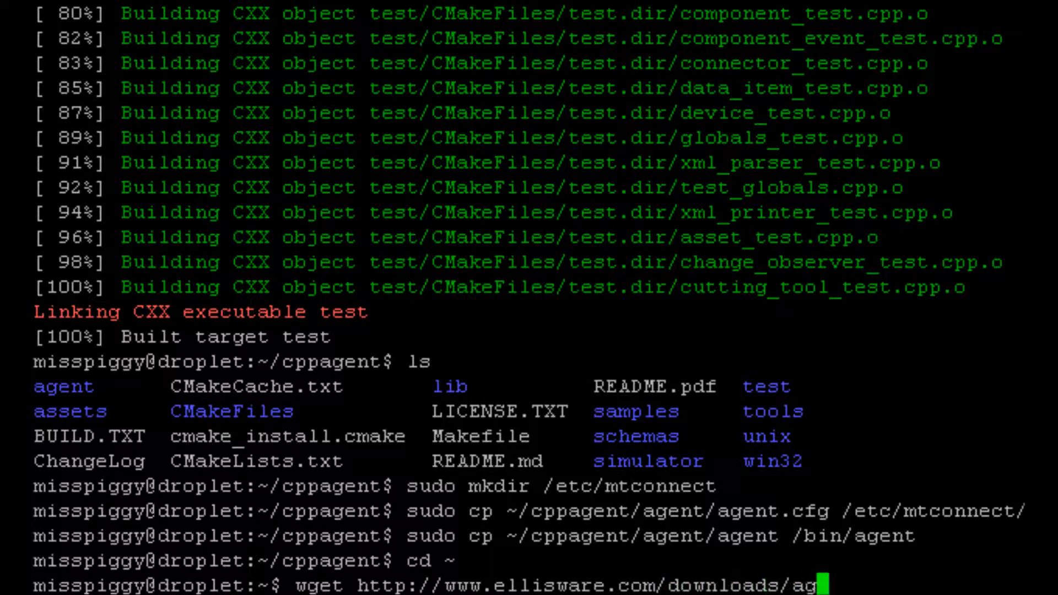
text(ent.sh)
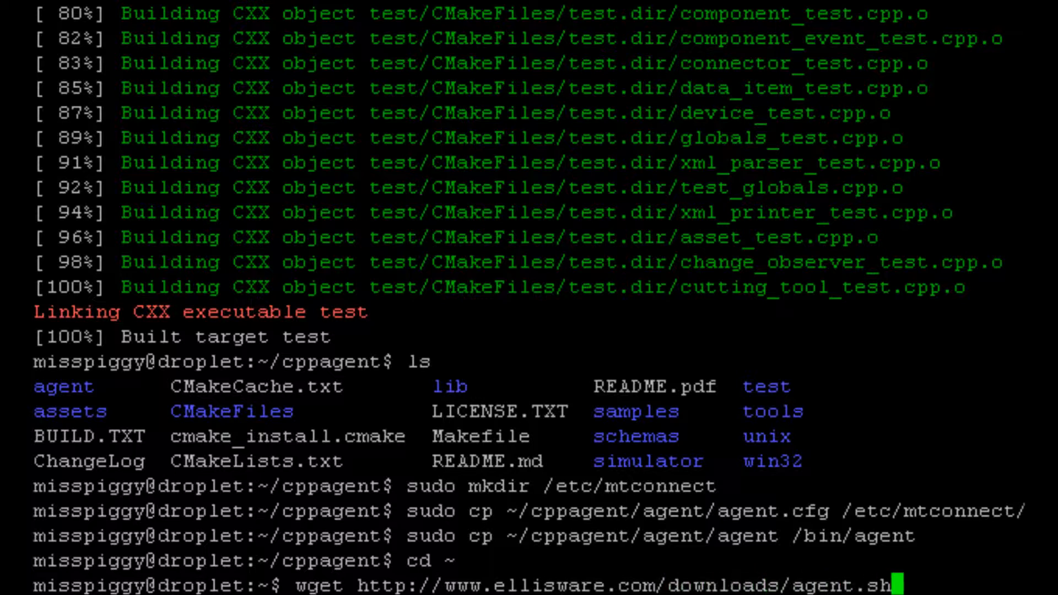
key(Return)
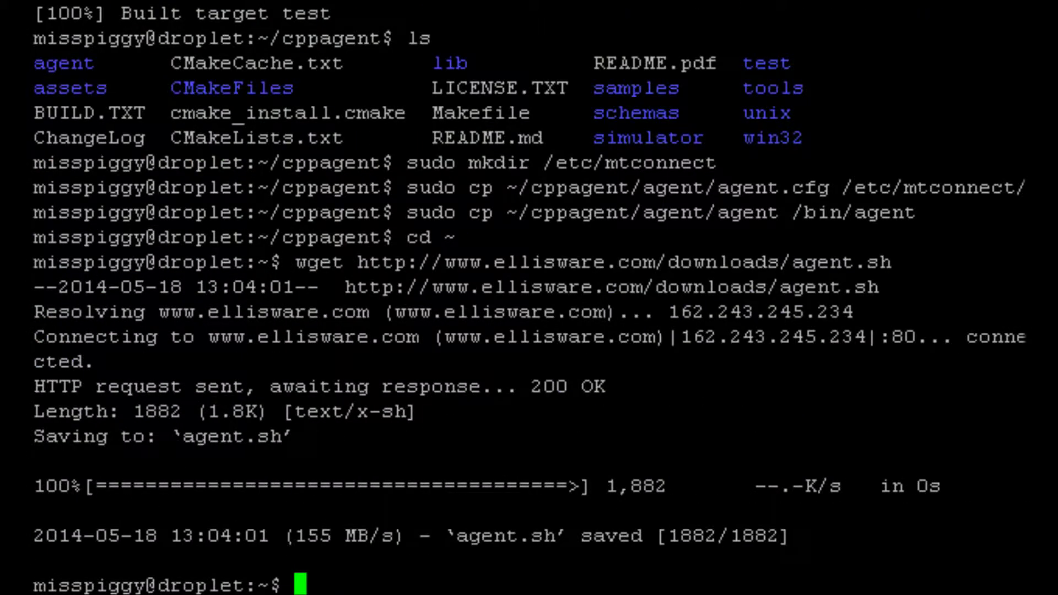
Step: Move ~/agent.sh to /etc/init.d/agent with sudo mv
text(s)
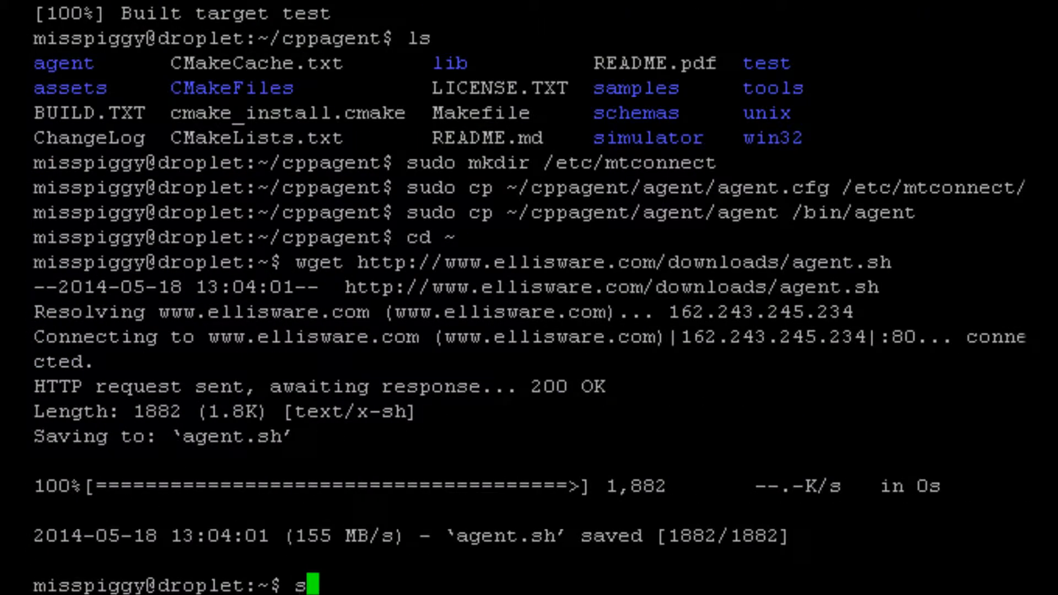
text(udo m)
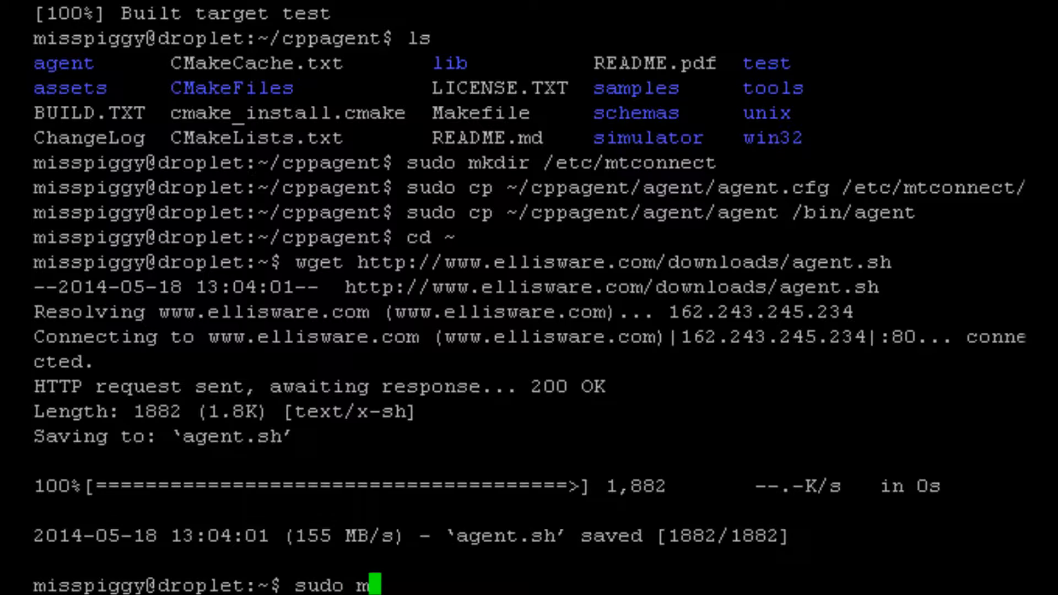
text(v)
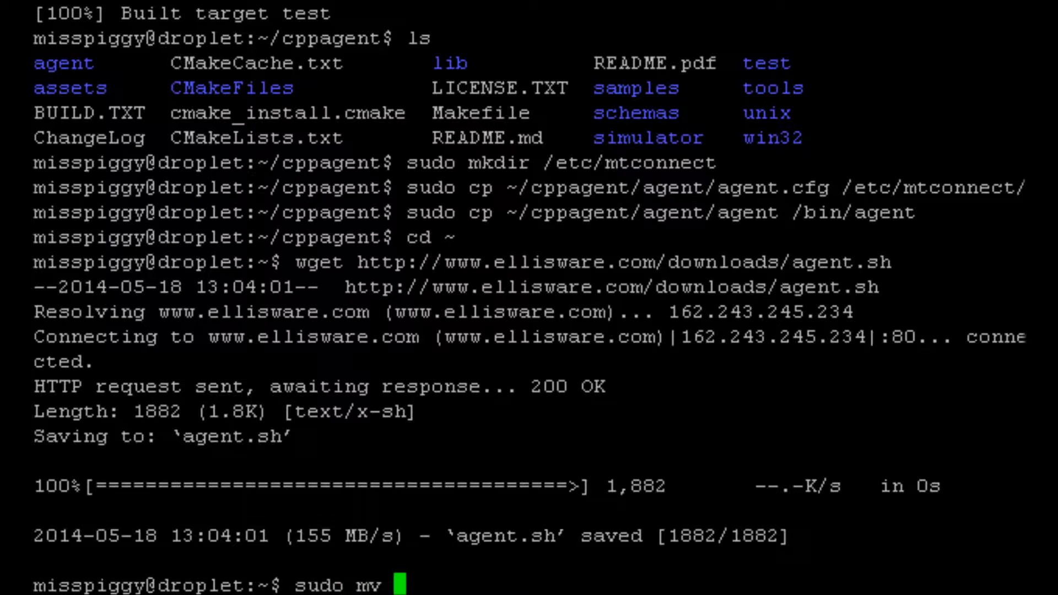
text(~/agent)
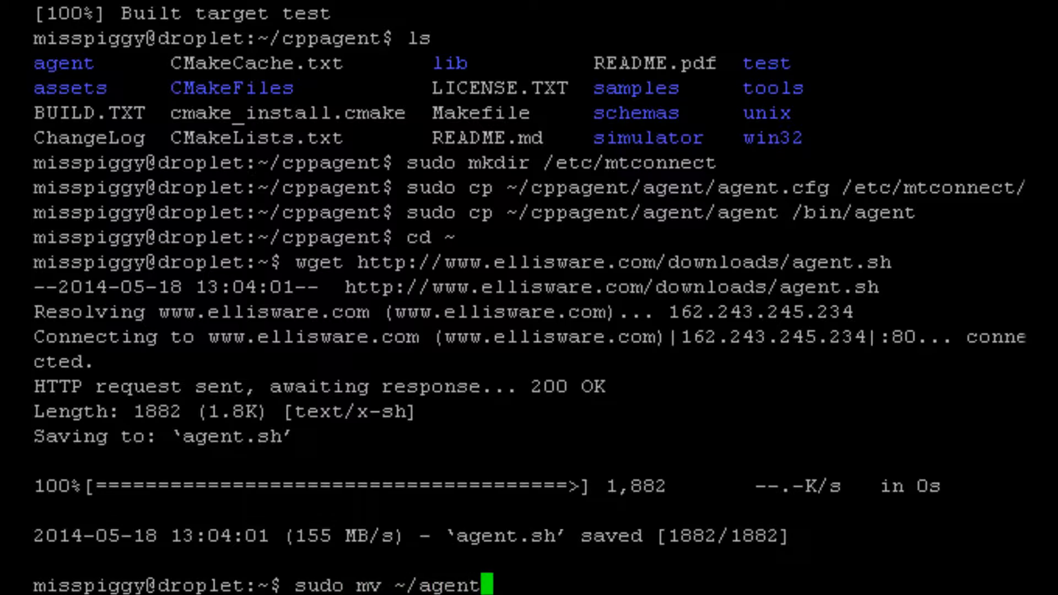
text(.sh)
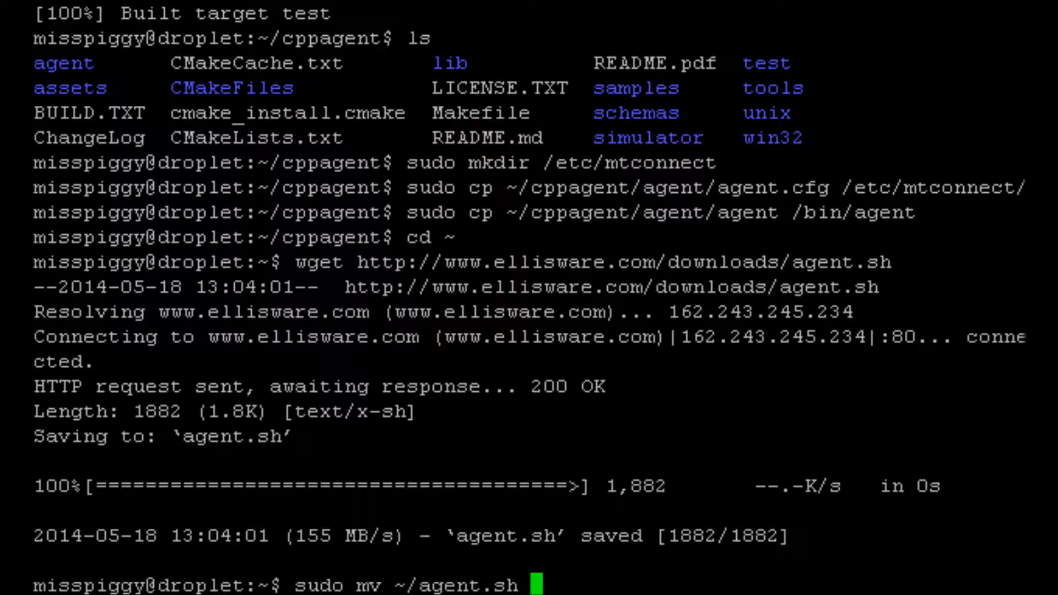
text(/e)
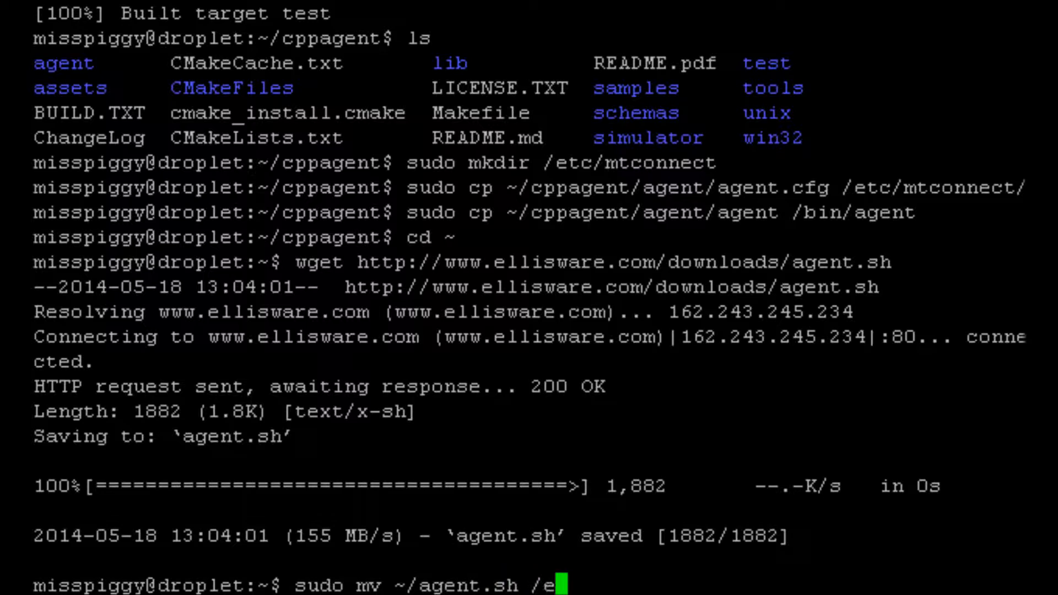
text(tc)
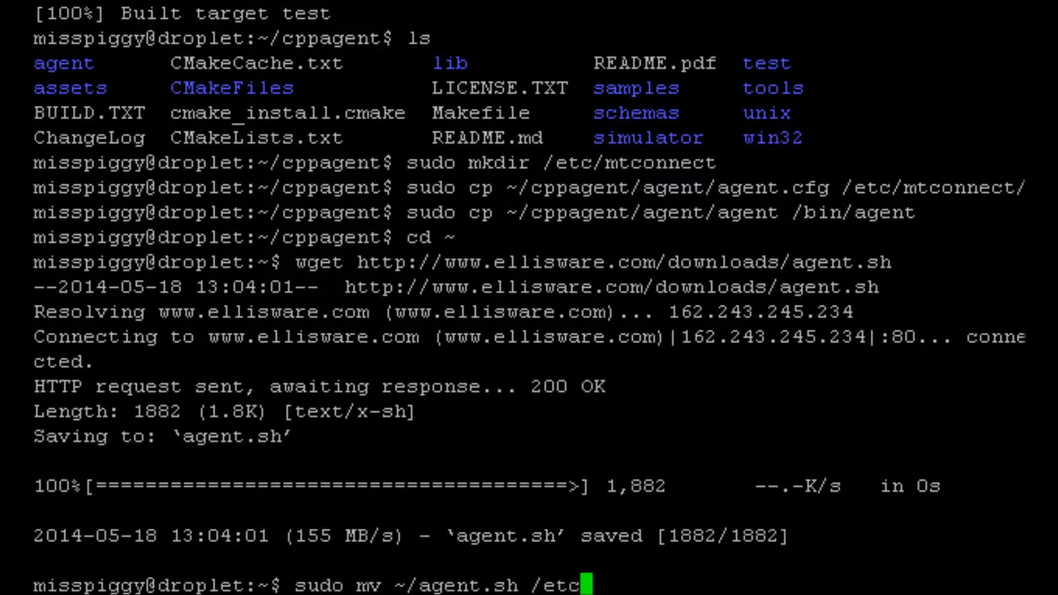
text(/init)
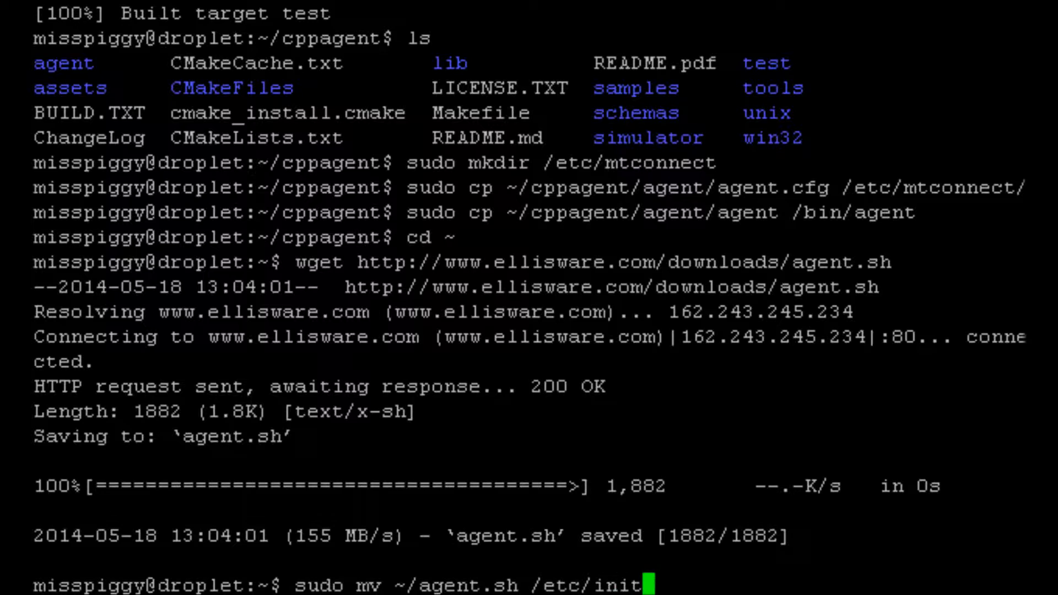
text(.d/a)
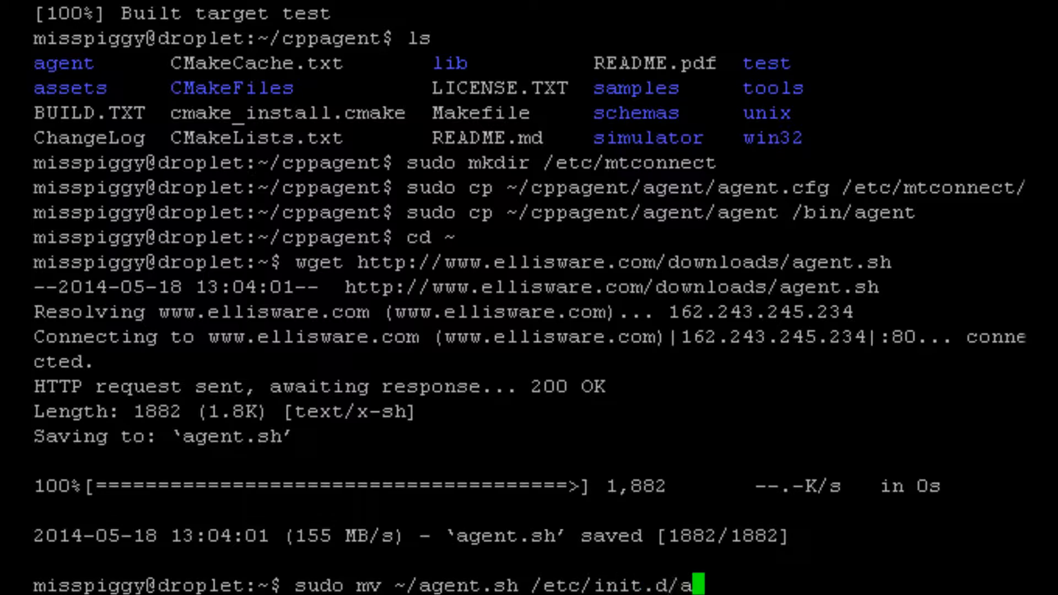
text(gent)
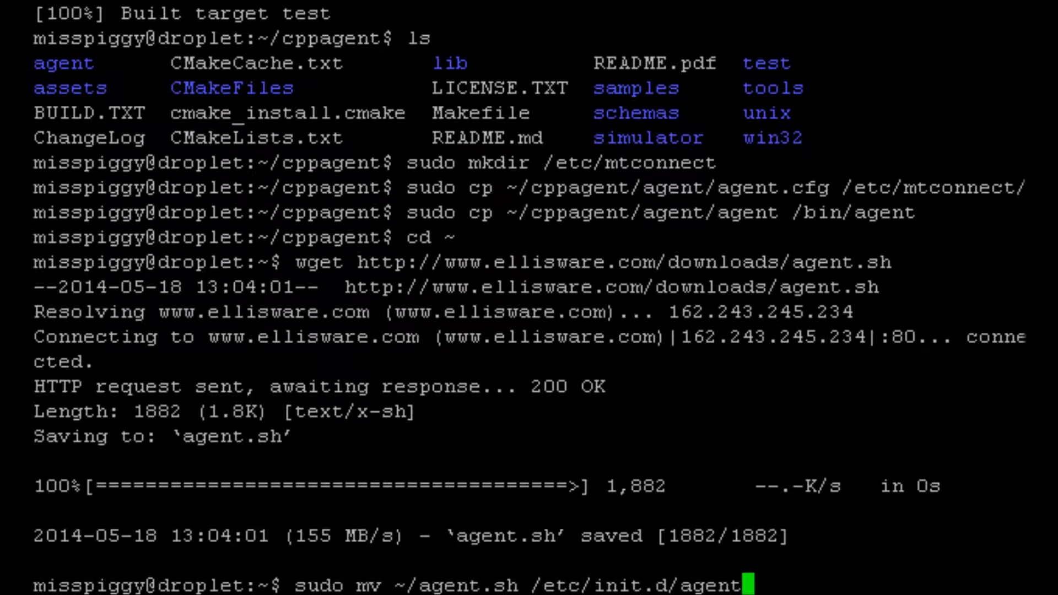
key(Return)
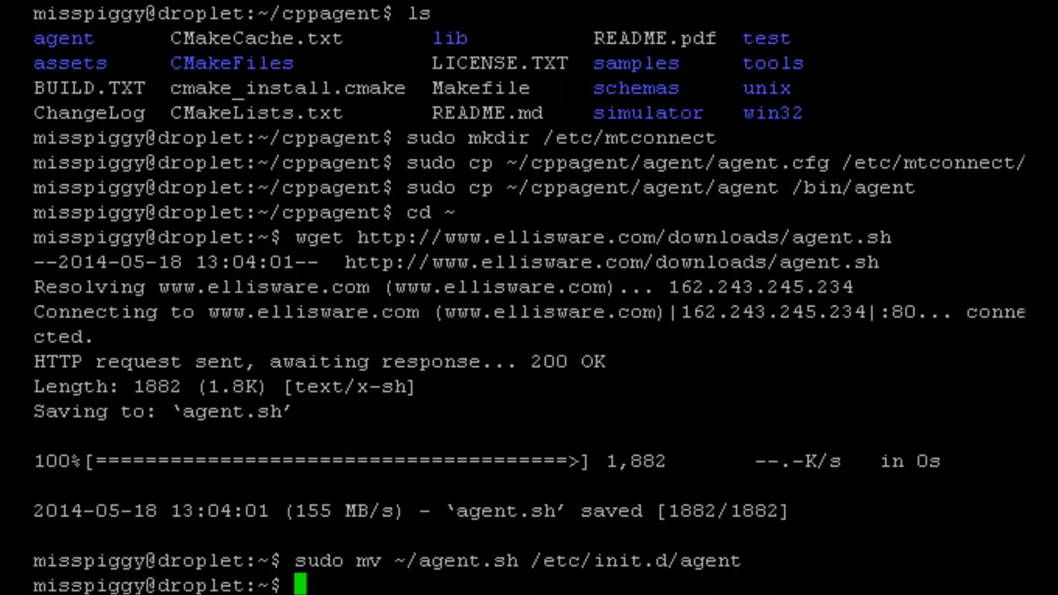
Step: Make /etc/init.d/agent executable with sudo chmod +x
text(sudo chn)
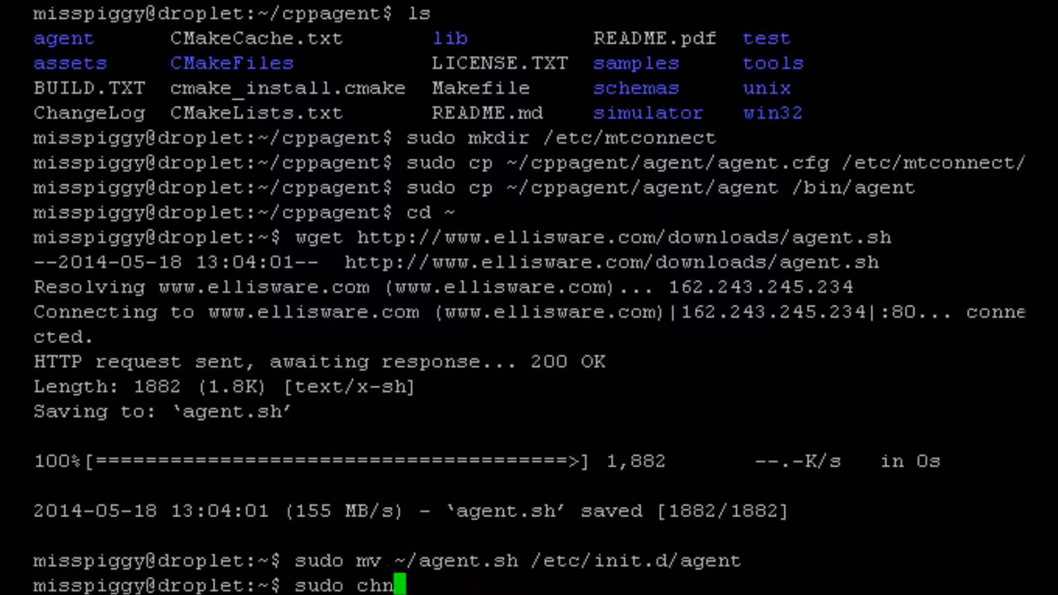
text(od)
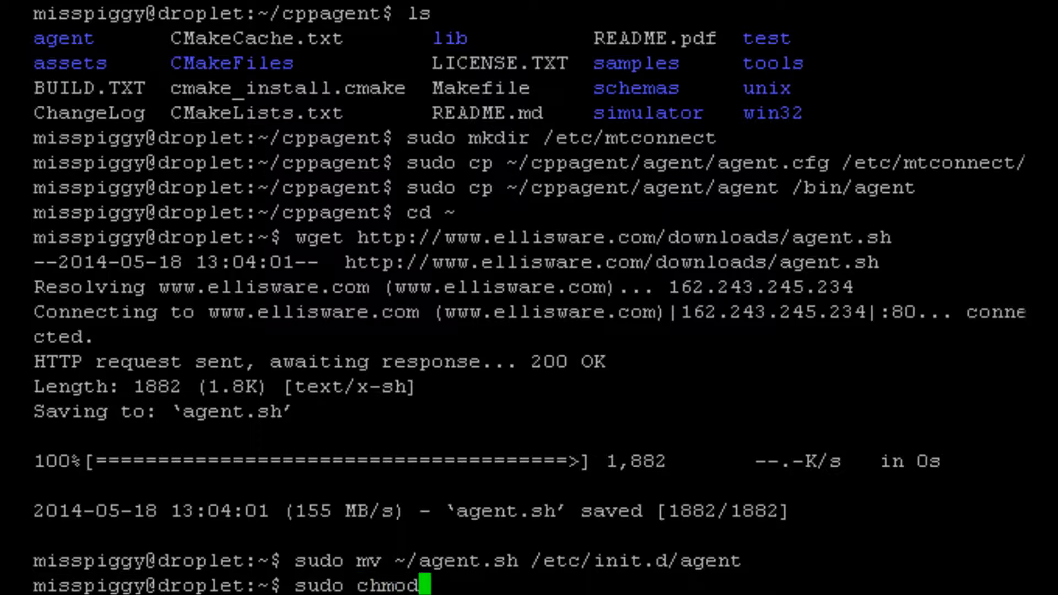
text(+)
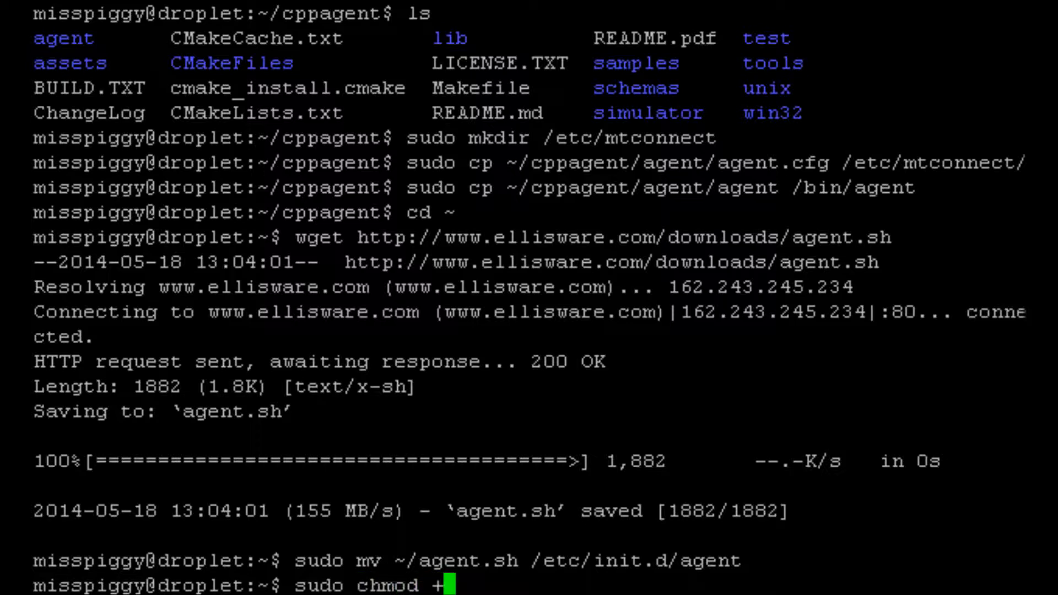
text(x)
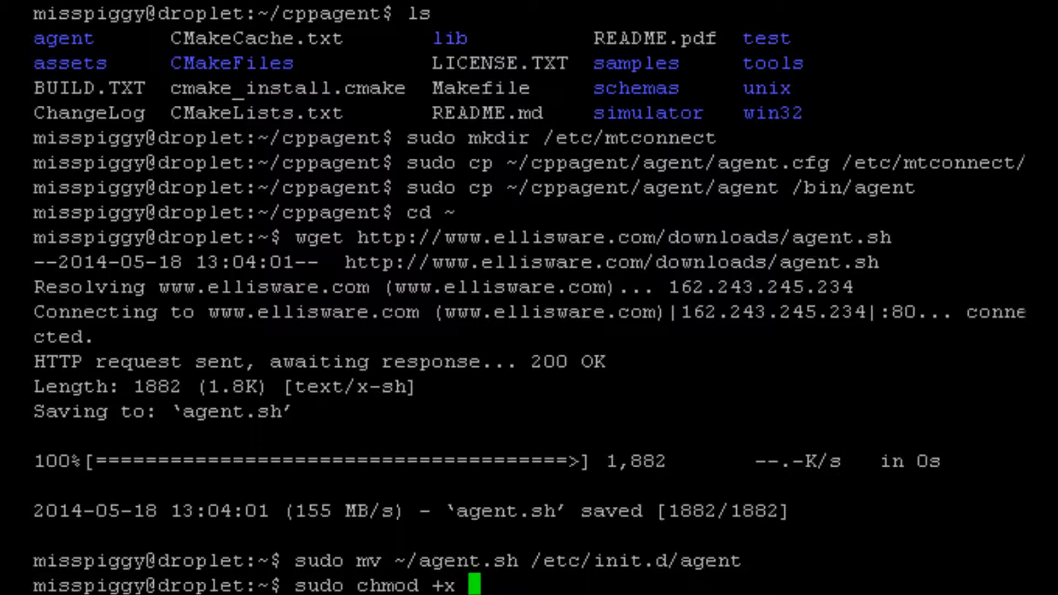
text(/etc)
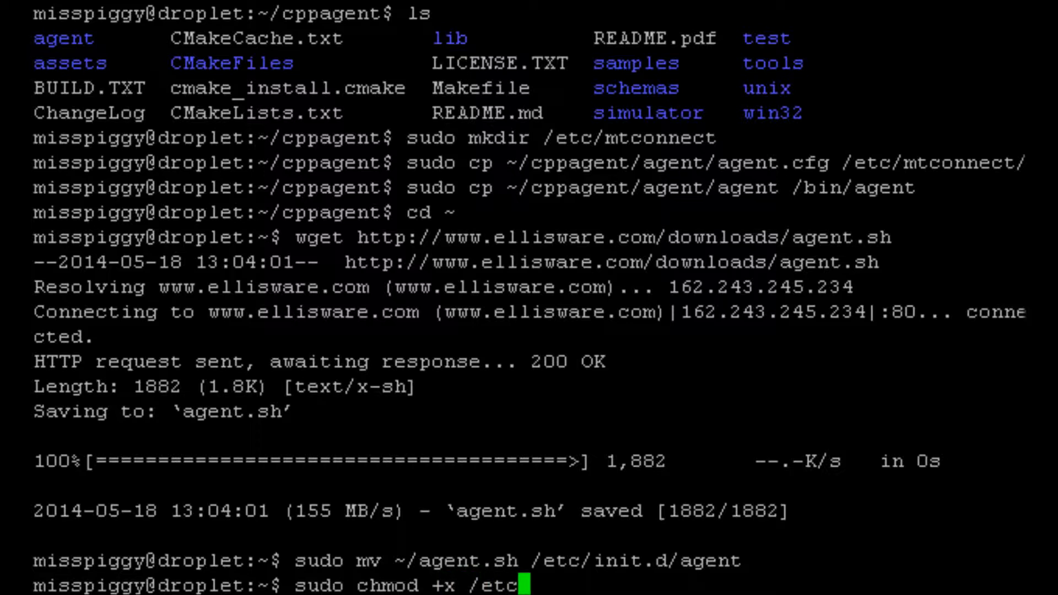
text(/init.d/)
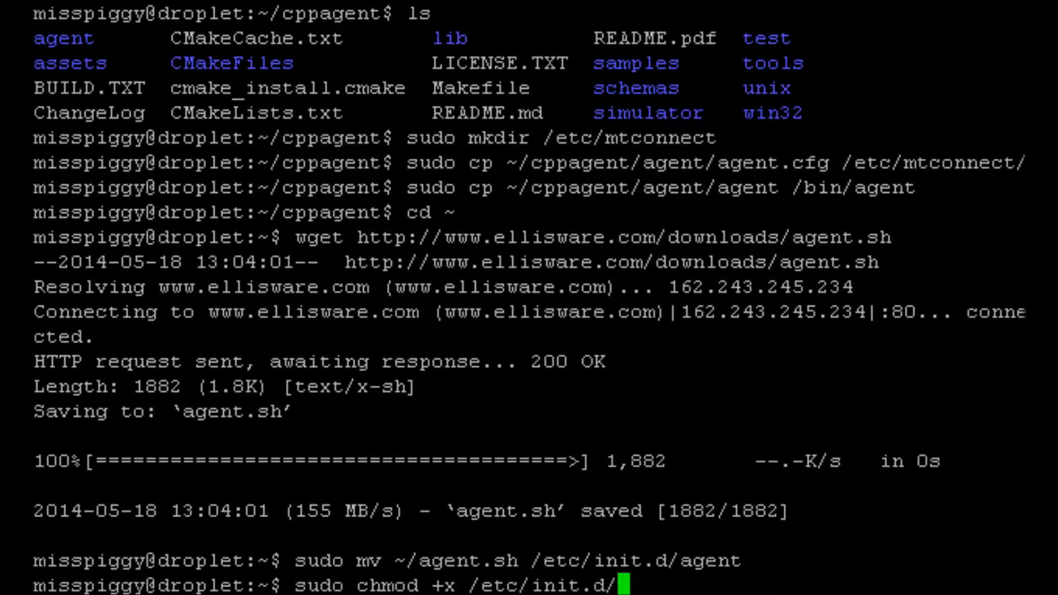
text(agent)
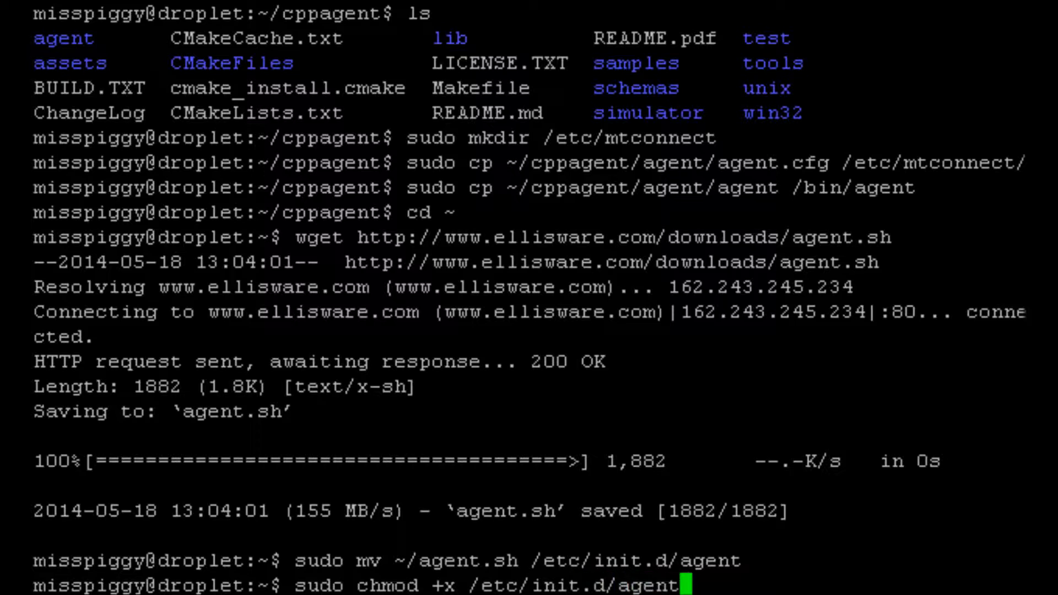
key(Return)
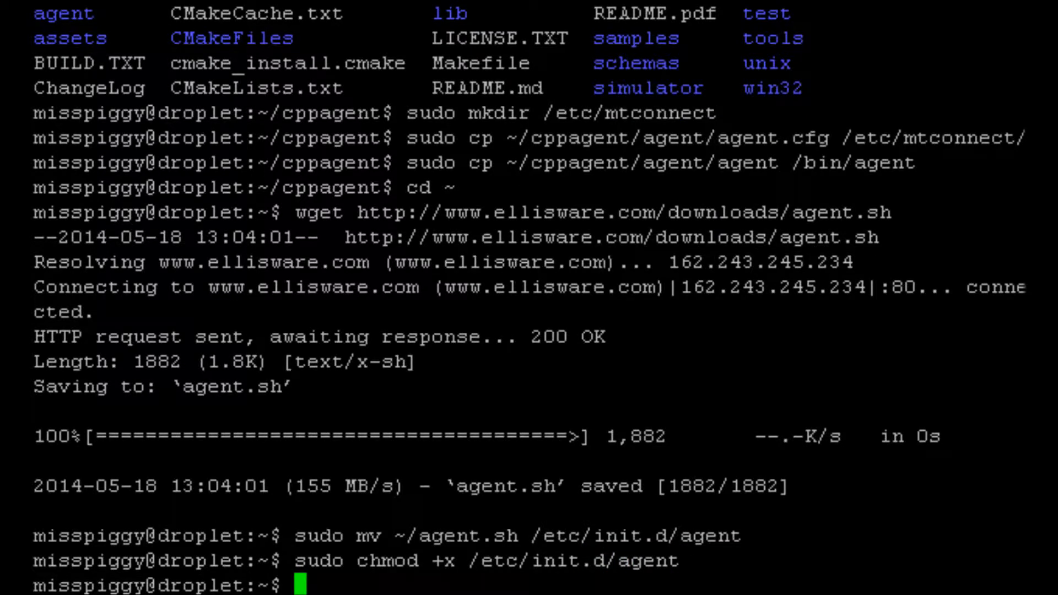
Step: Run sudo update-rc.d agent defaults to register the service, then begin typing screen
text(sudo)
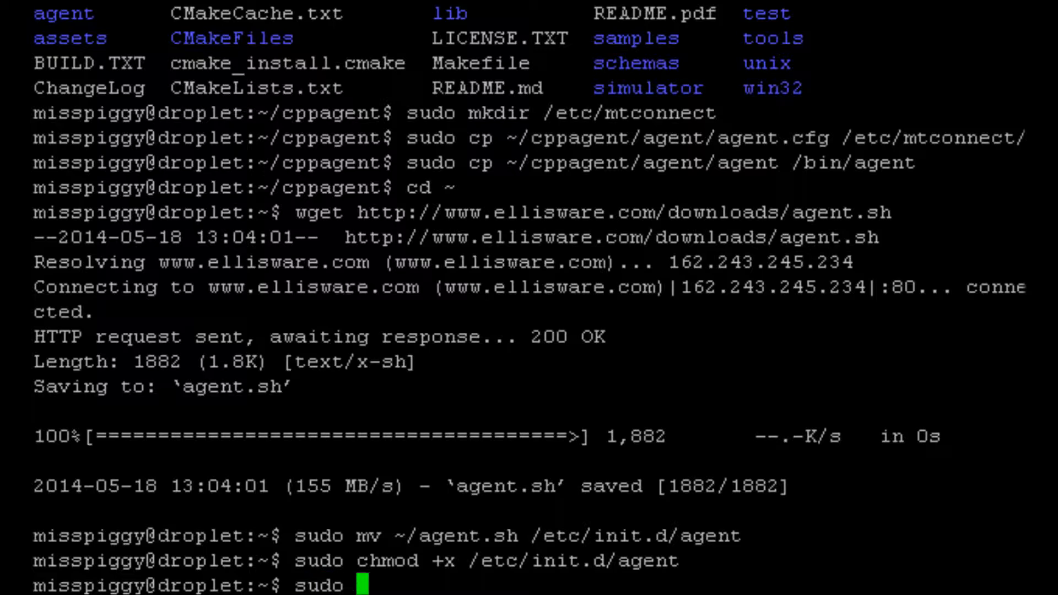
text(update)
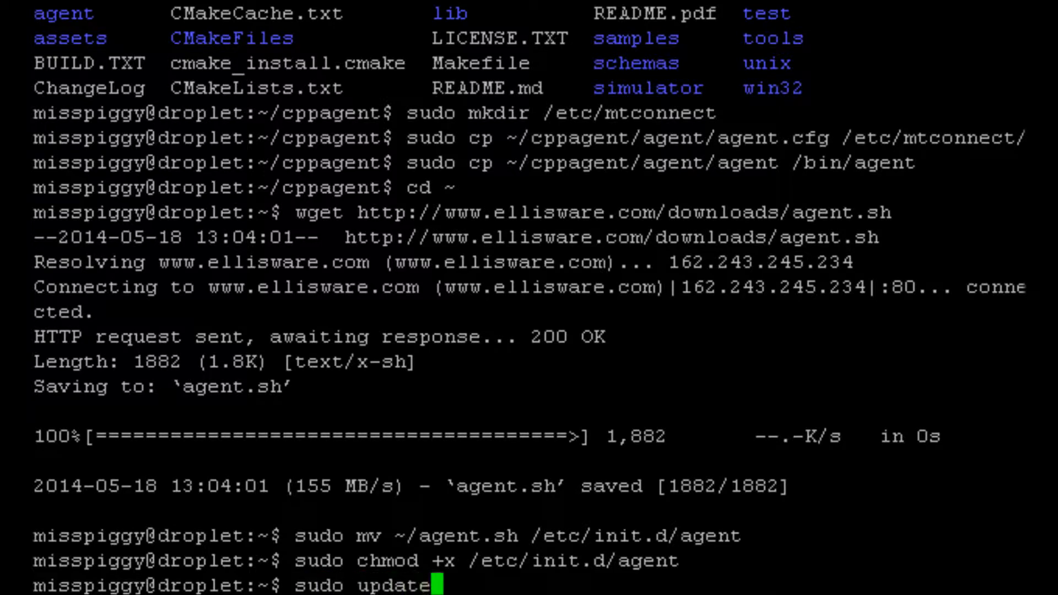
text(-r)
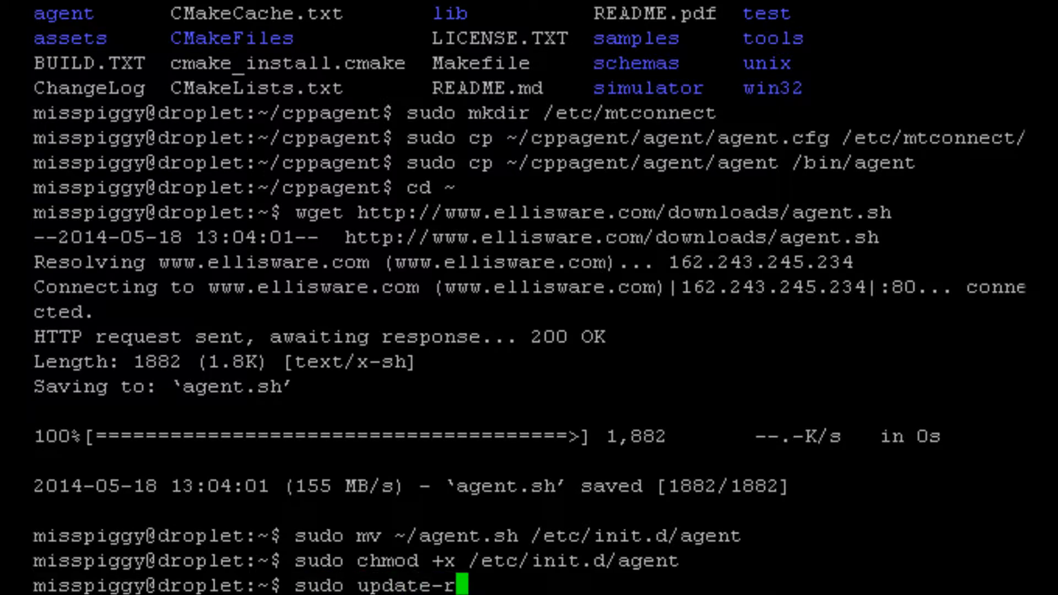
text(c.d a)
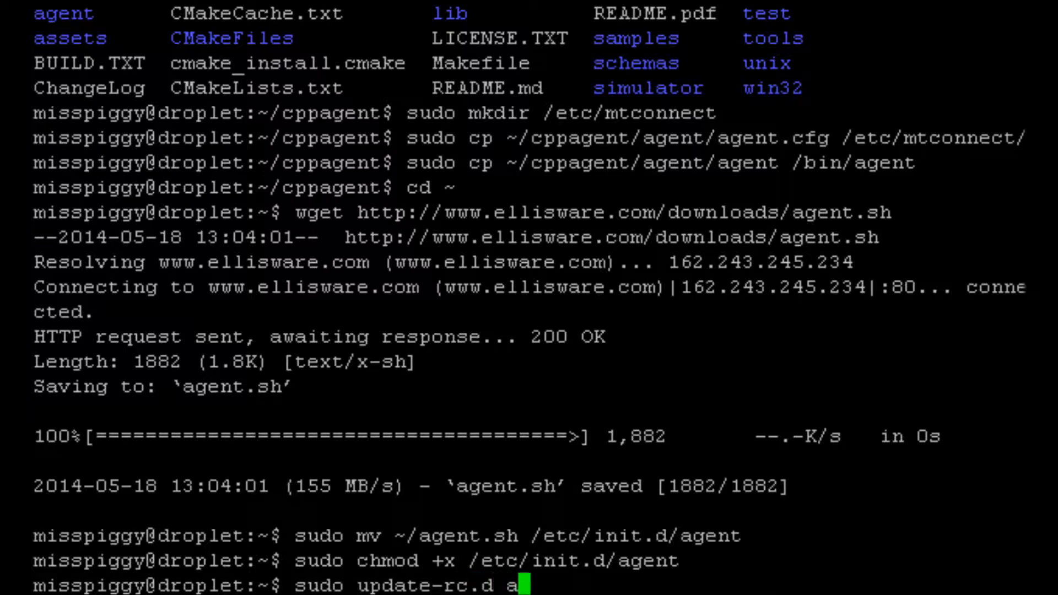
text(gent)
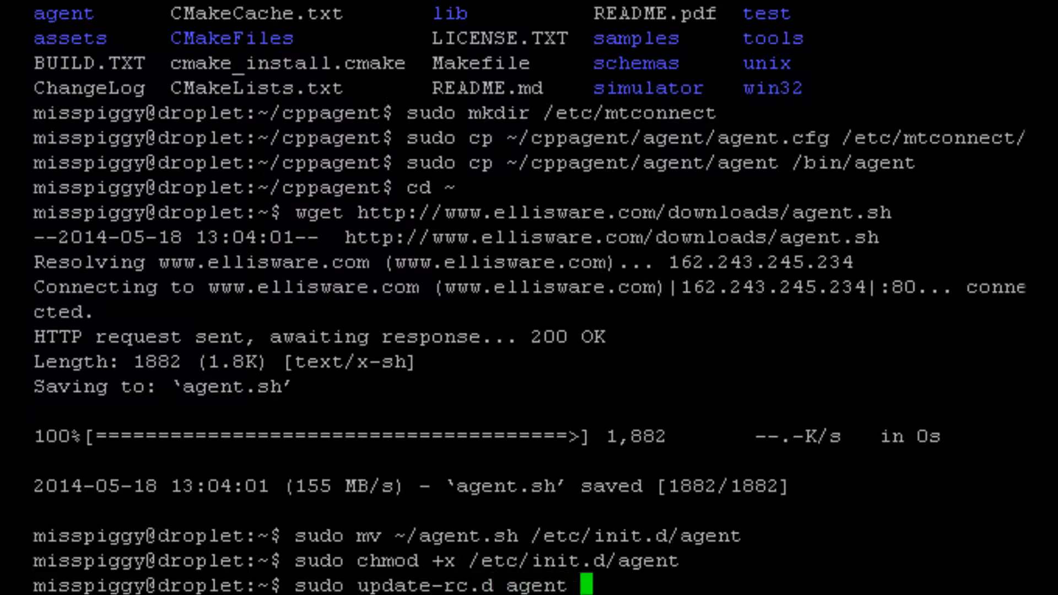
text(defaul)
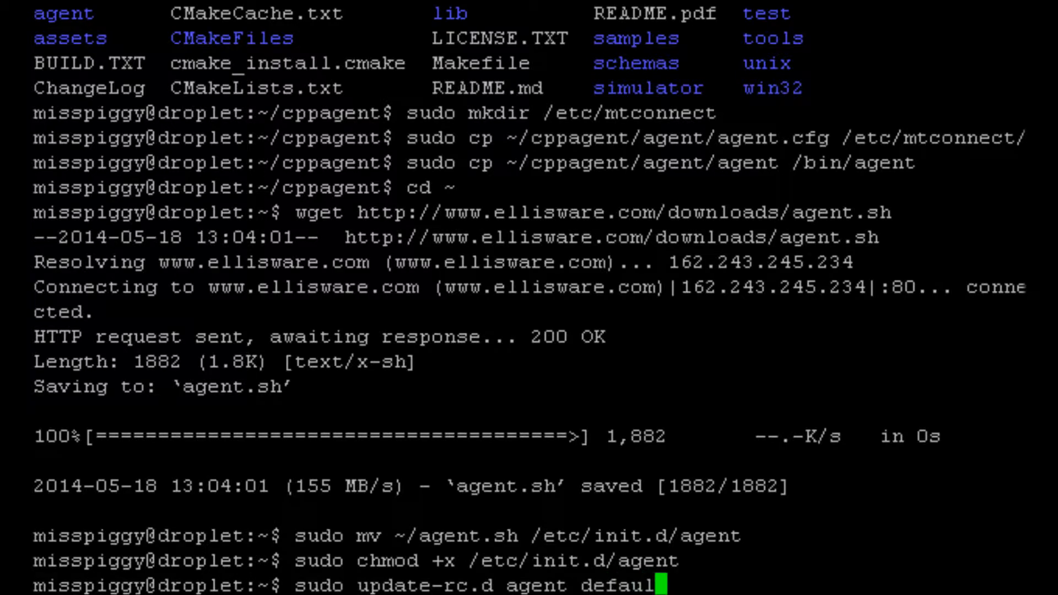
text(ts)
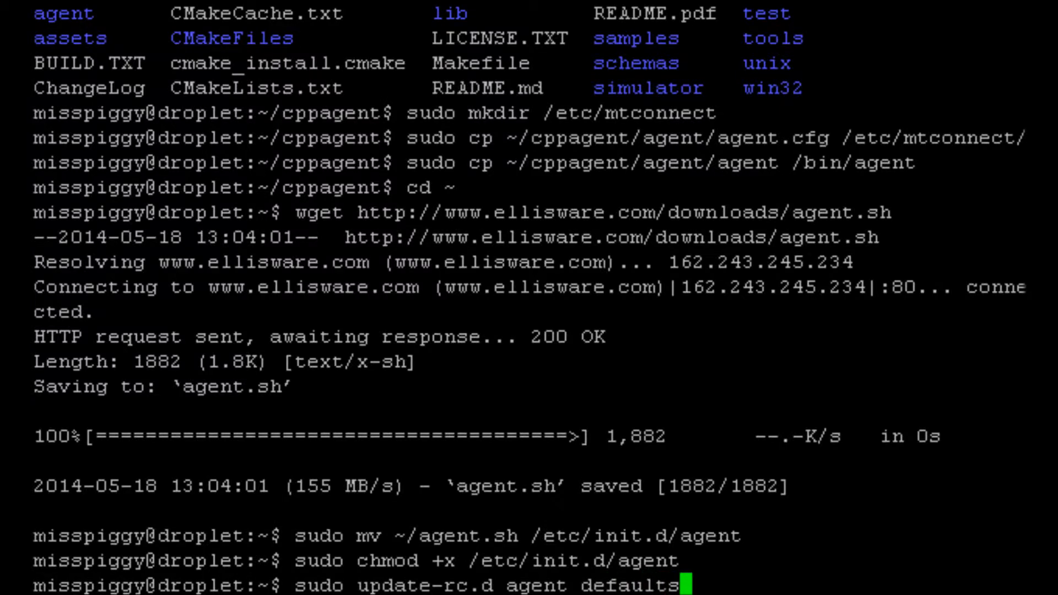
key(Return)
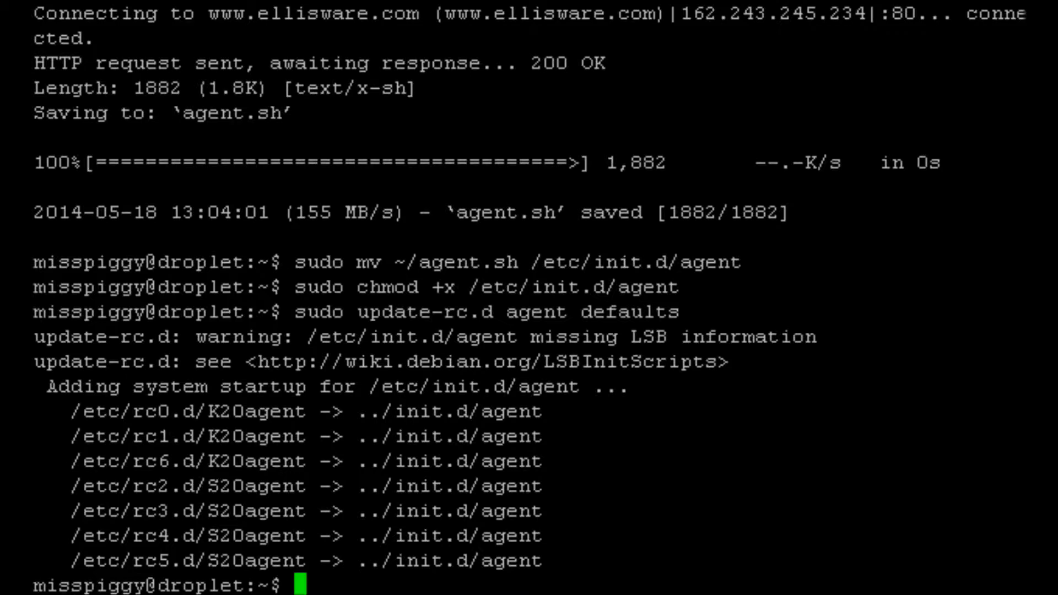
text(scre)
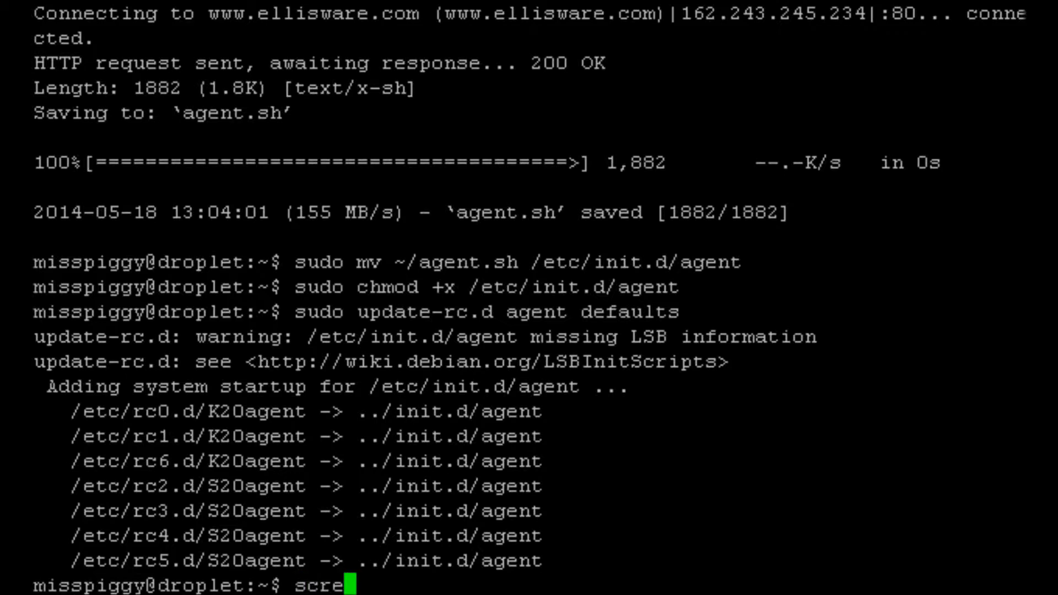
Step: Start a screen session named simulator and begin changing into /etc
text(en -)
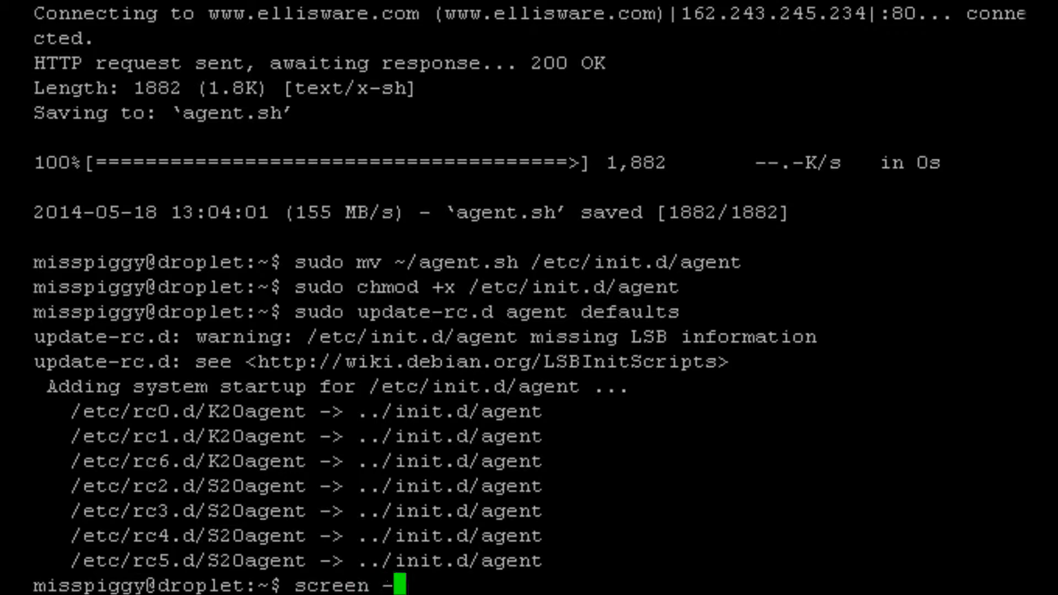
text(S simu)
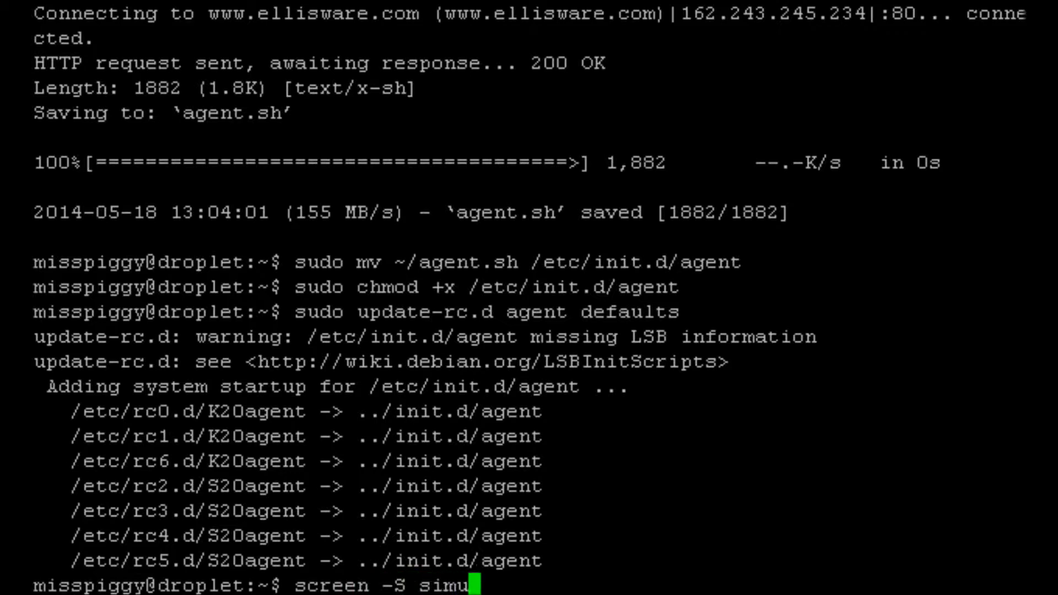
text(lator)
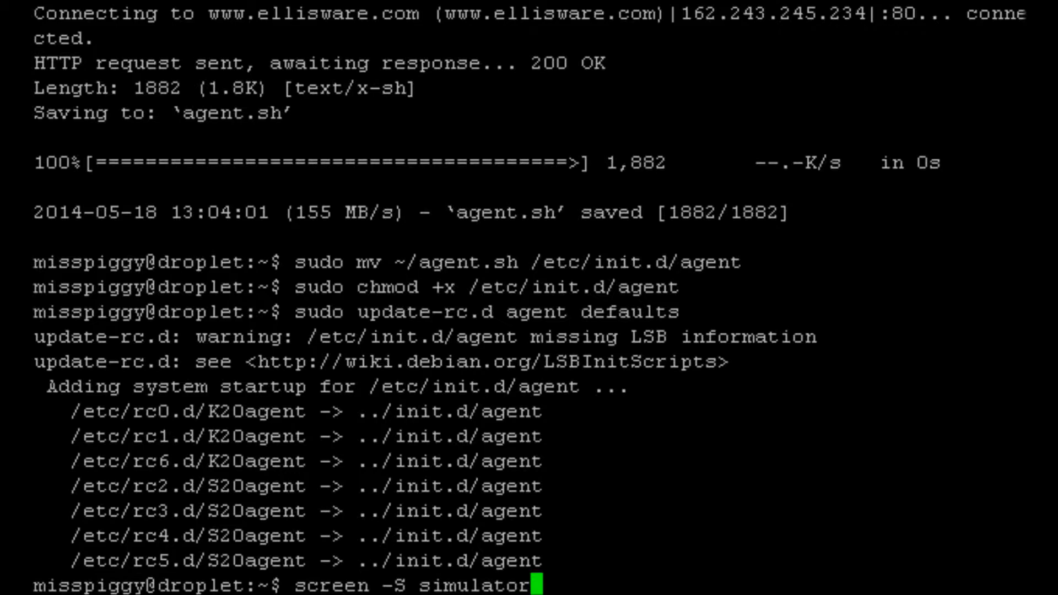
key(Return)
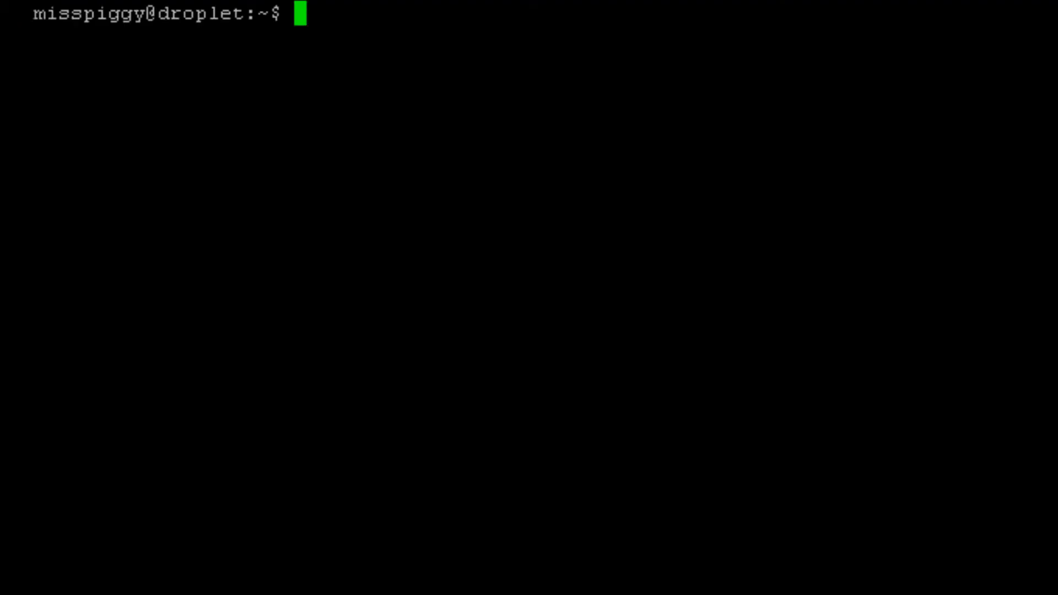
text(cd /)
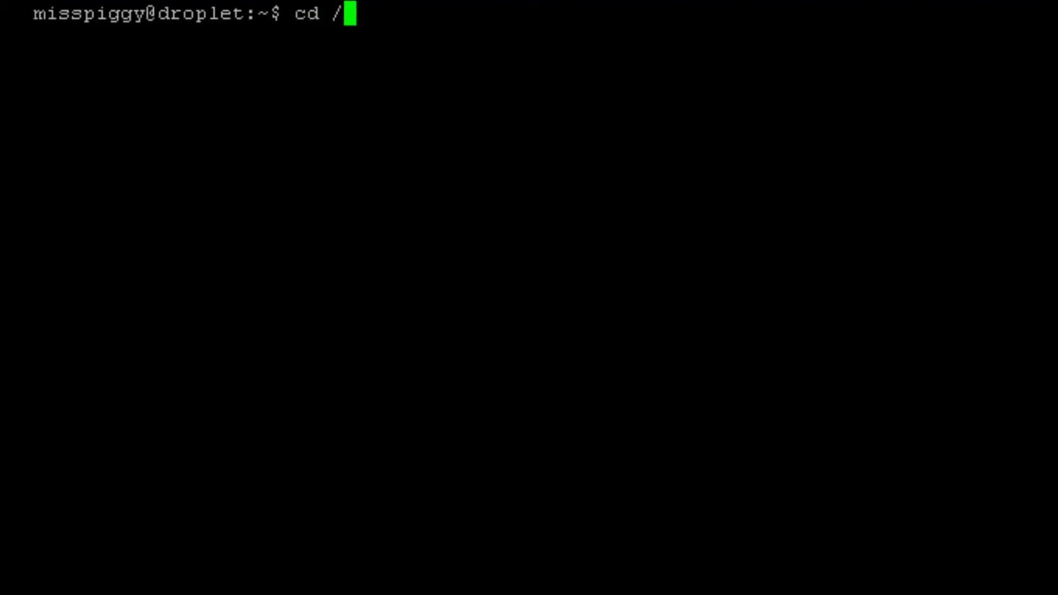
text(etc)
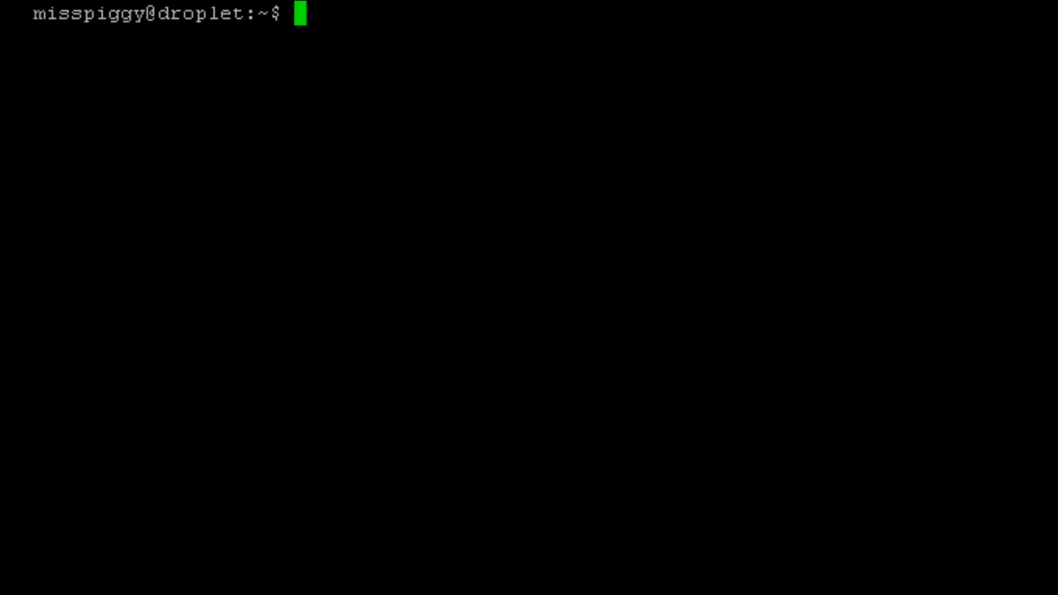
Step: Create /etc/mtconnect/simulator with sudo mkdir and supply the password
text(sudo mk)
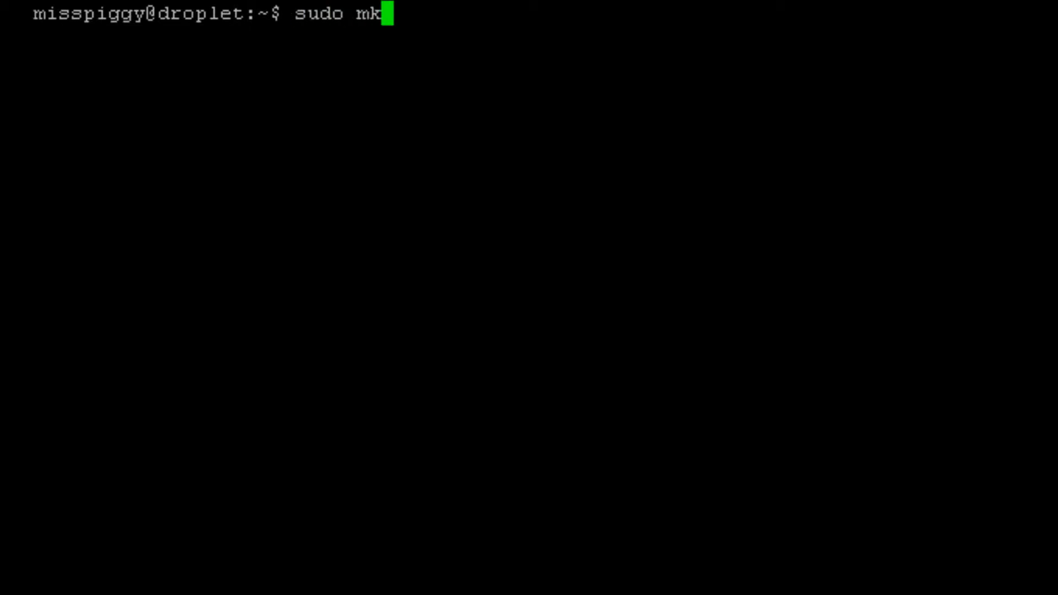
text(dir /e)
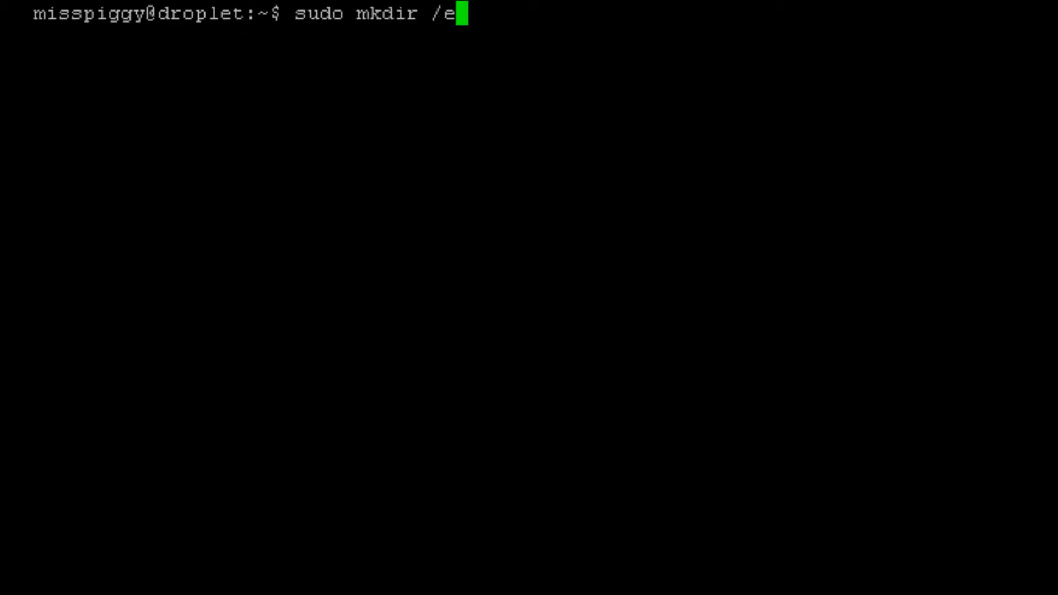
text(tc/mtco)
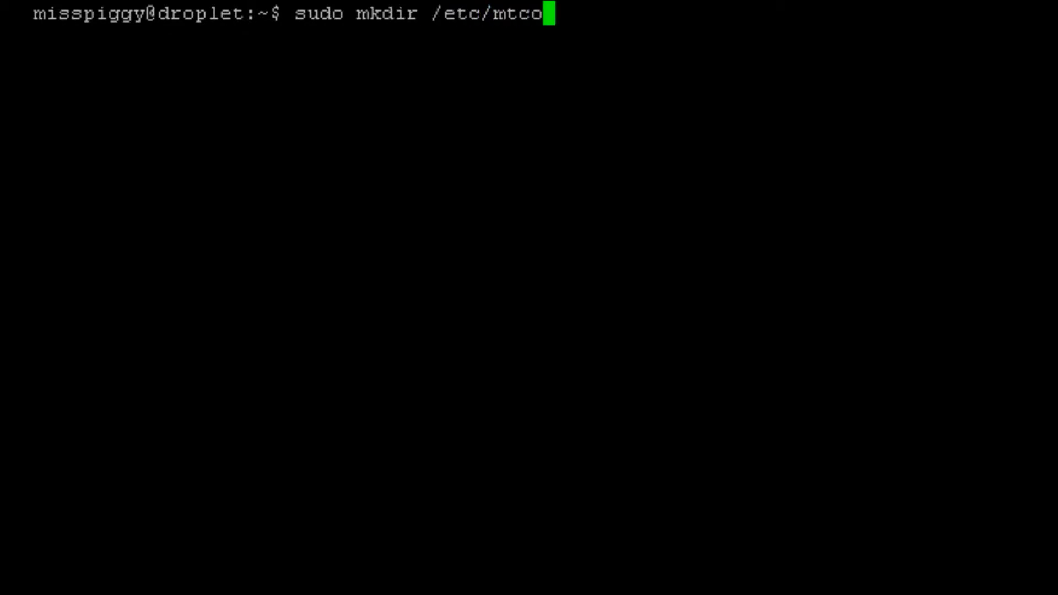
text(nnect/s)
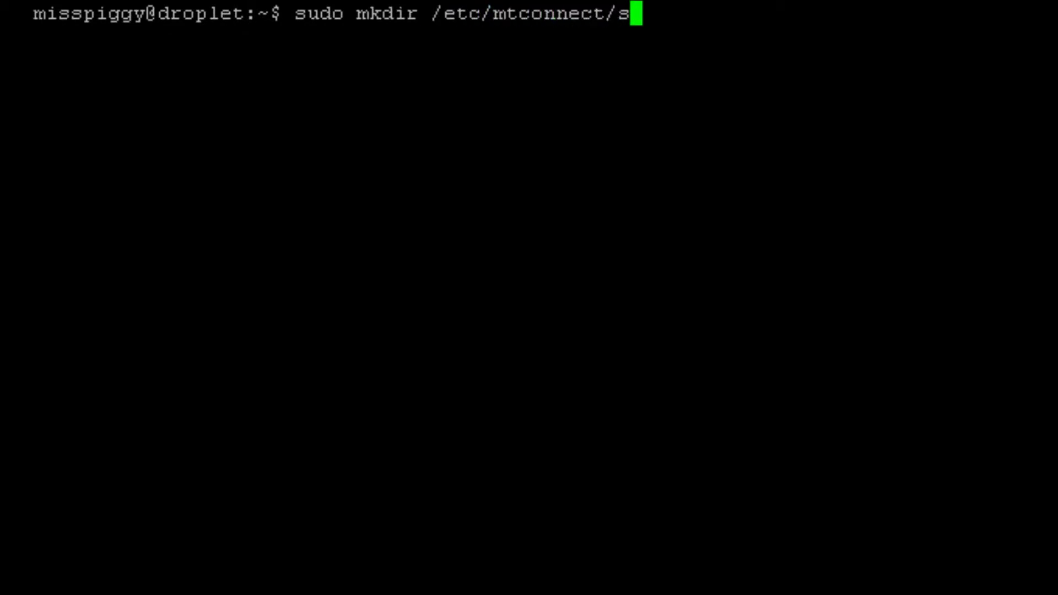
text(imulator)
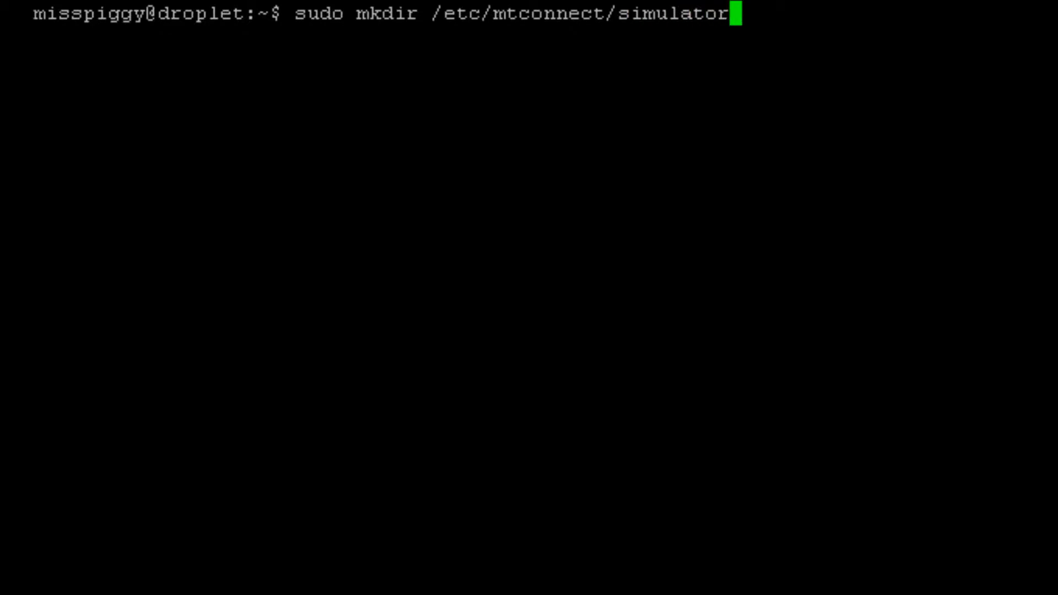
key(Return)
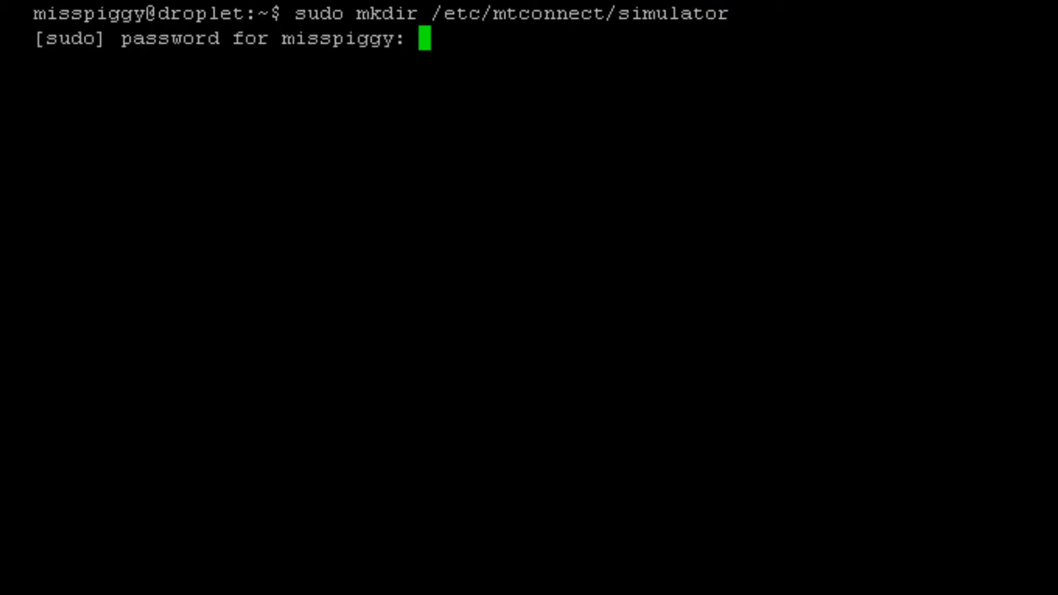
key(Return)
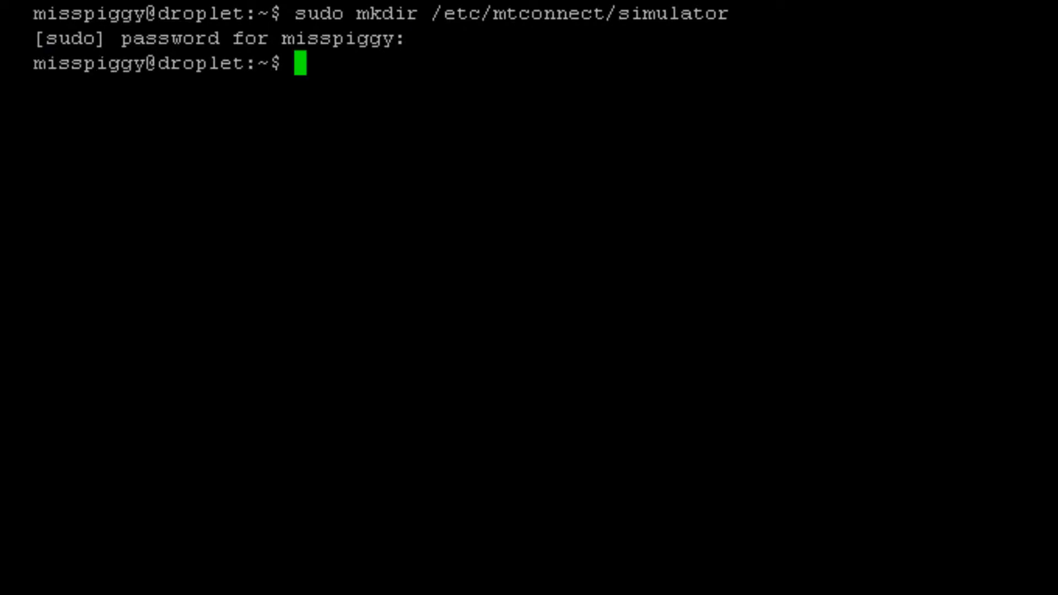
Step: Rsync ~/cppagent/simulator/ into /etc/mtconnect/simulator with sudo rsync -avr
text(sudo)
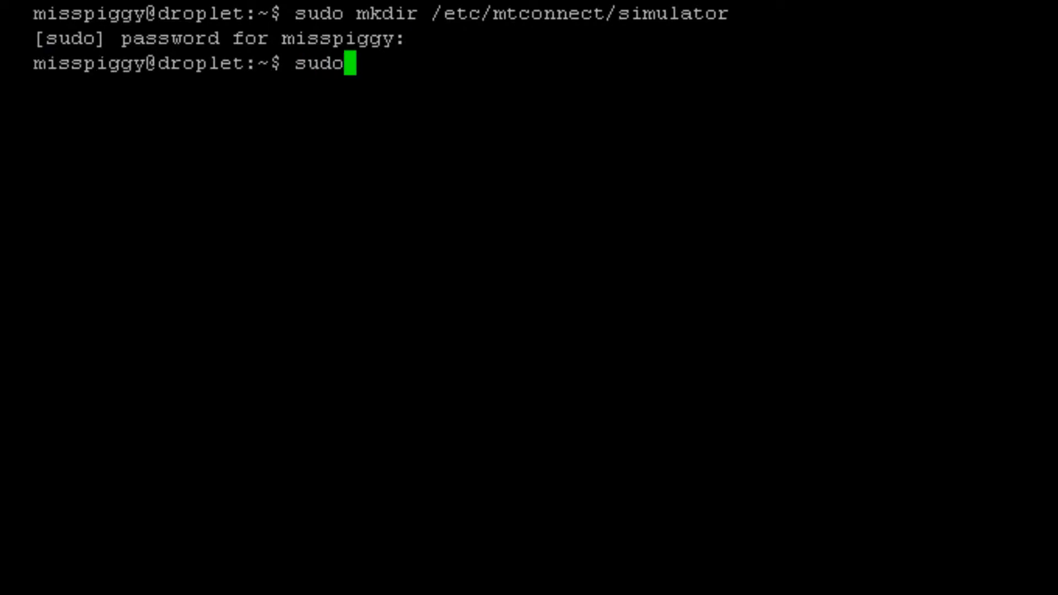
text(rsyn)
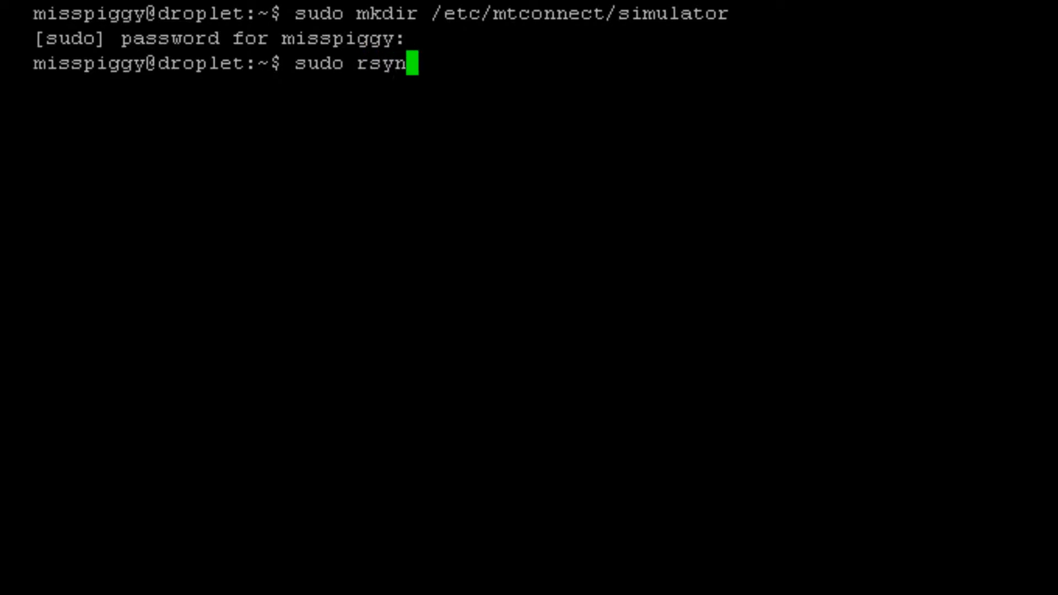
text(c -)
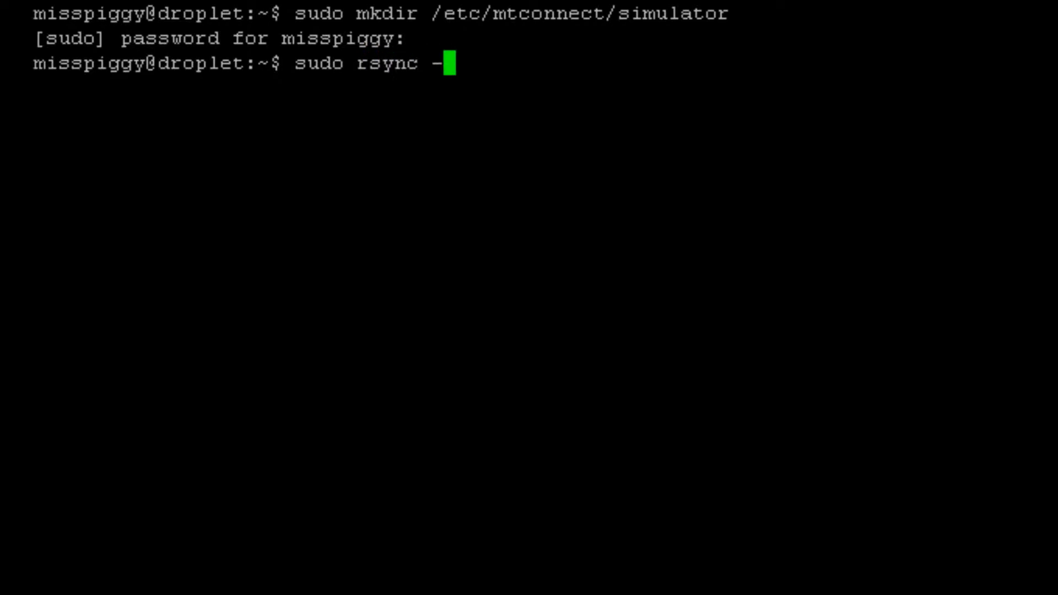
text(avr)
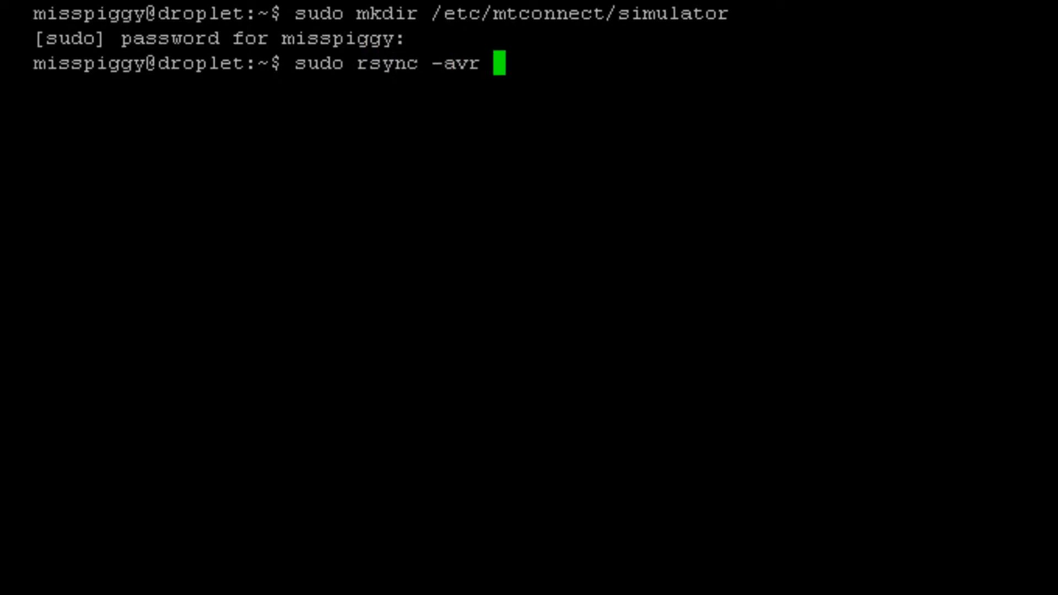
text(~)
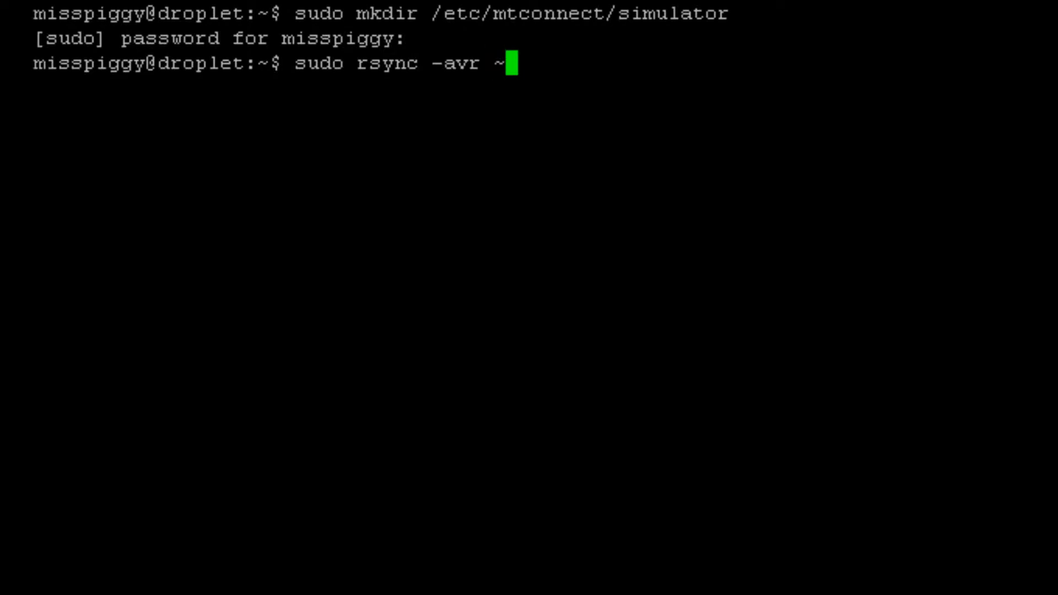
text(/cppa)
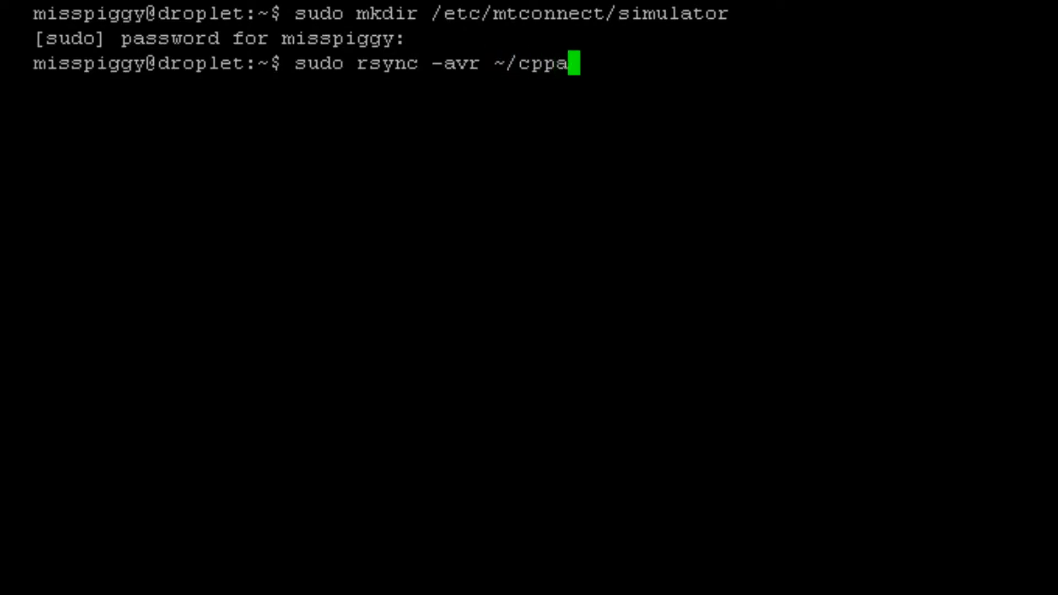
text(gent/simu)
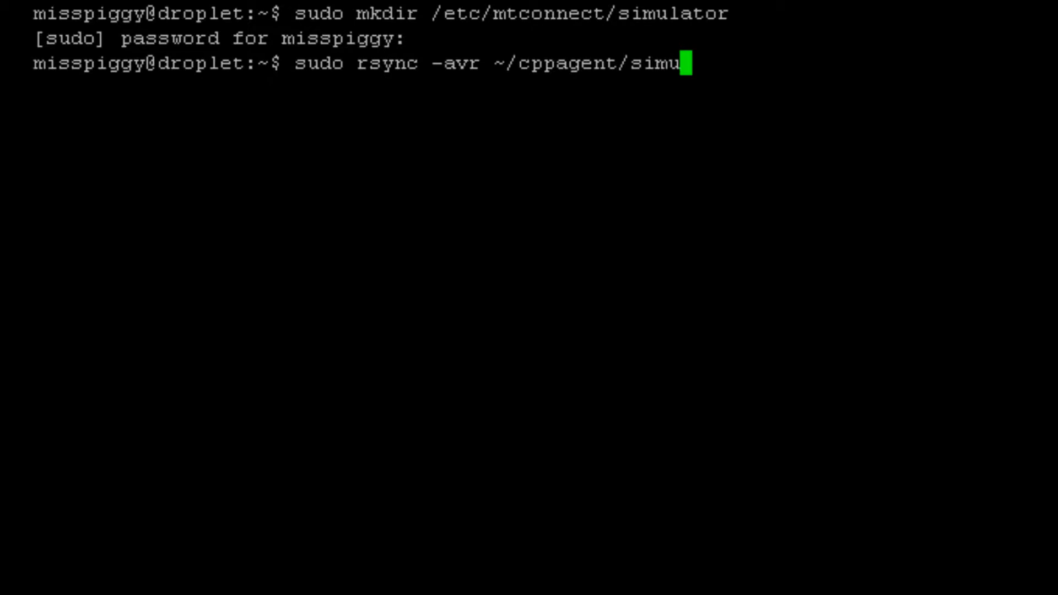
text(lator/)
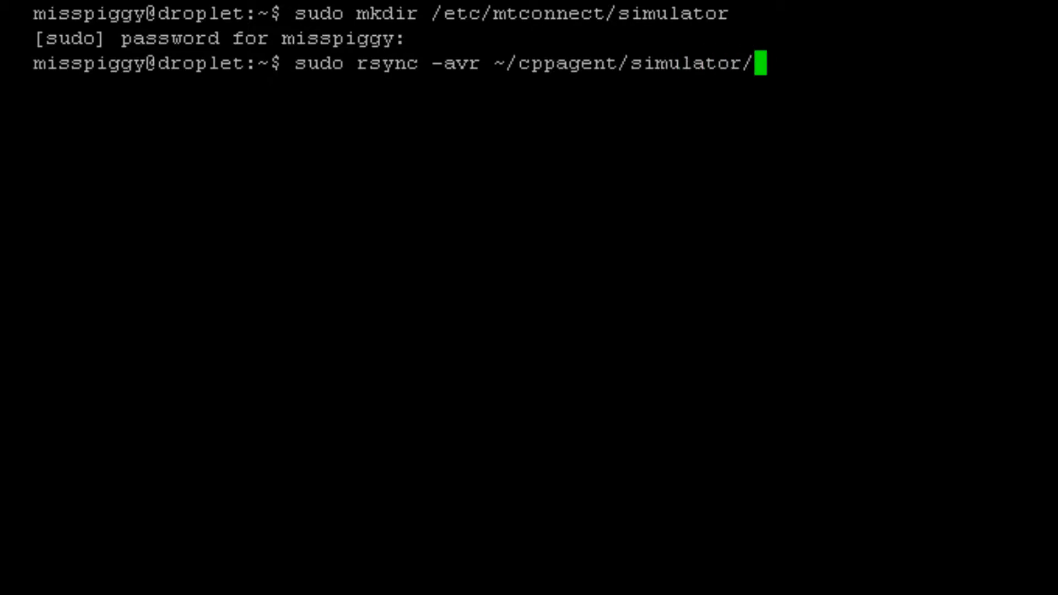
text(/etc/)
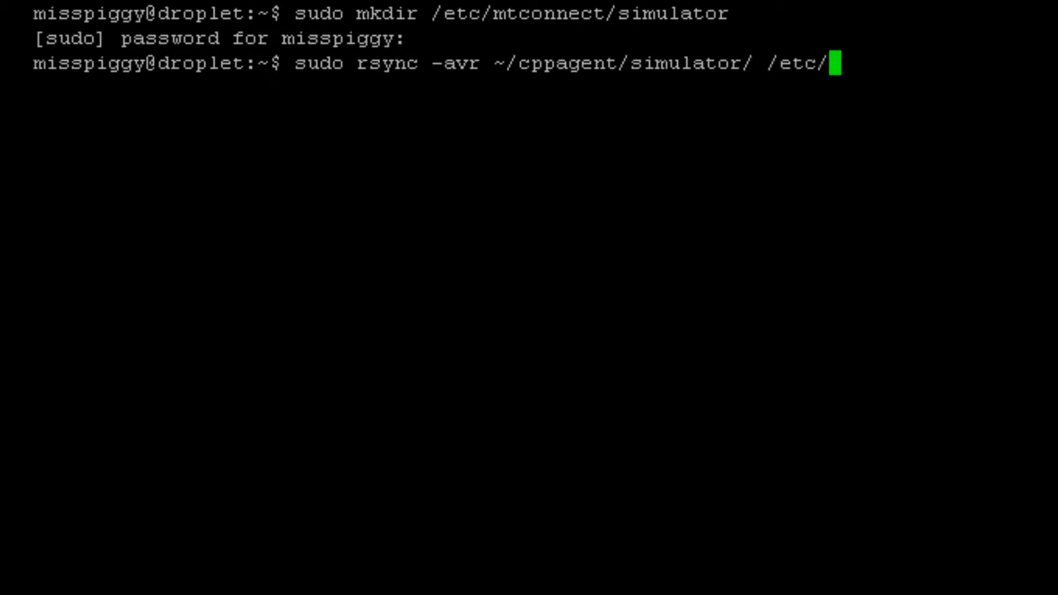
text(mtconnect/simula)
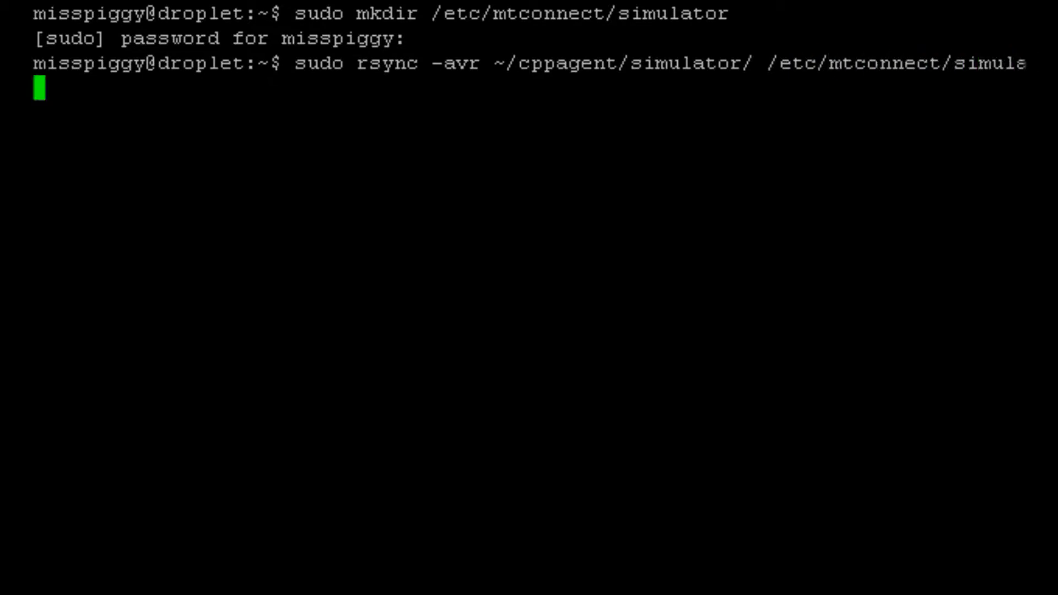
key(Return)
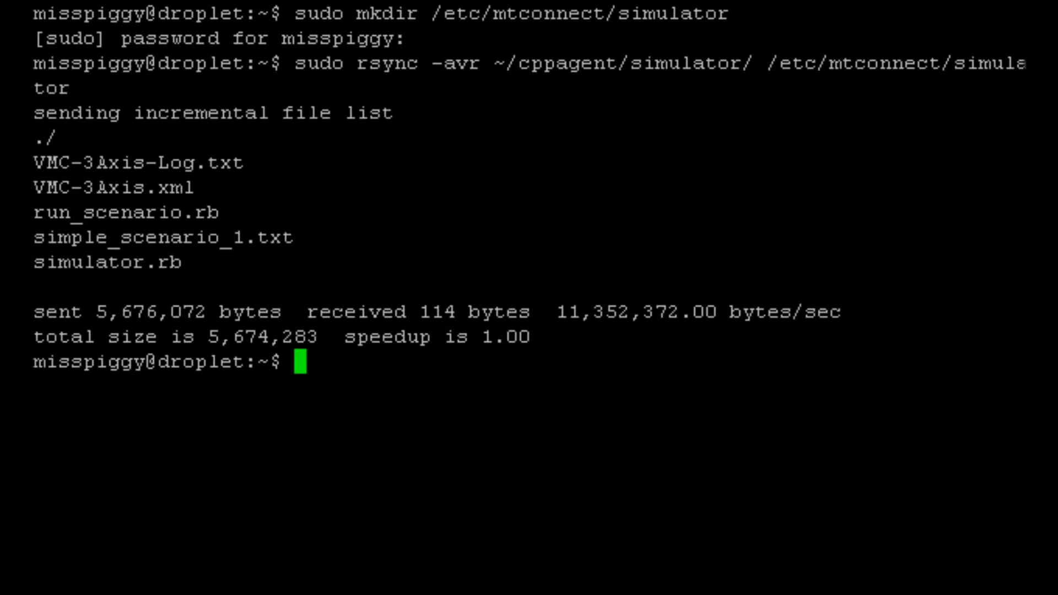
Step: Run sudo nano /etc/mtconnect/agent.cfg to edit the agent configuration as root
text(sudo nan)
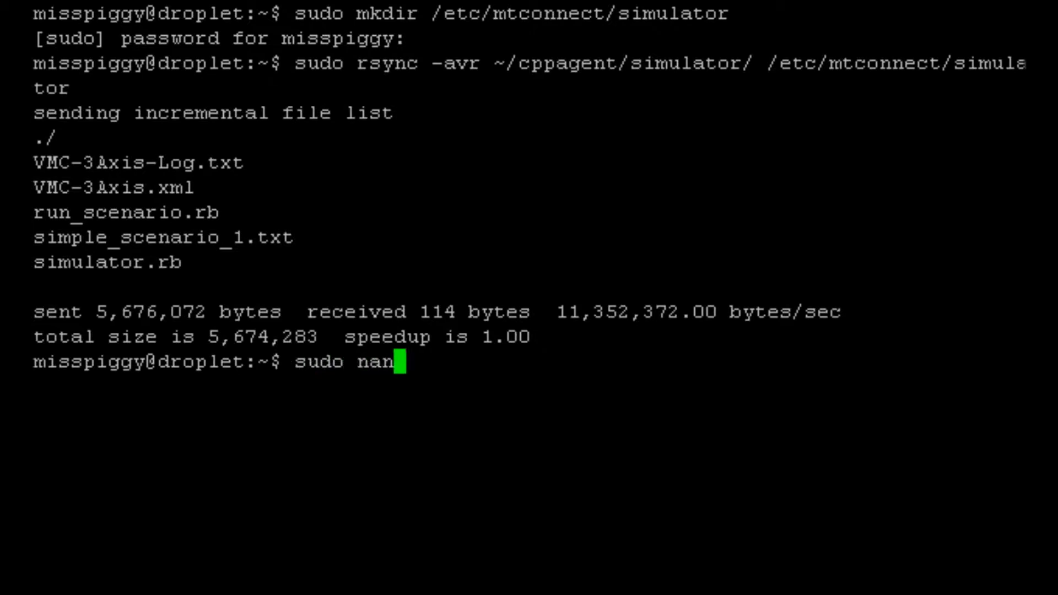
text(o /etc)
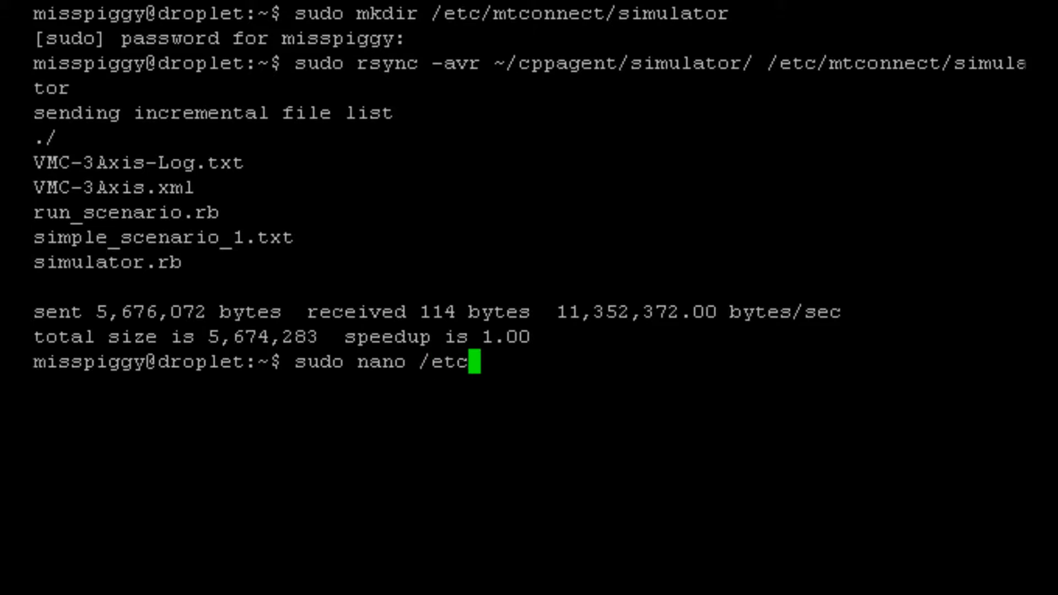
text(/mt)
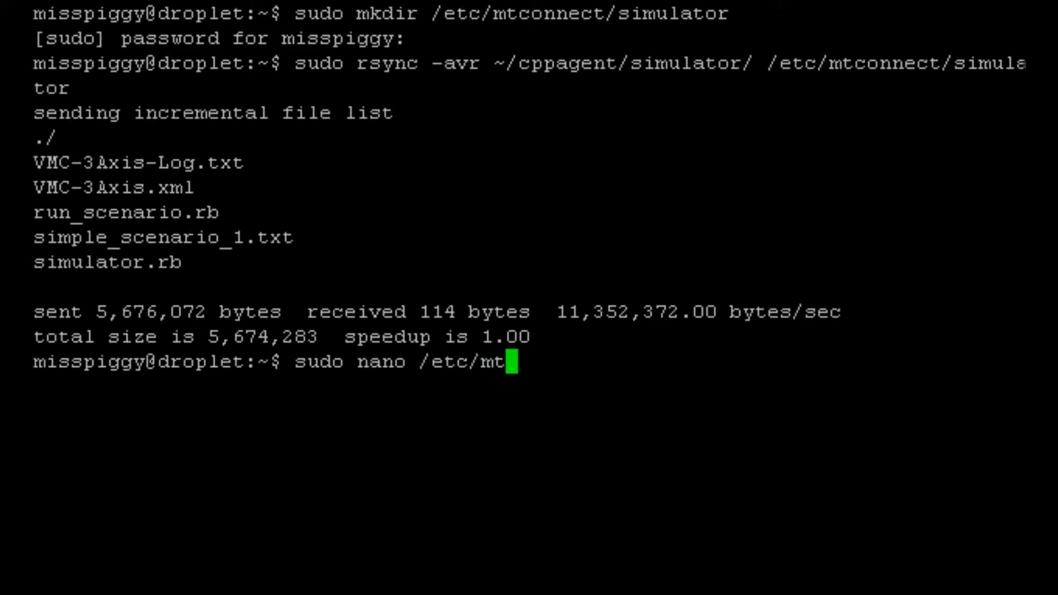
text(connect)
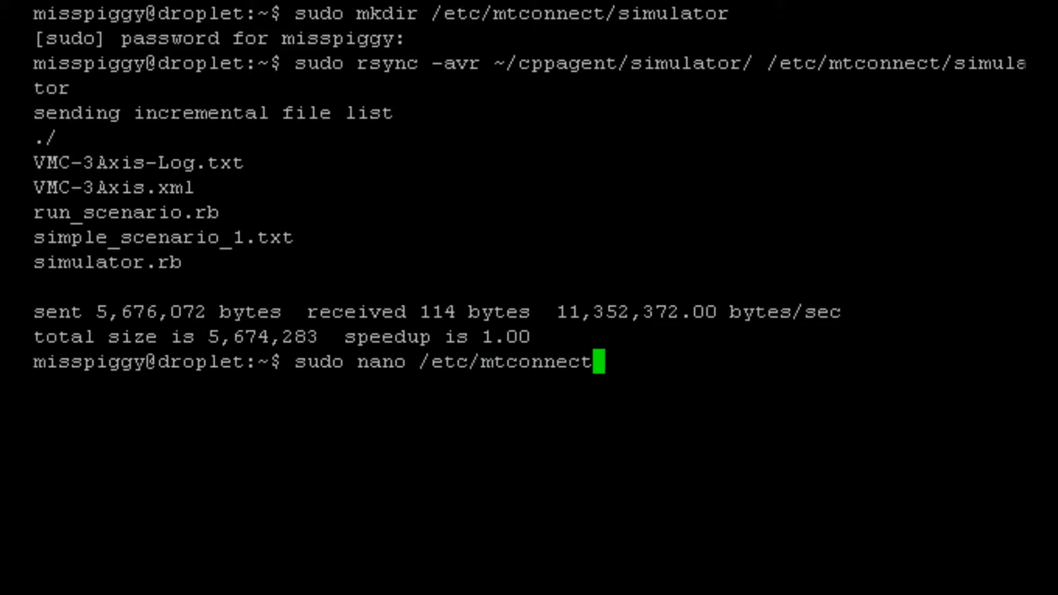
text(/agent.)
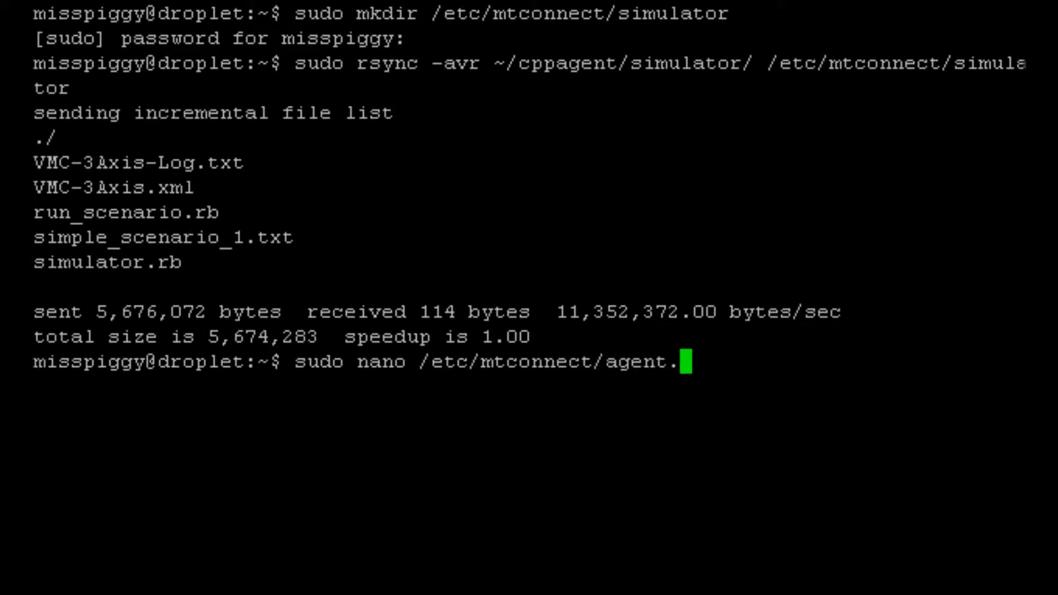
text(cf)
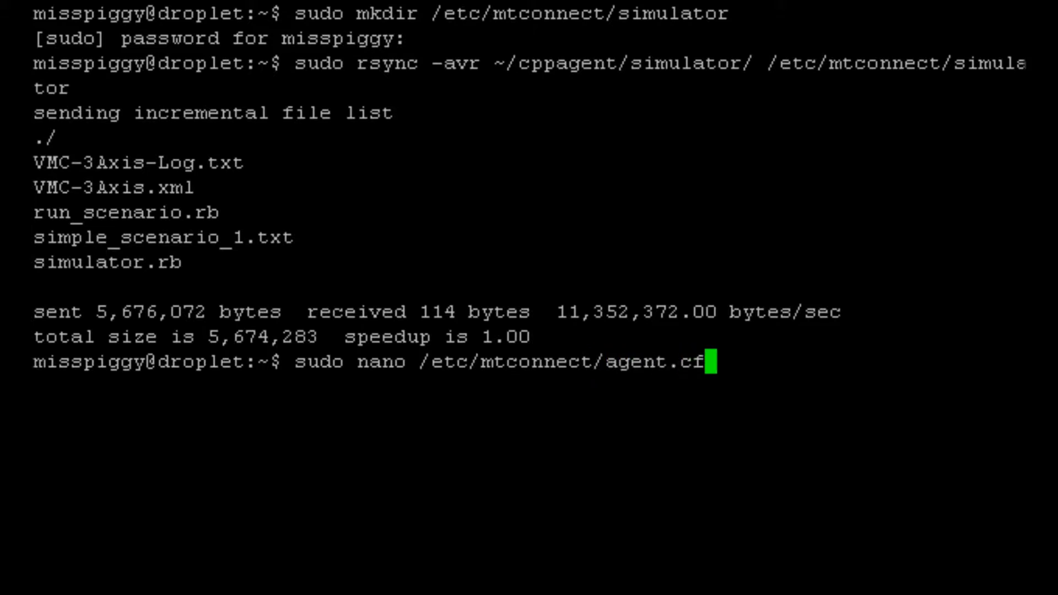
key(Return)
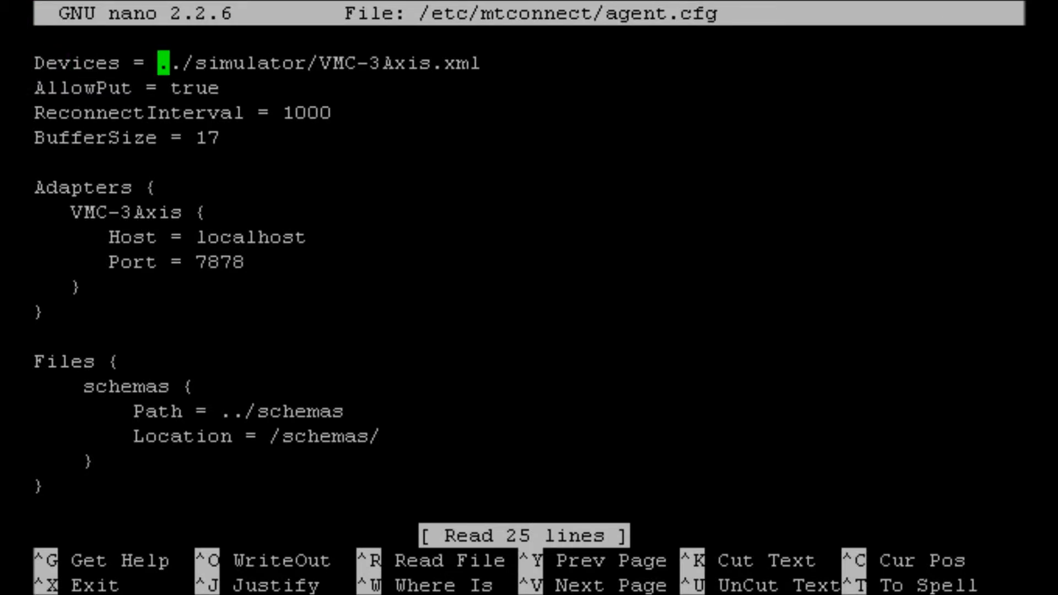
Step: Fix the Devices path to ./simulator/VMC-3Axis.xml and save agent.cfg under the same name
key(Right)
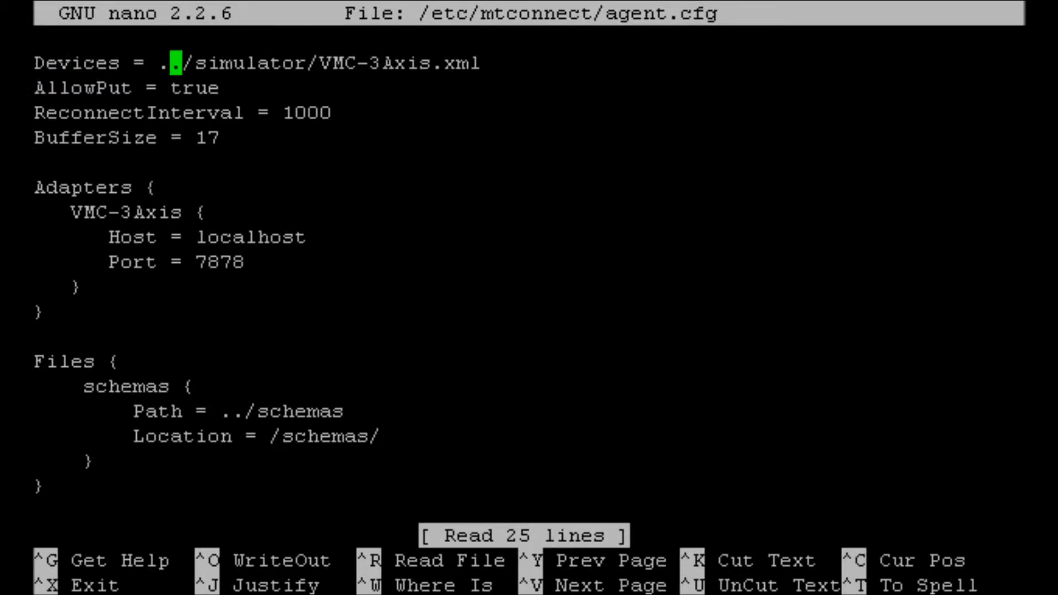
key(Backspace)
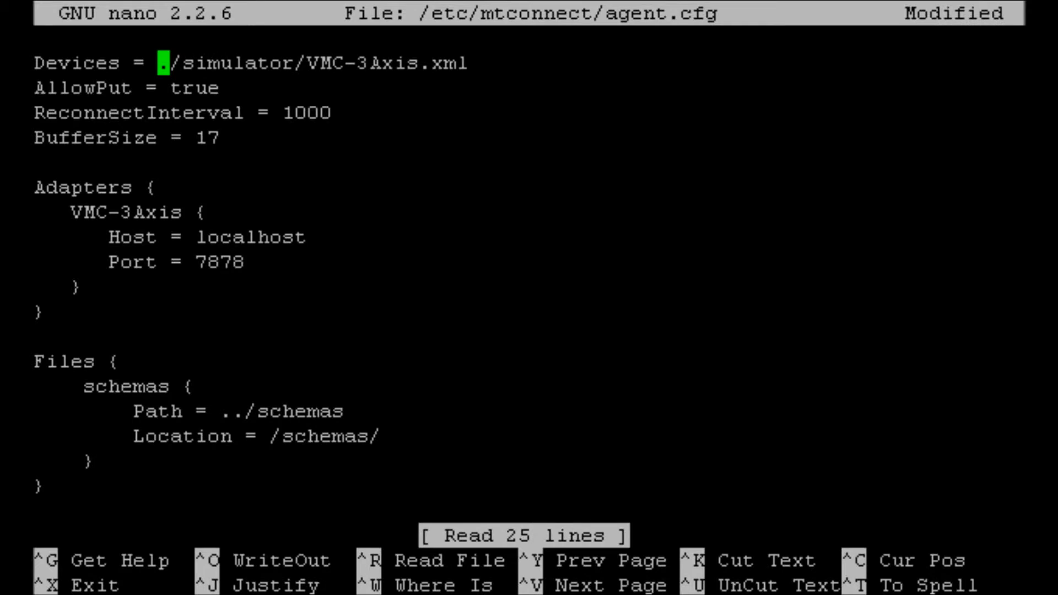
key(ctrl+o)
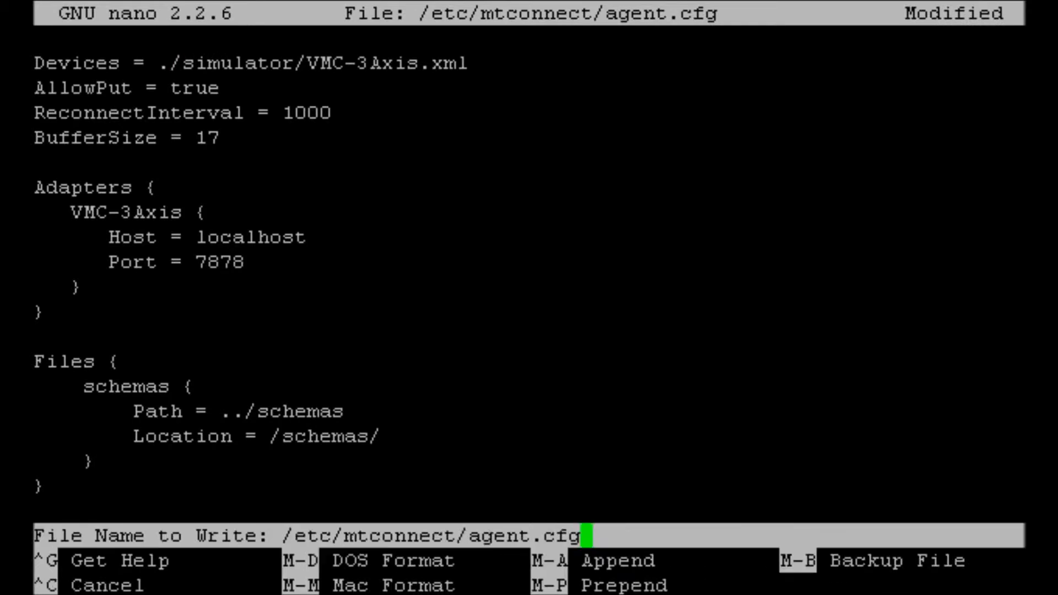
key(Return)
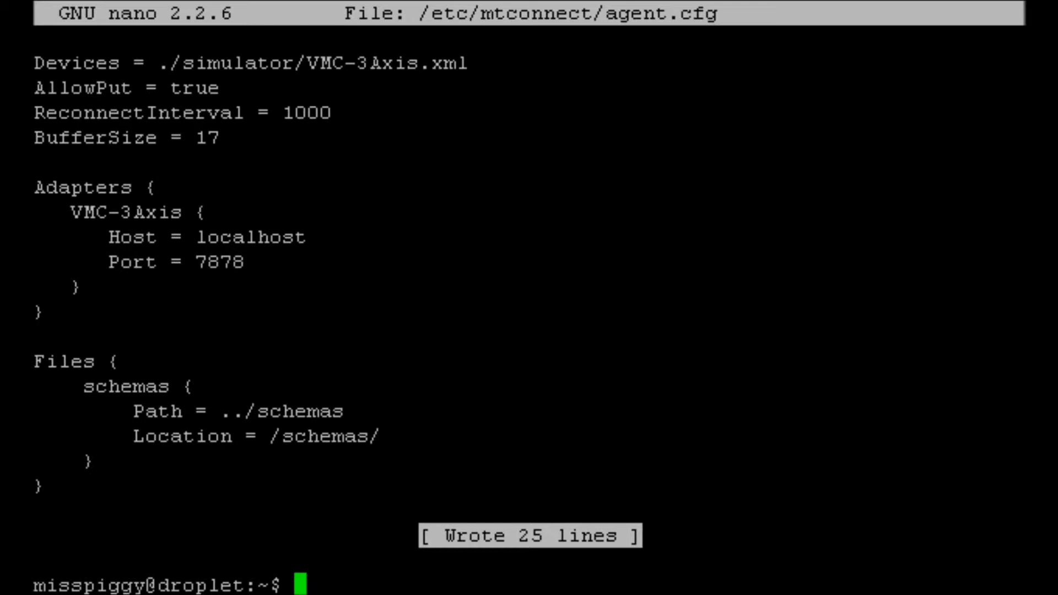
Step: Change into the /etc/mtconnect/simulator folder
text(c)
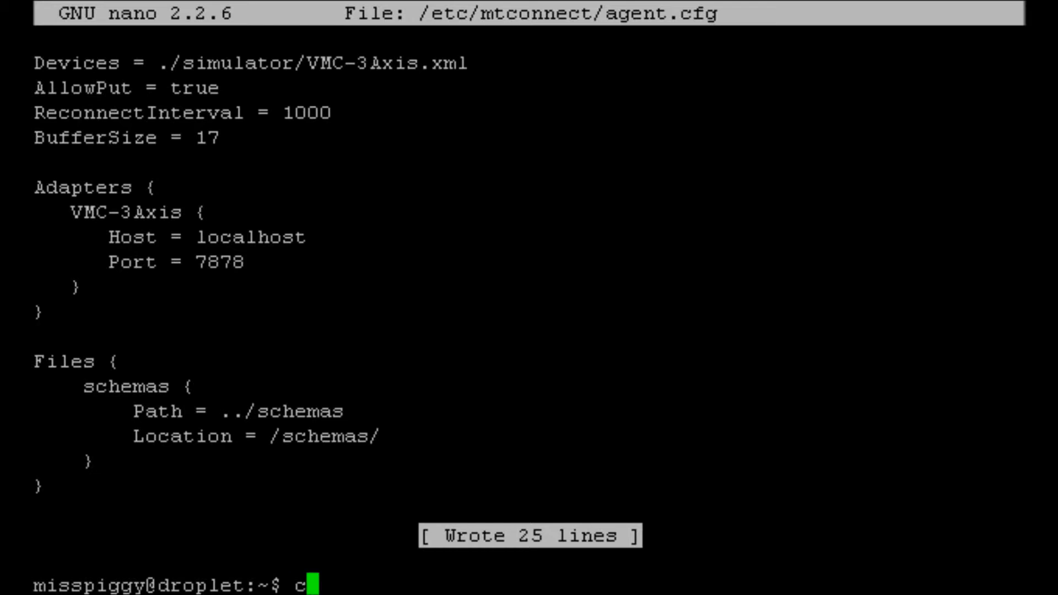
text(d /etc/)
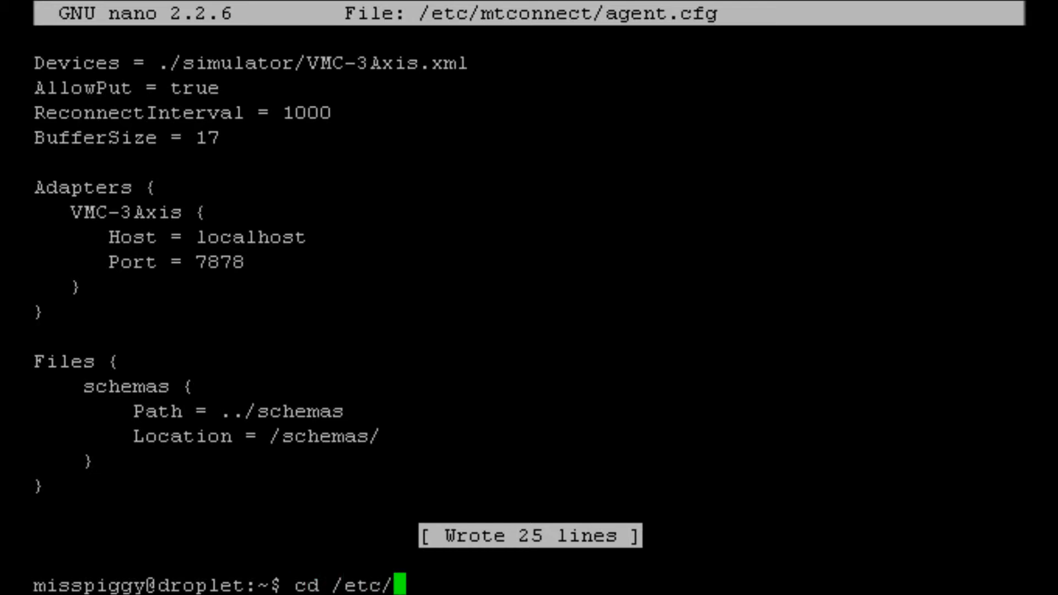
text(mtconn)
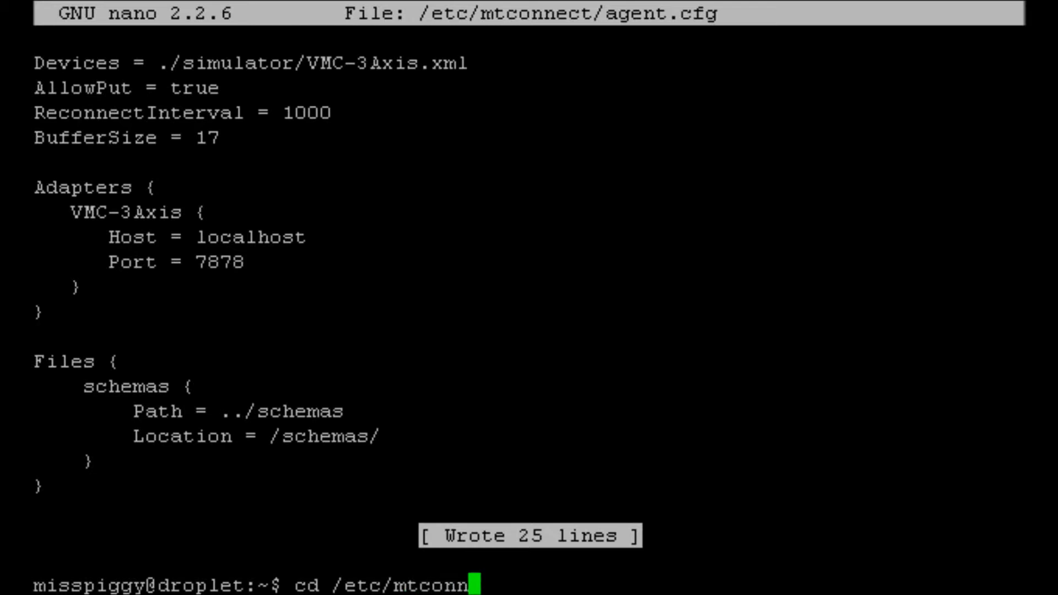
text(ect/sim)
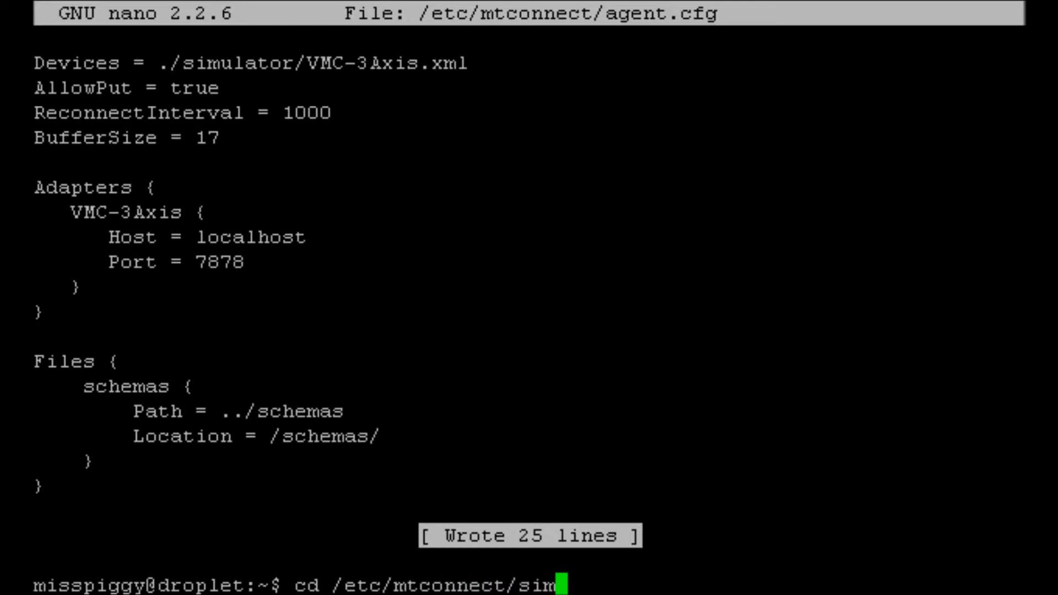
text(ulator)
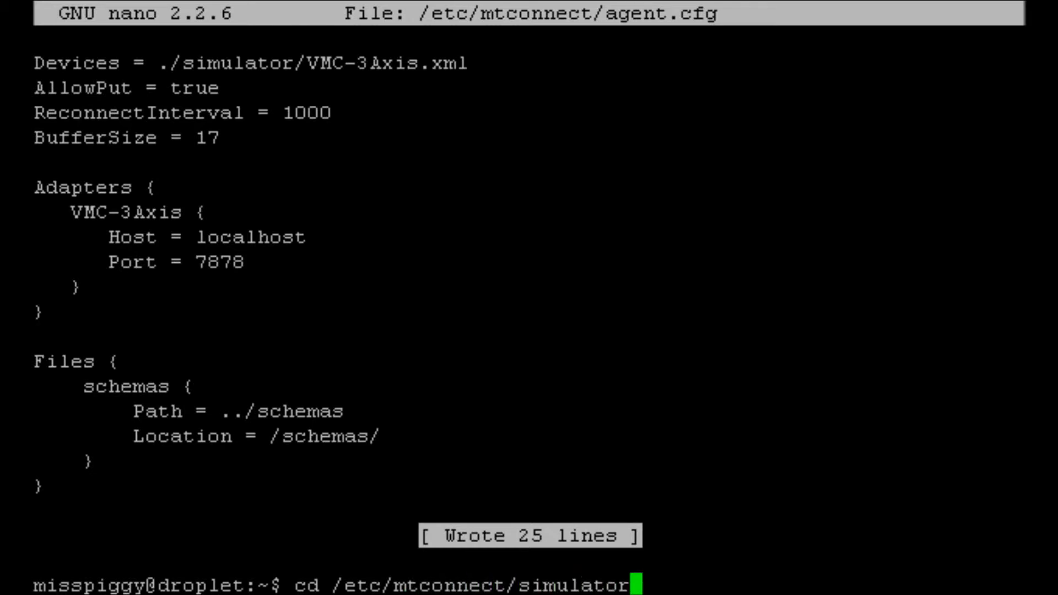
key(Return)
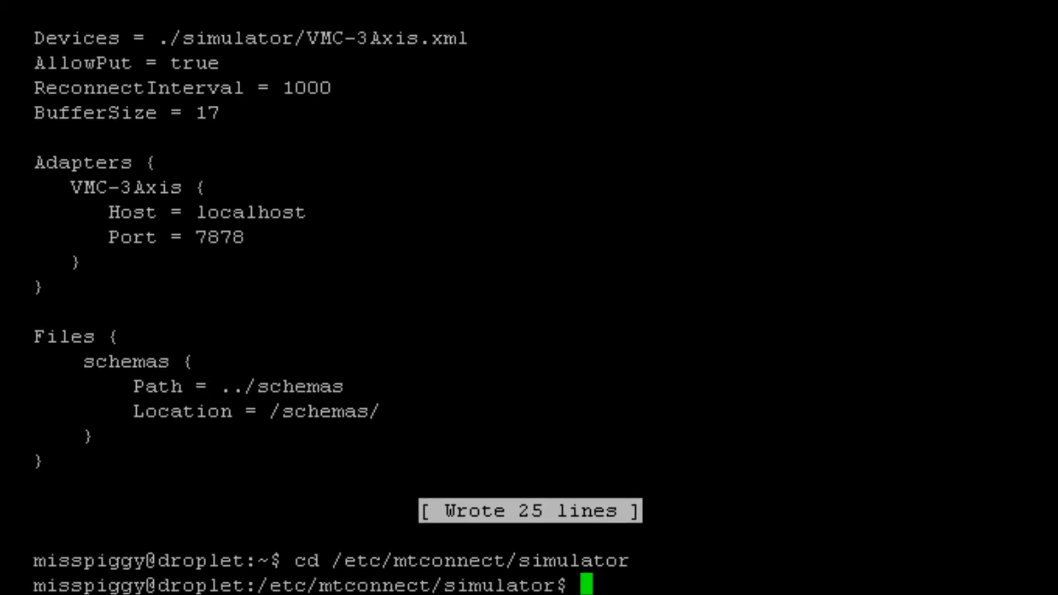
Step: Enter the command ruby -v run_scenario.rb -l VMC-3Axis-Log.txt to run the simulator
text(ruby)
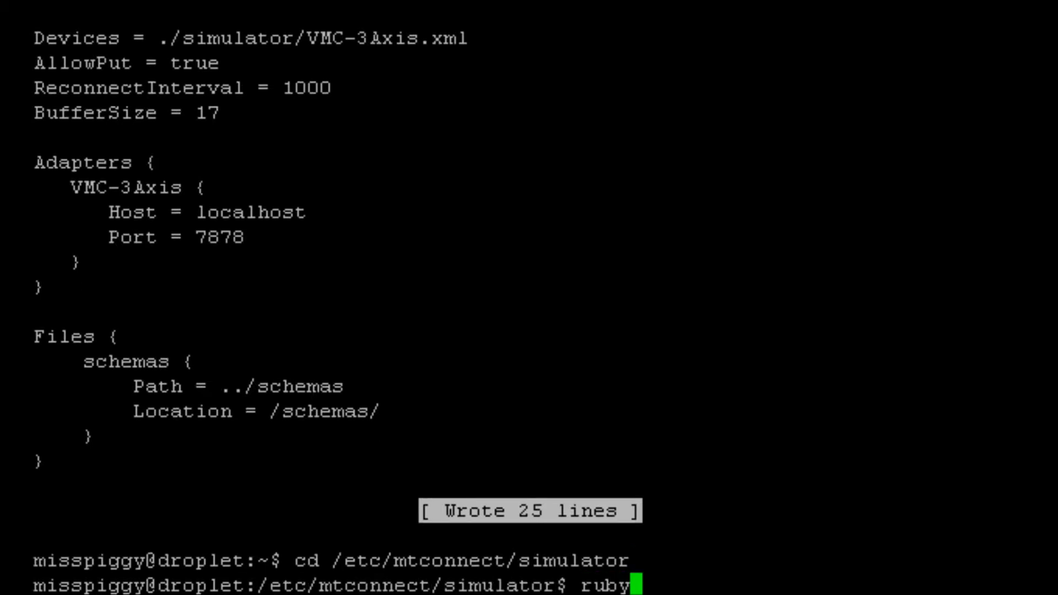
text(-v r)
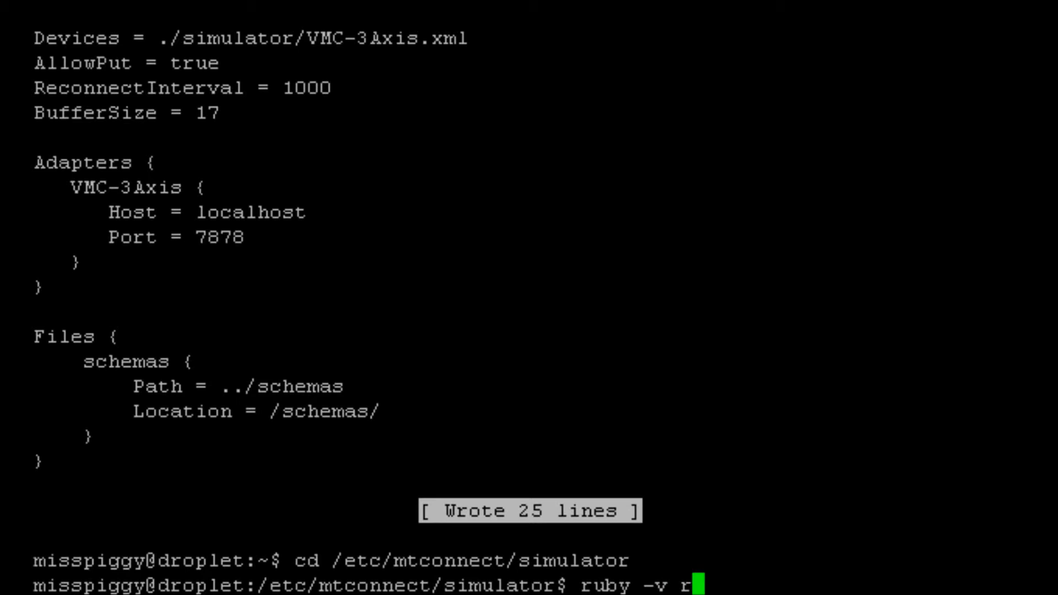
text(un)
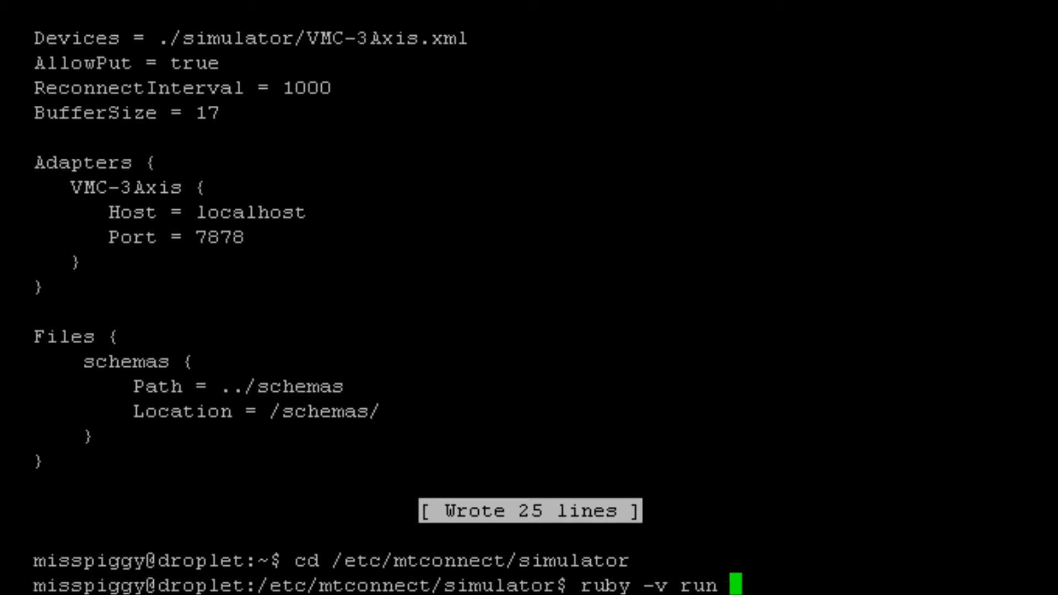
text(s)
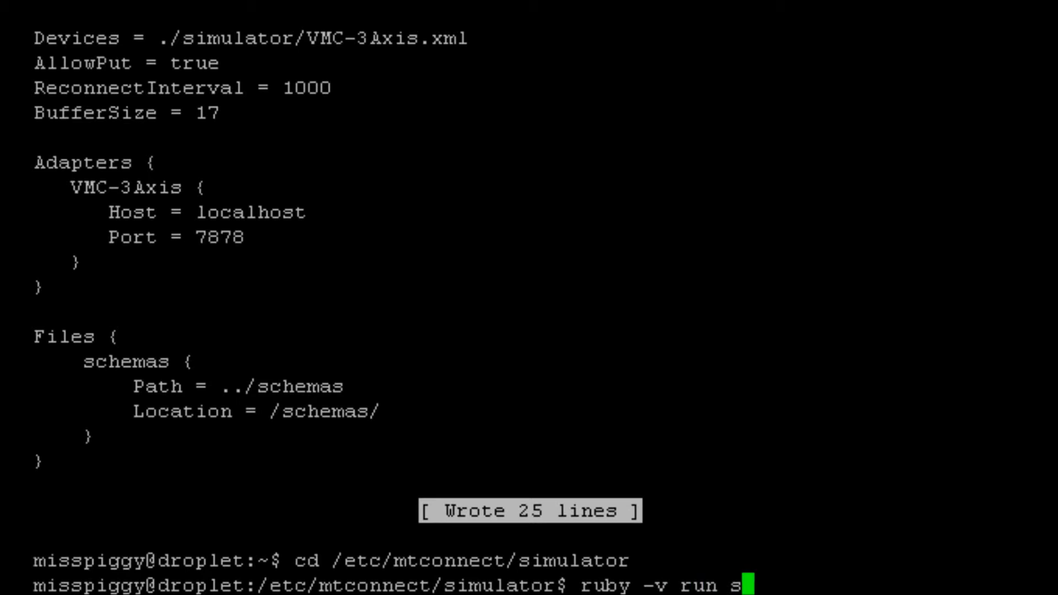
text(cenario.rb -)
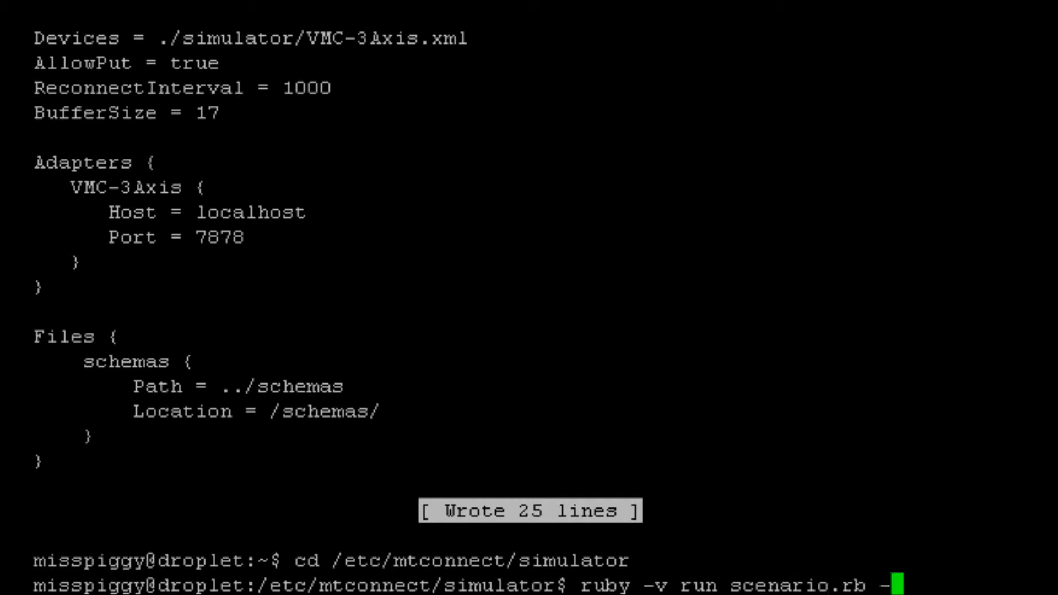
text(l VMC)
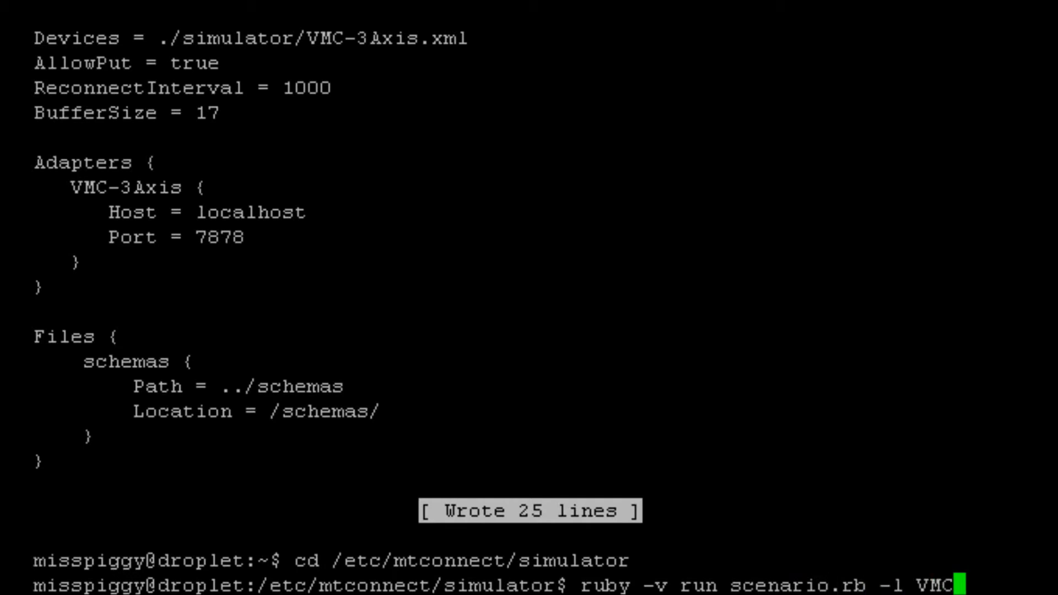
text(-)
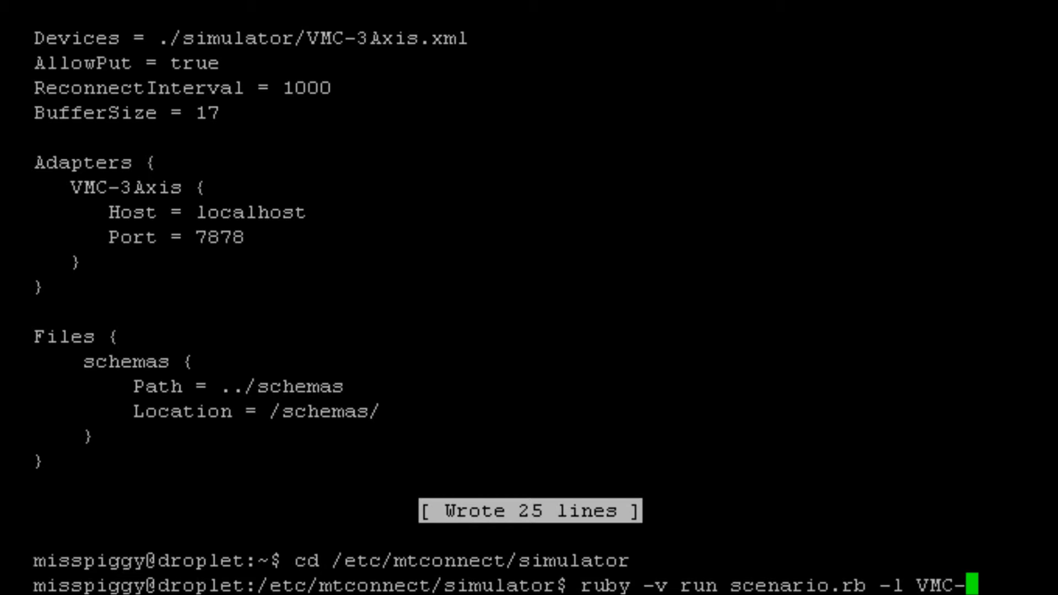
text(3Axis-)
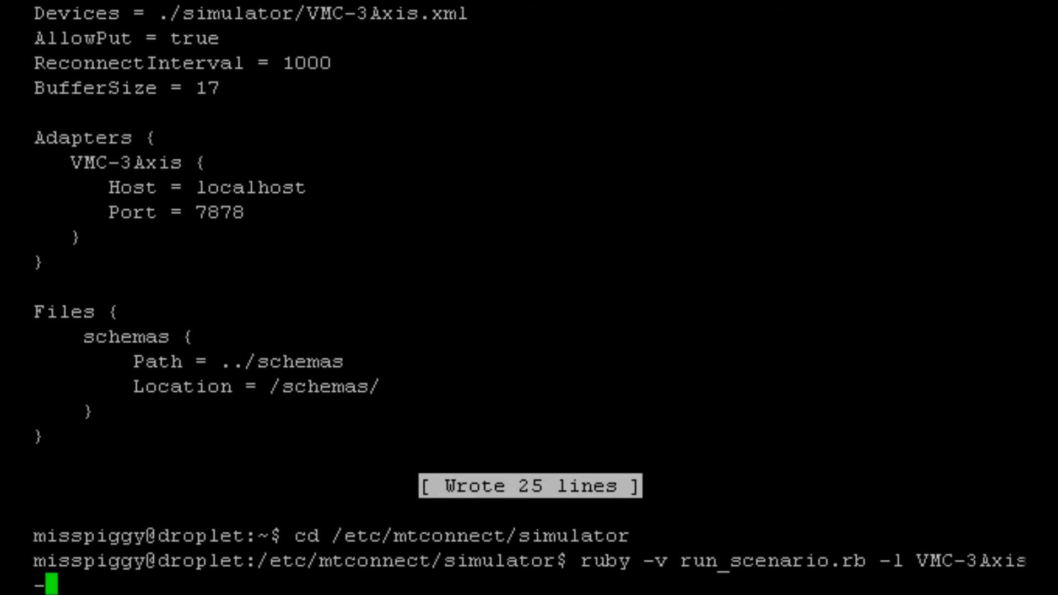
text(Log.t)
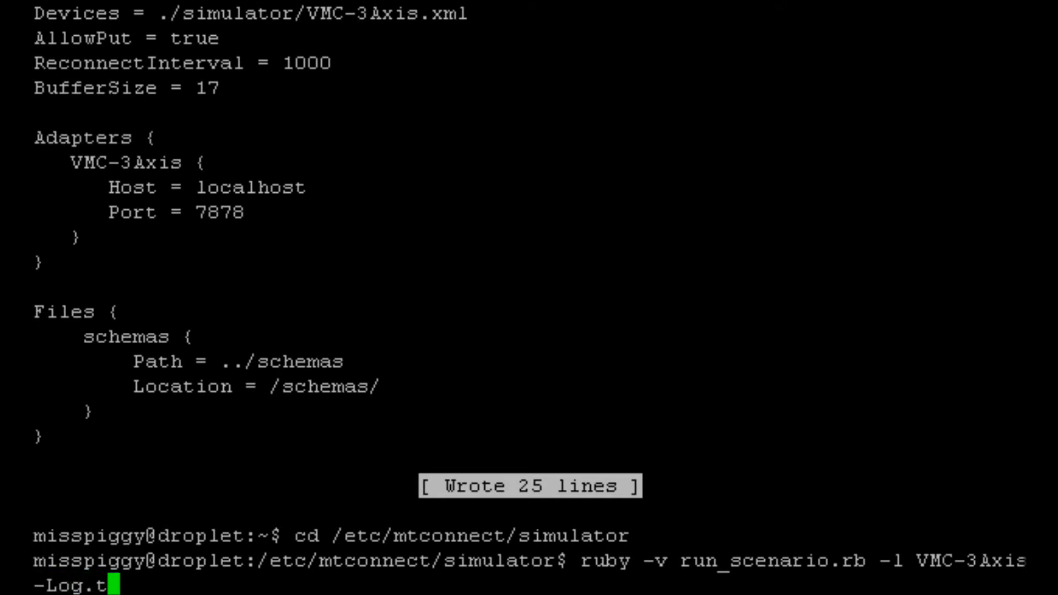
text(xt)
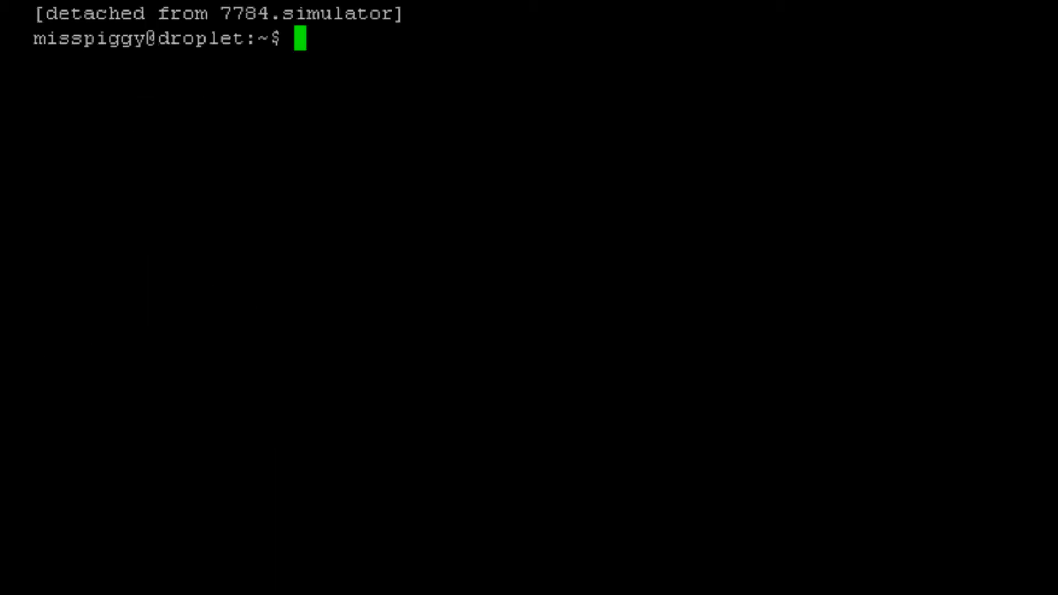
Step: List screen sessions to confirm 7784.simulator is detached, and begin a sudo command
text(s)
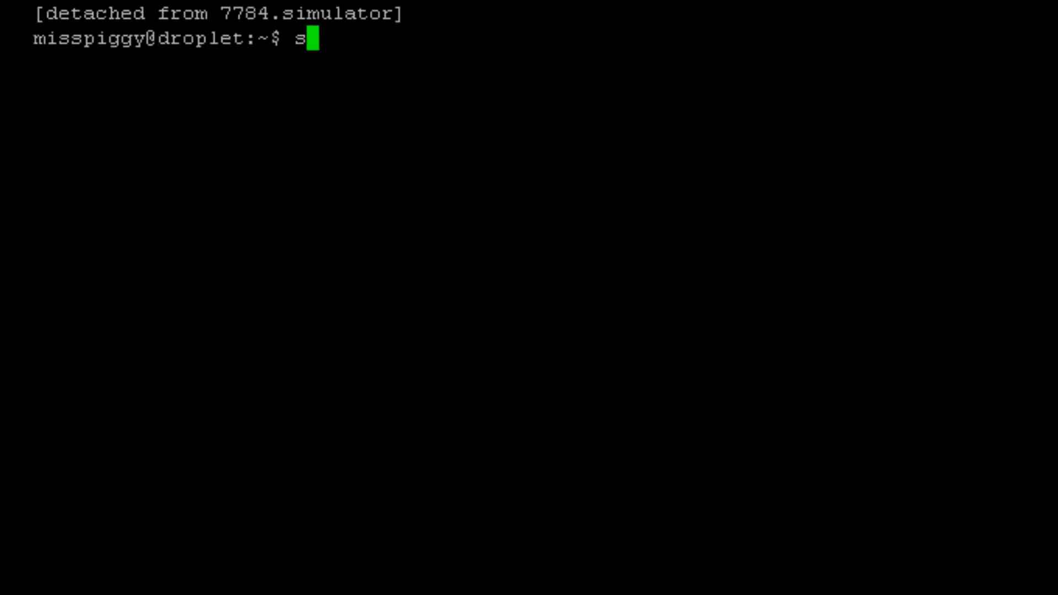
text(creen -l)
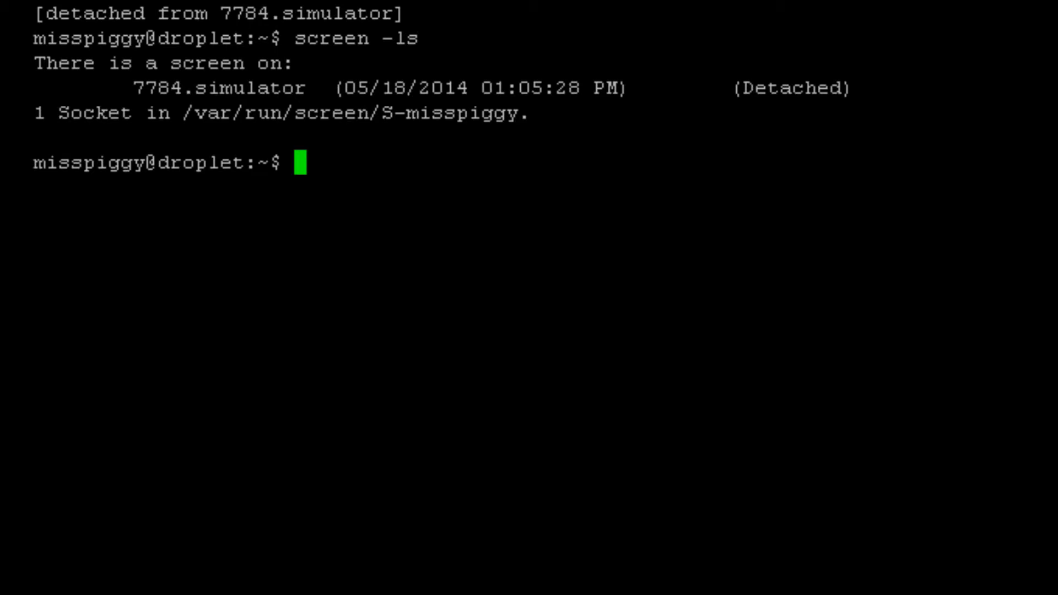
text(sudo s)
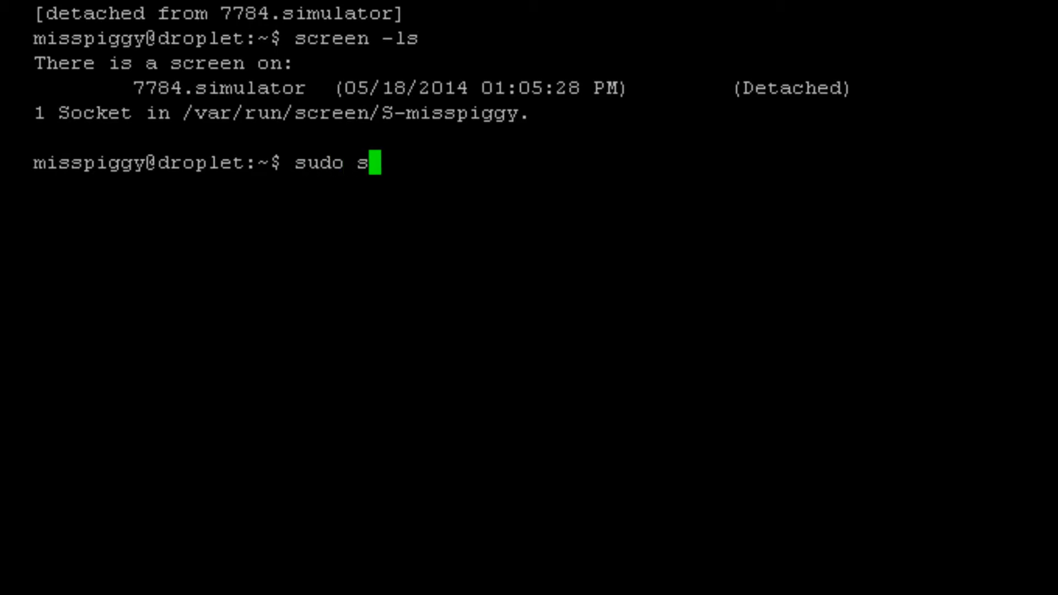
Step: Run sudo service agent start, which fails for lack of an mtconnect user
text(ervice a)
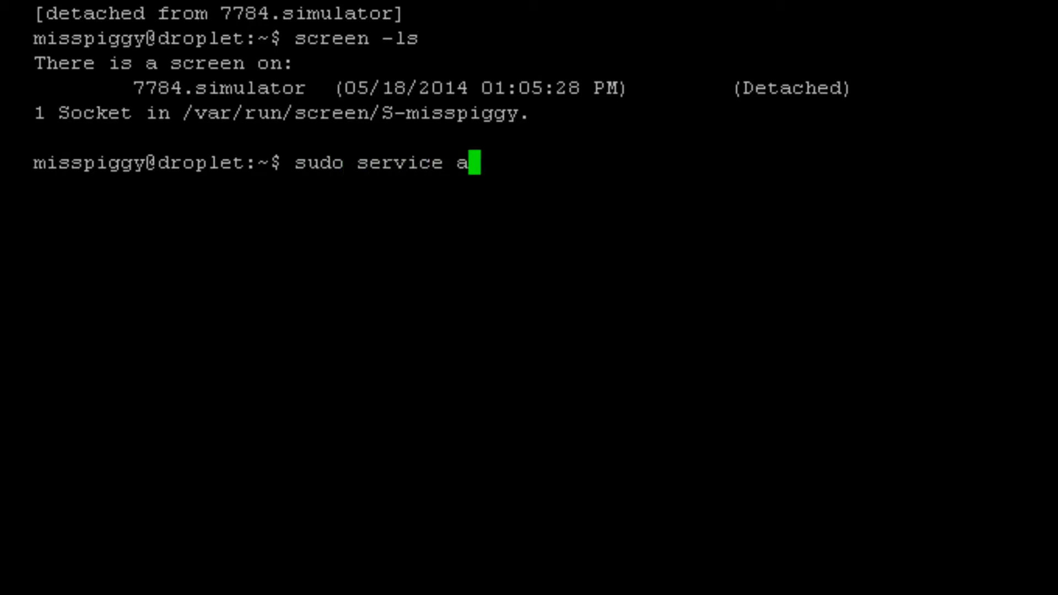
text(gent star)
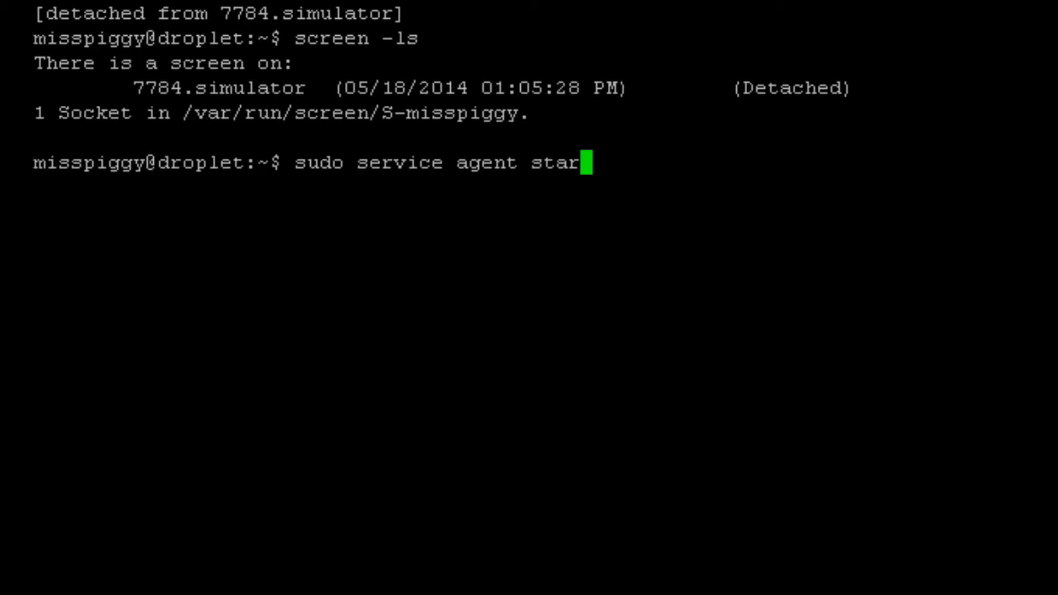
key(Return)
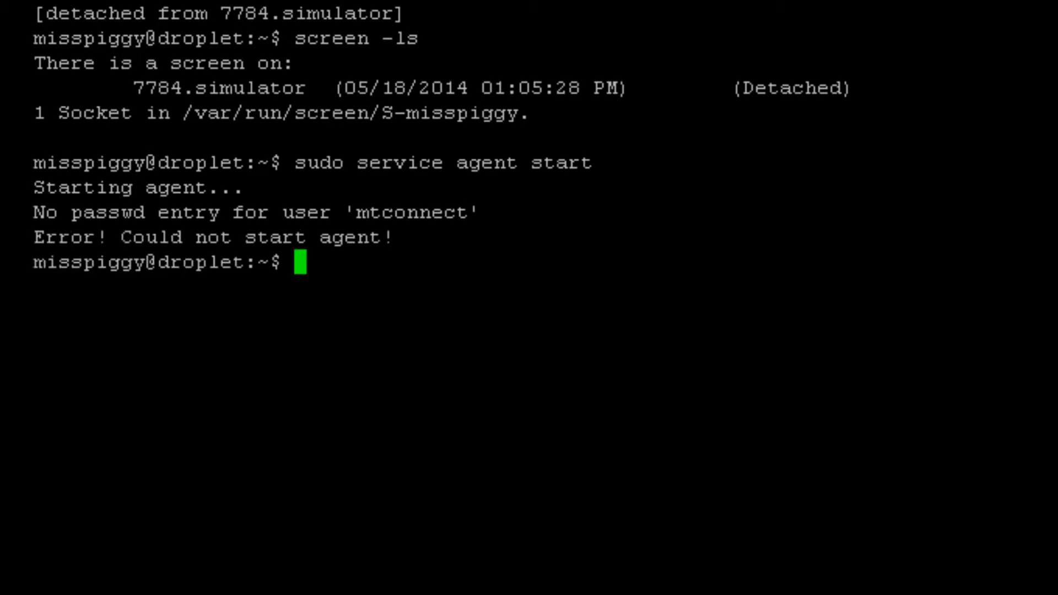
Step: Attempt to add the mtconnect user without sudo
text(add mt)
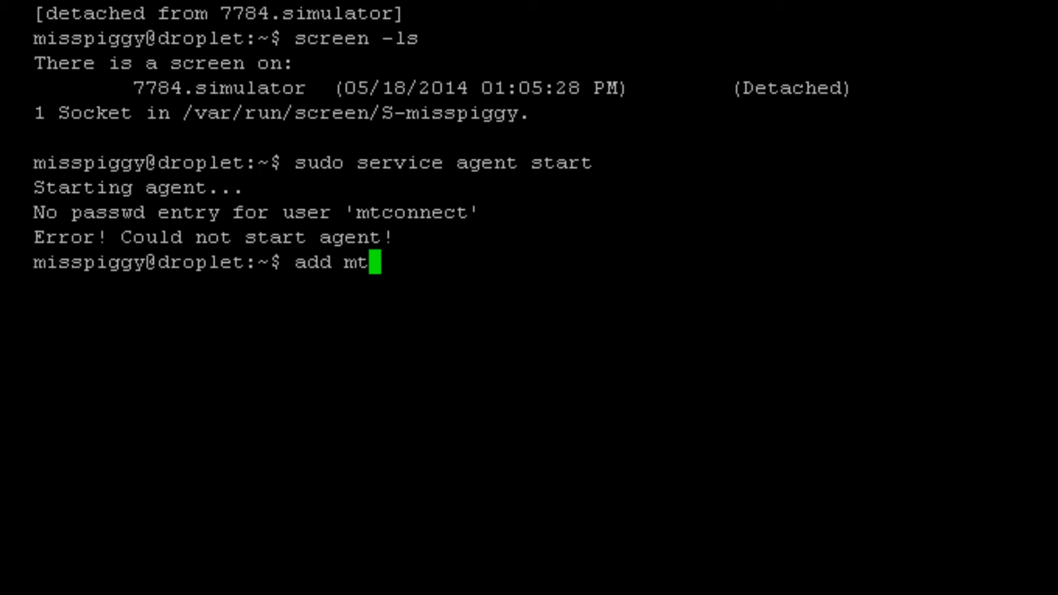
text(connect)
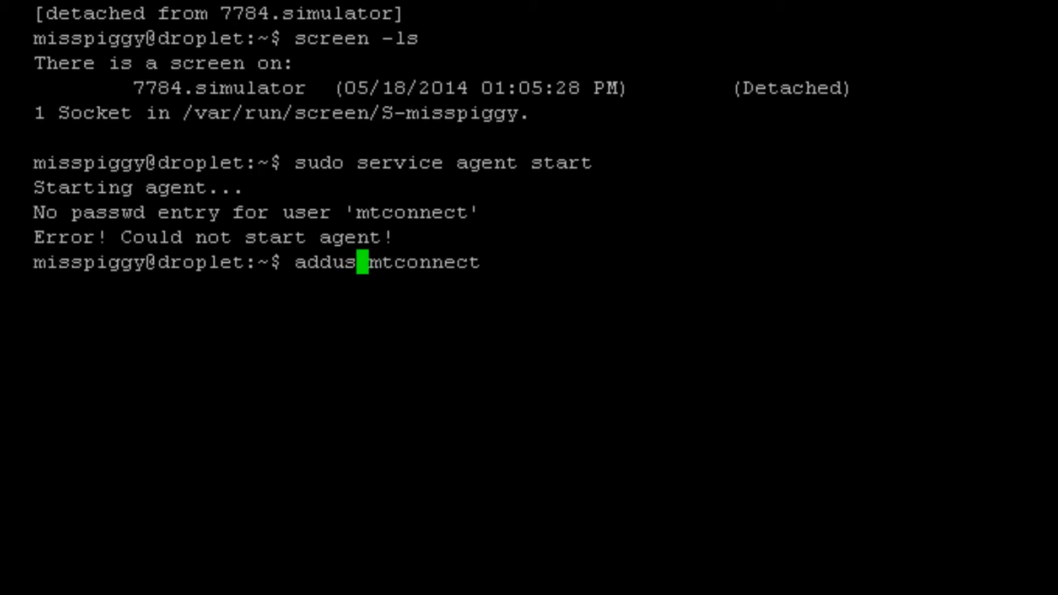
text(er)
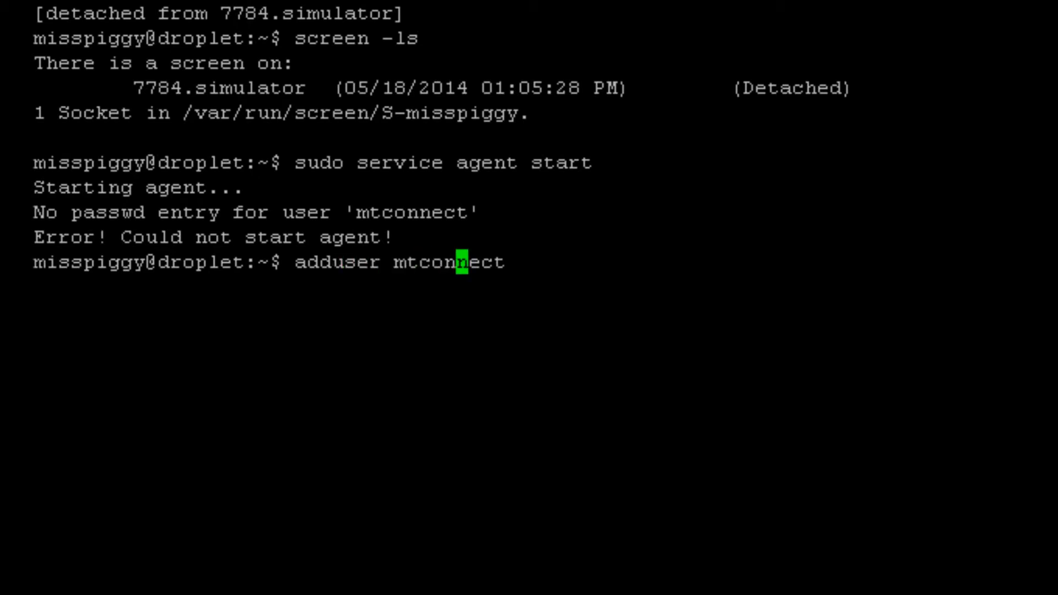
key(Return)
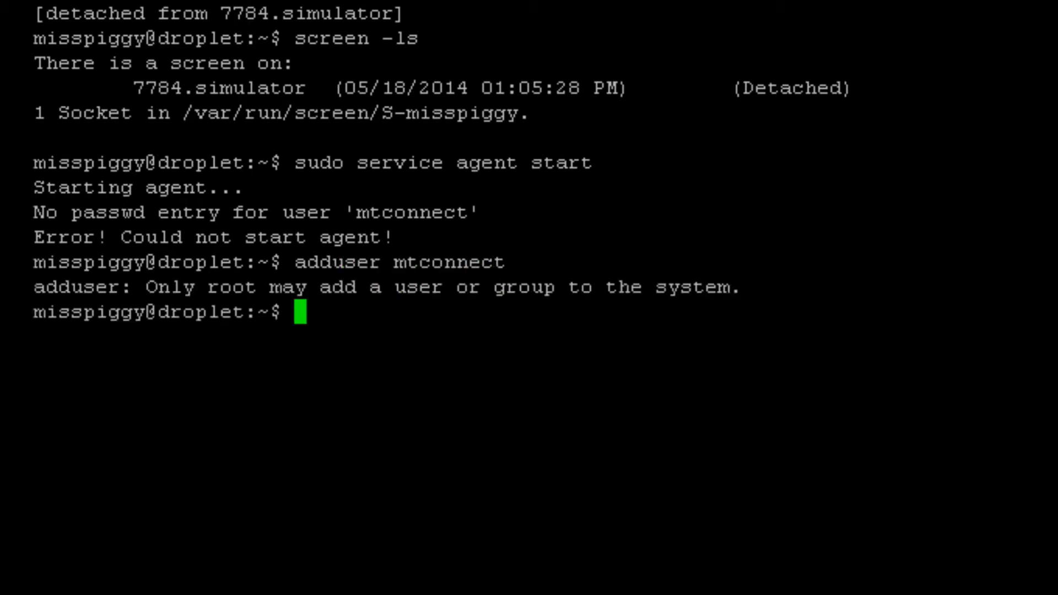
Step: Run sudo adduser mtconnect and submit the new user's password
text(sudo)
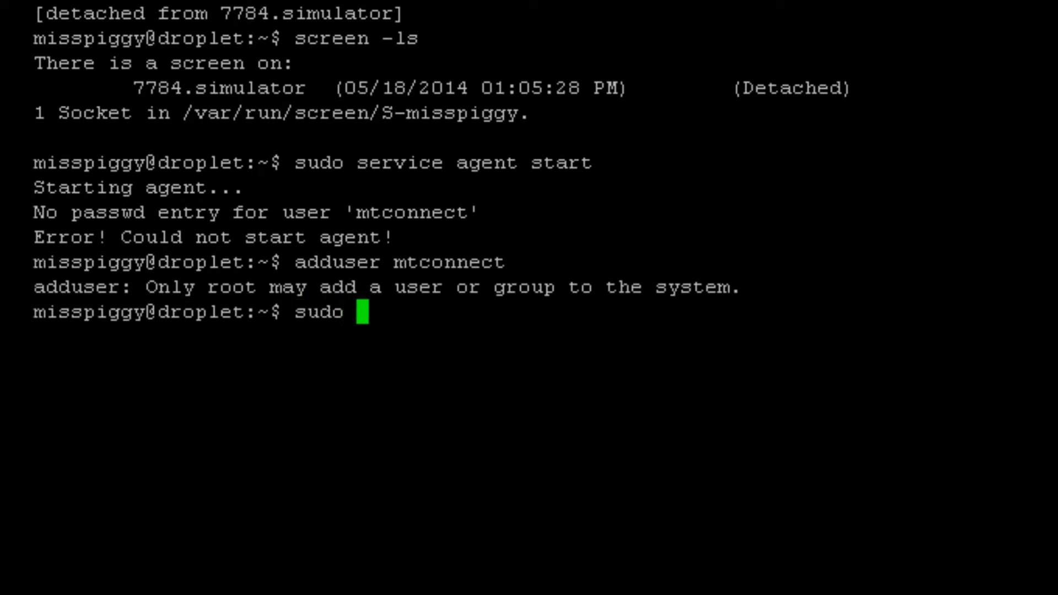
text(adduser m)
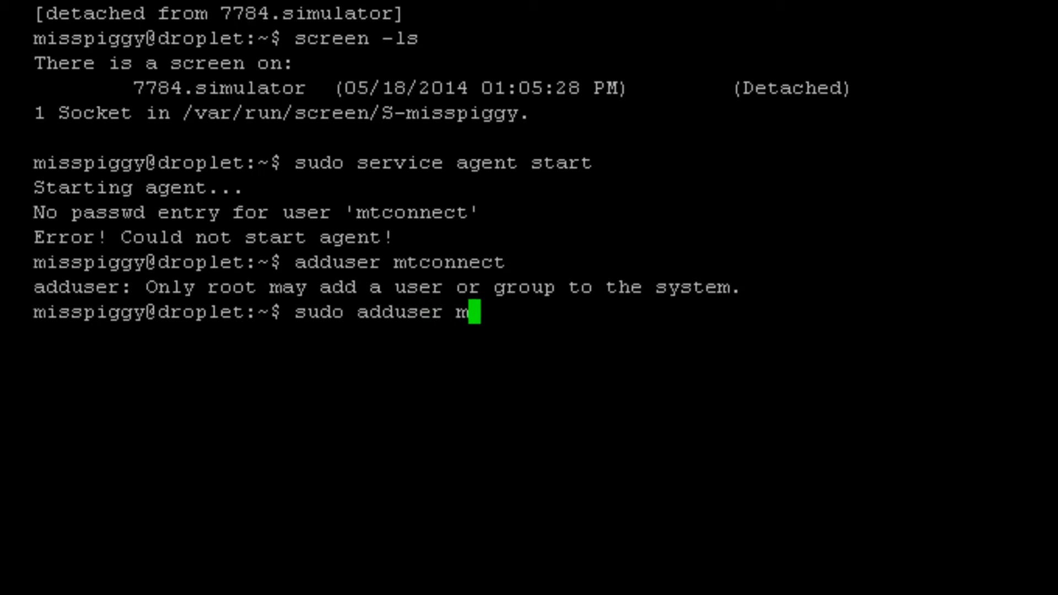
text(tconnect)
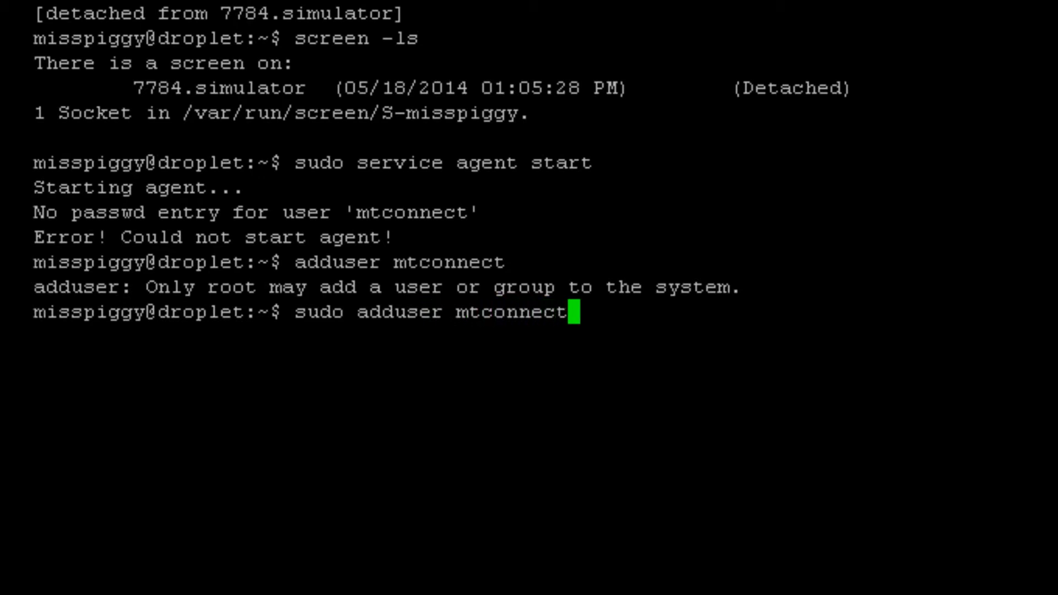
key(Return)
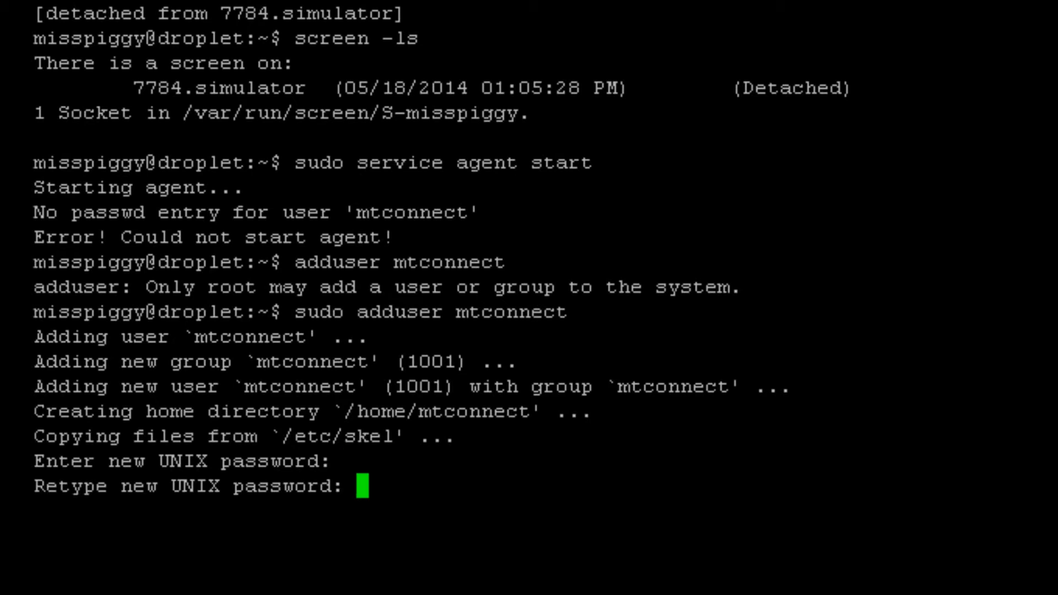
key(Return)
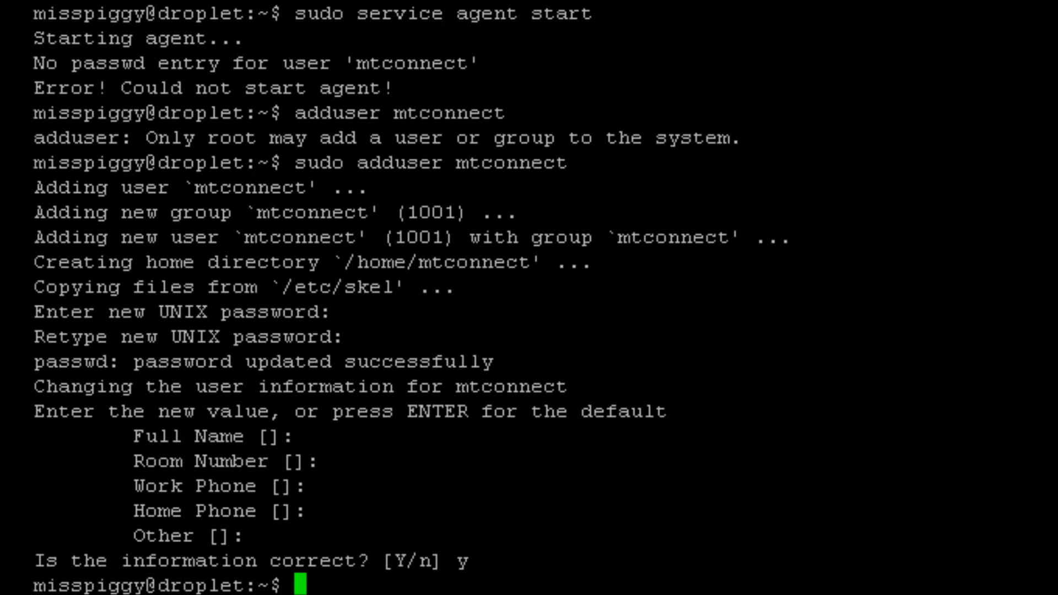
Step: Run sudo service agent start again so the agent reports running
text(sudo ser)
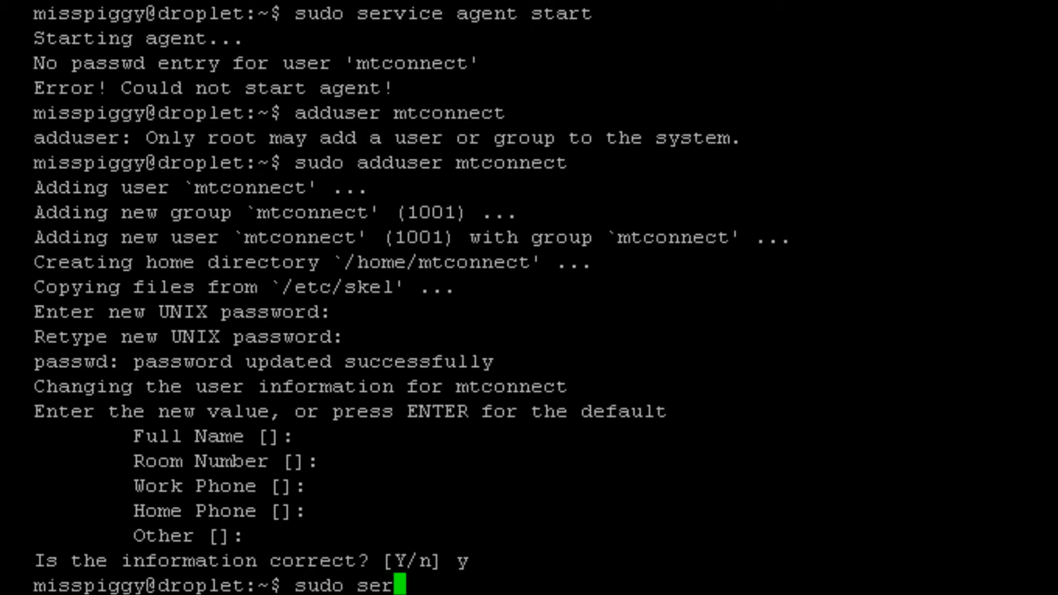
text(vice agent start)
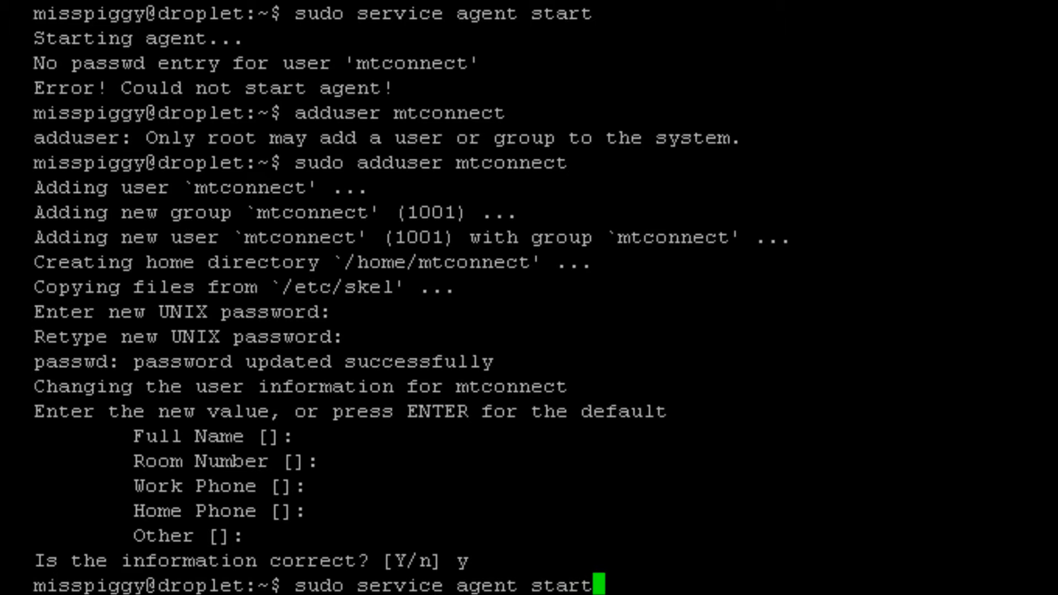
key(Return)
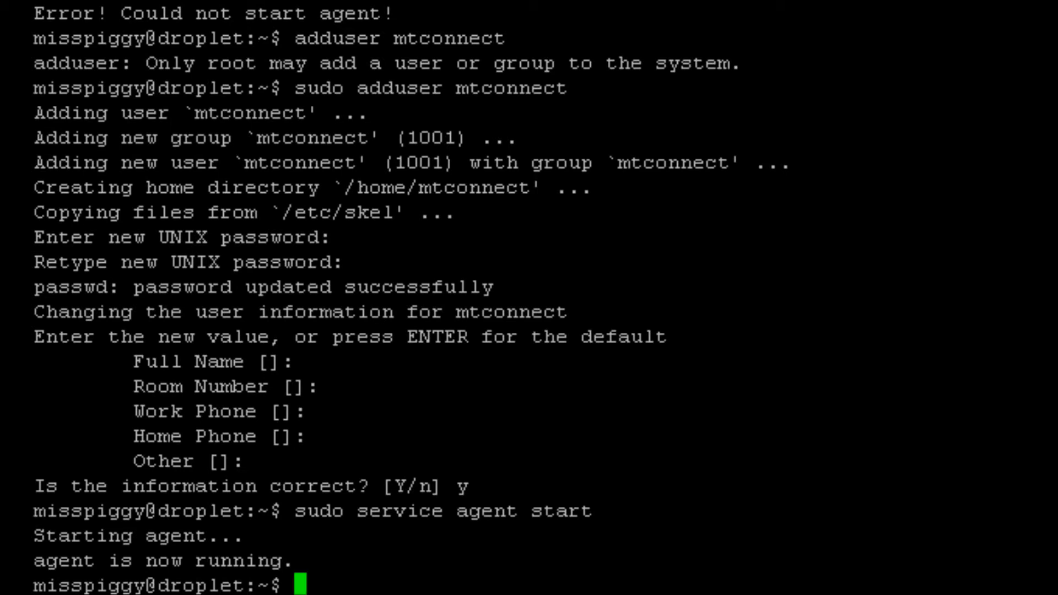
Step: Run netstat -tcp -l to list the server's listening TCP connections
text(m)
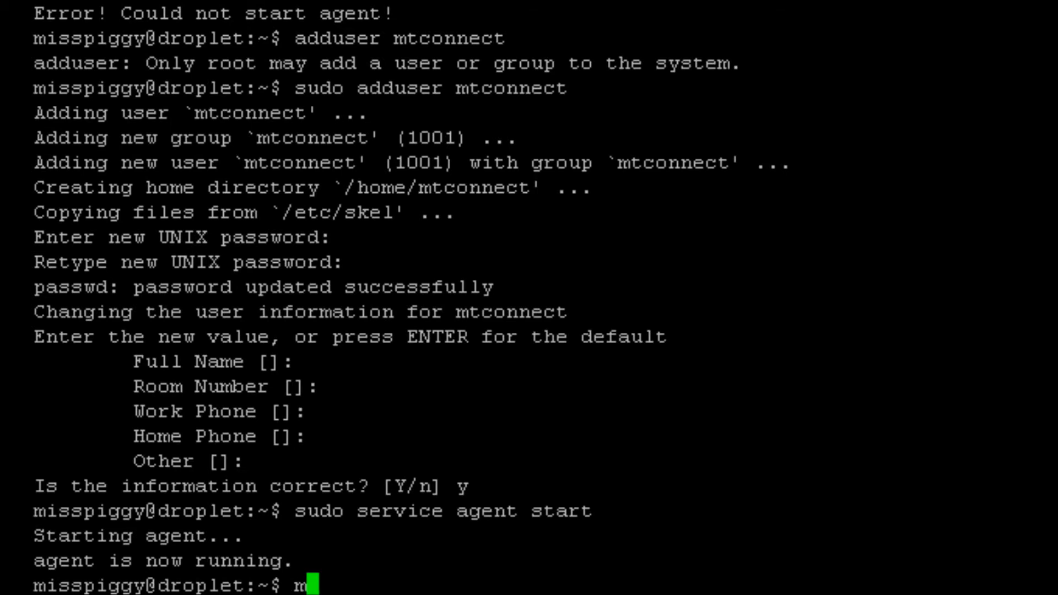
text(etstat)
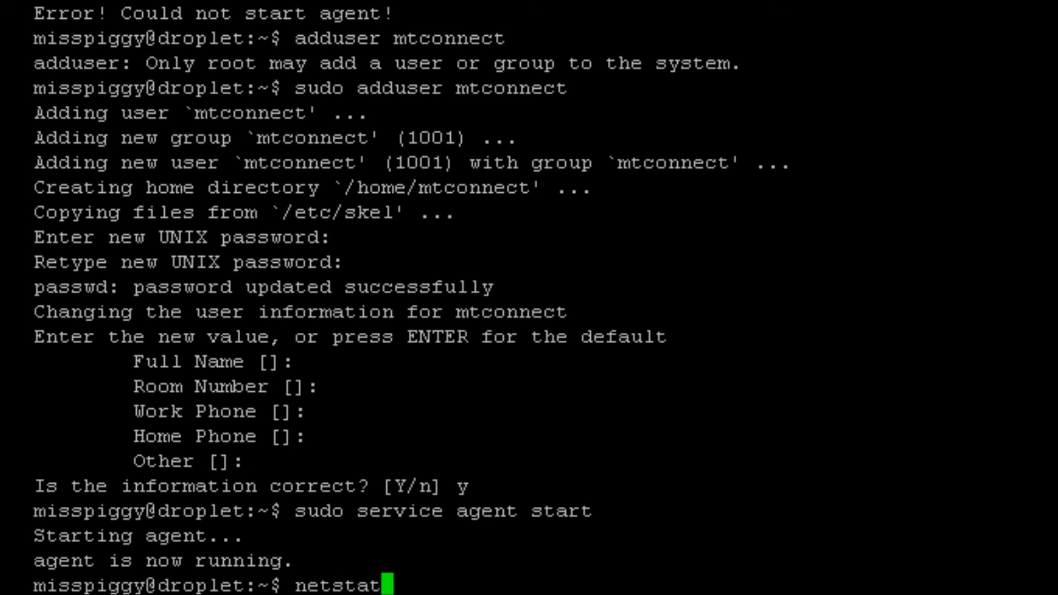
text(- tc)
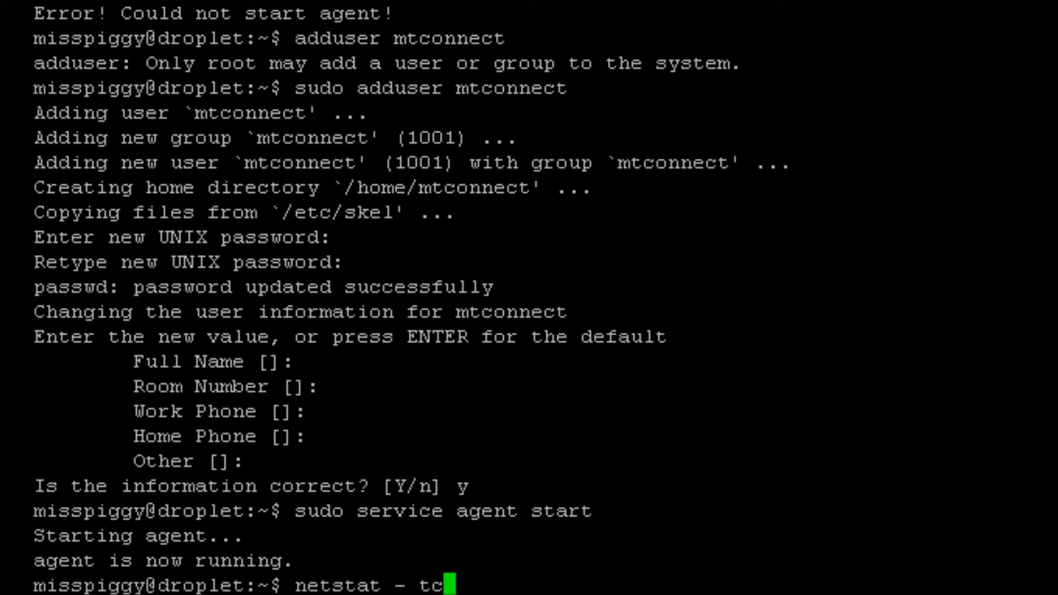
text(p -)
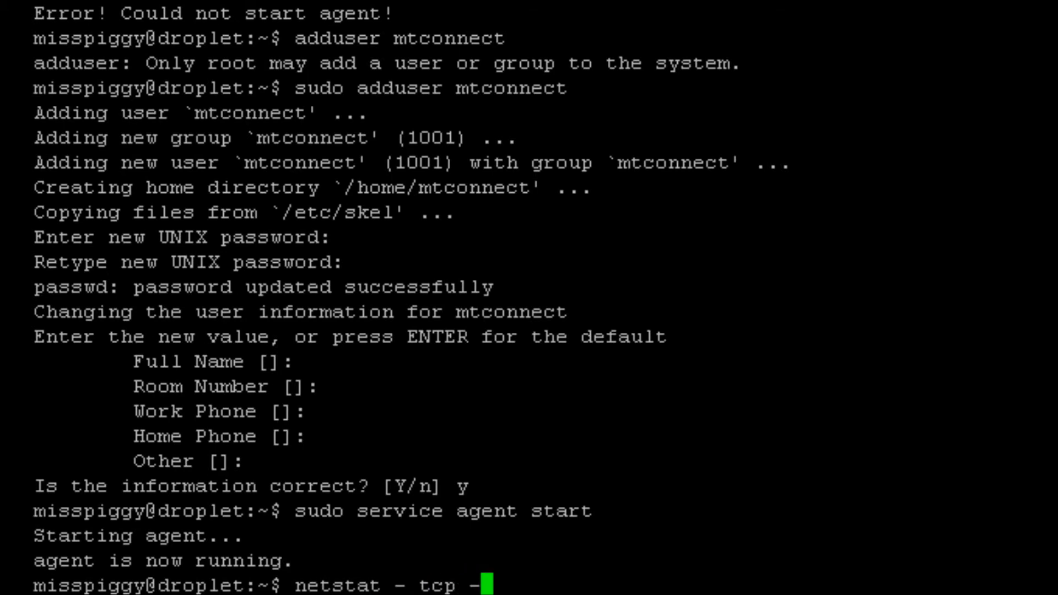
key(Return)
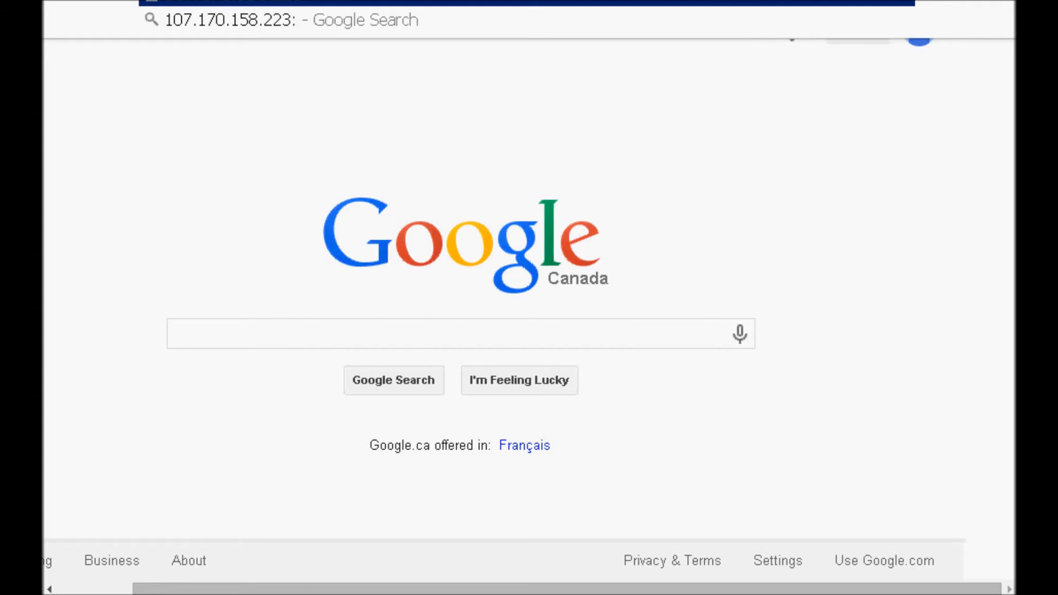
Step: Browse 107.170.158.223:5000/ for the probe XML, then /sample, scrolling through the VMC-3Axis stream
text(5000/)
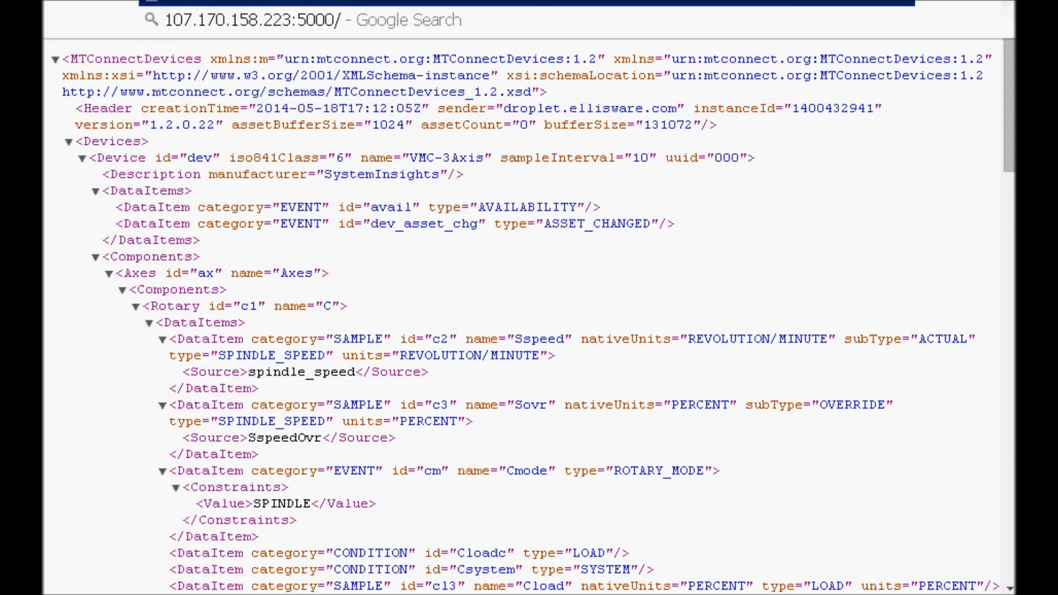
text(sa)
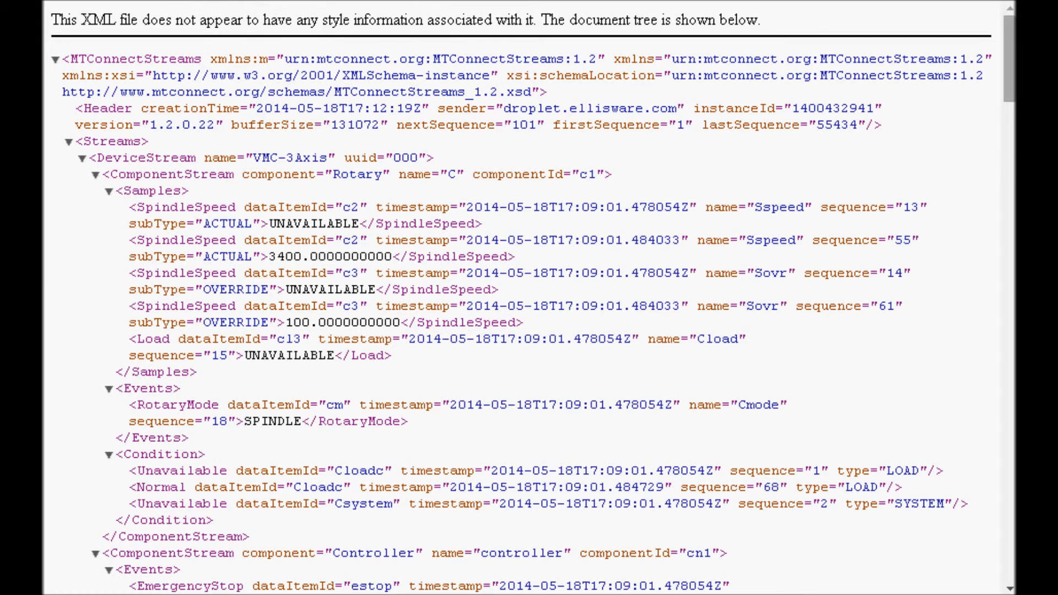
scroll(down, 3)
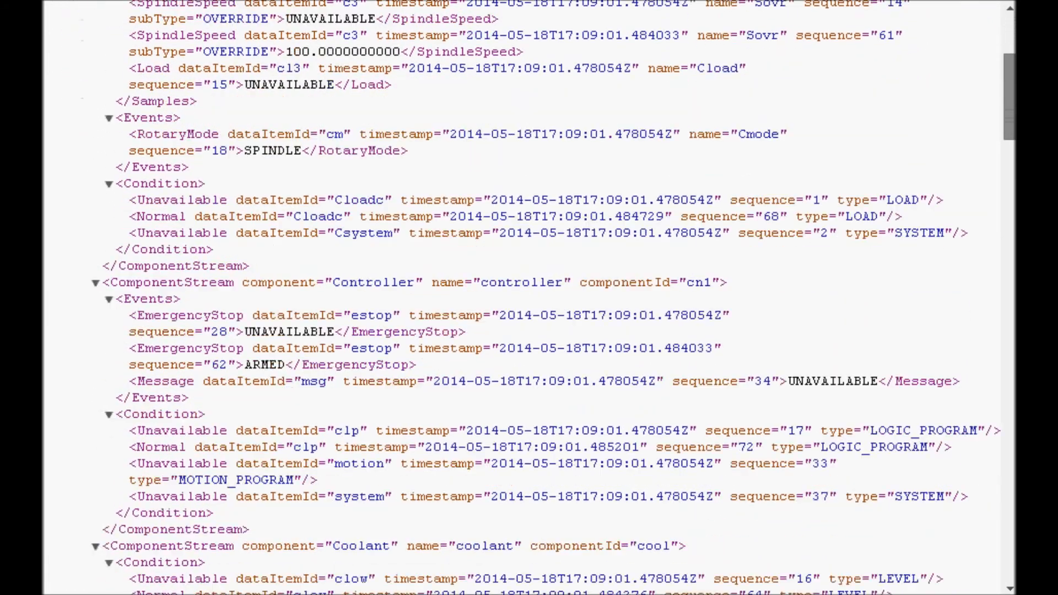
scroll(up, 3)
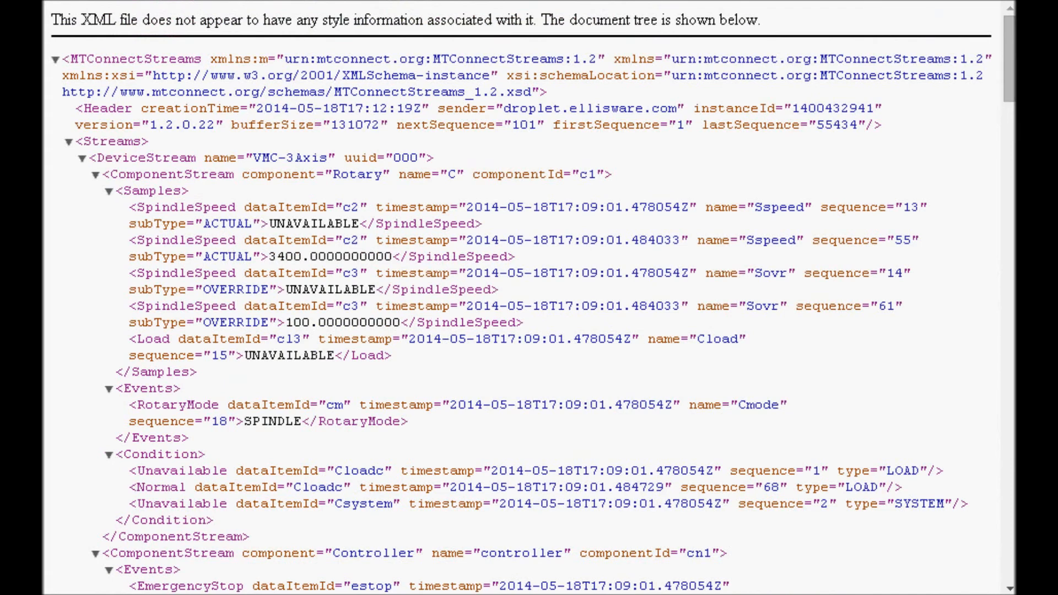